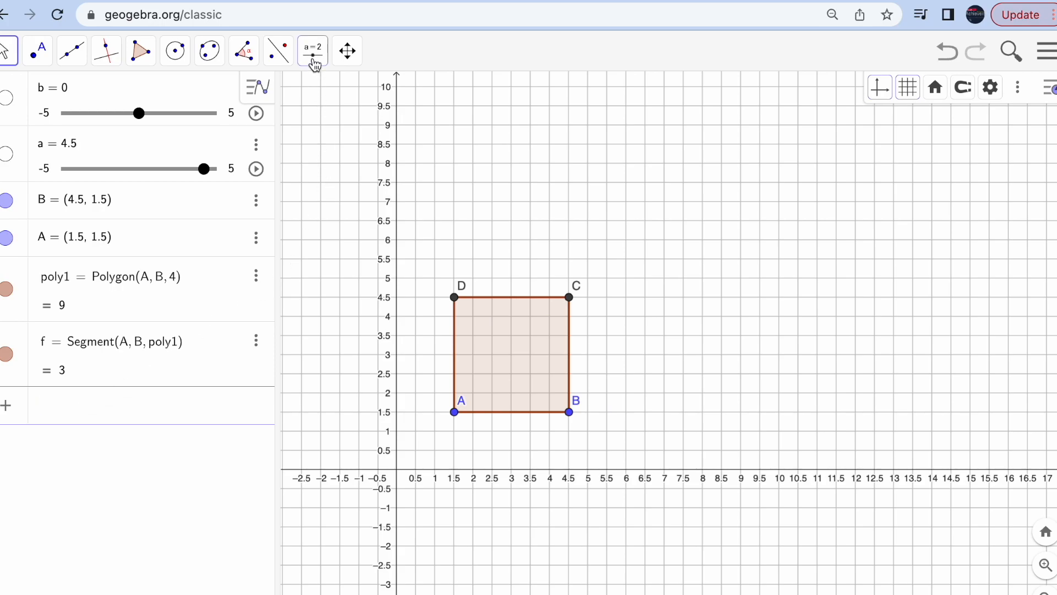
# Step: Create an angle slider renamed from its default to 'spin', 0° to 360°, set at 45°
pyautogui.click(312, 50)
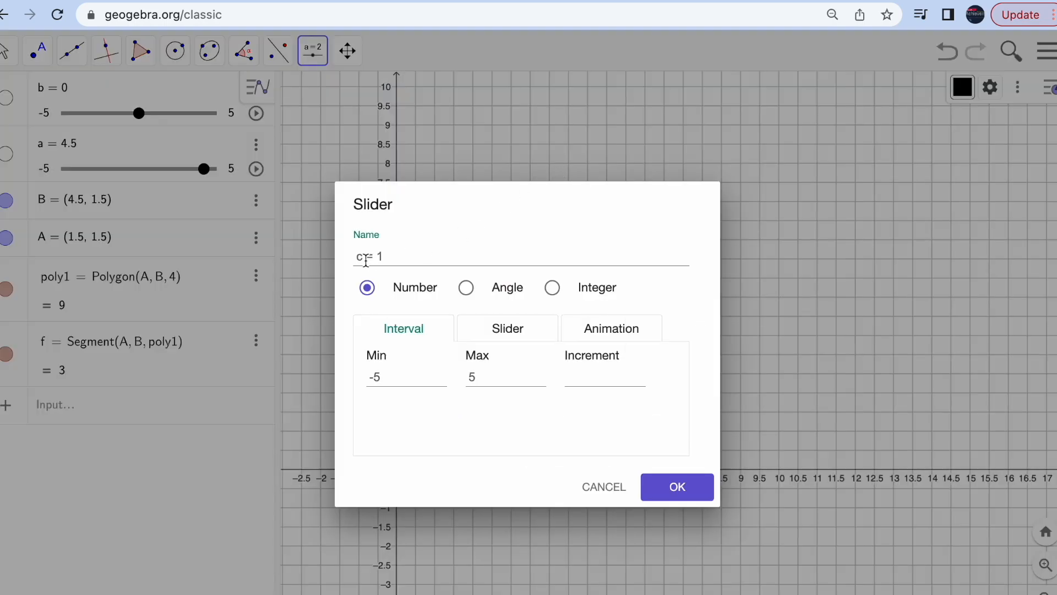
pyautogui.click(466, 287)
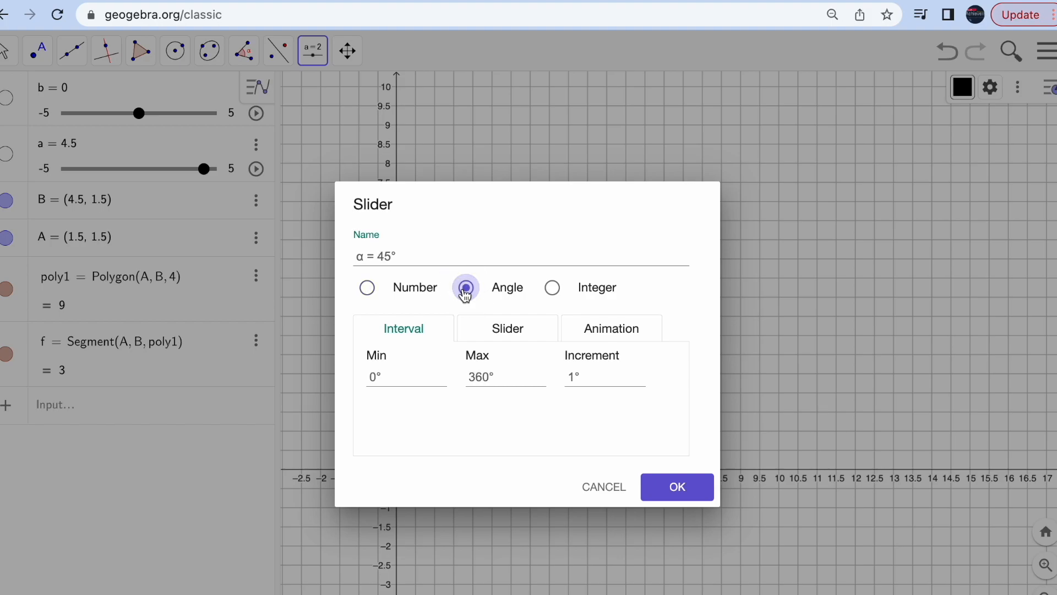
pyautogui.click(465, 286)
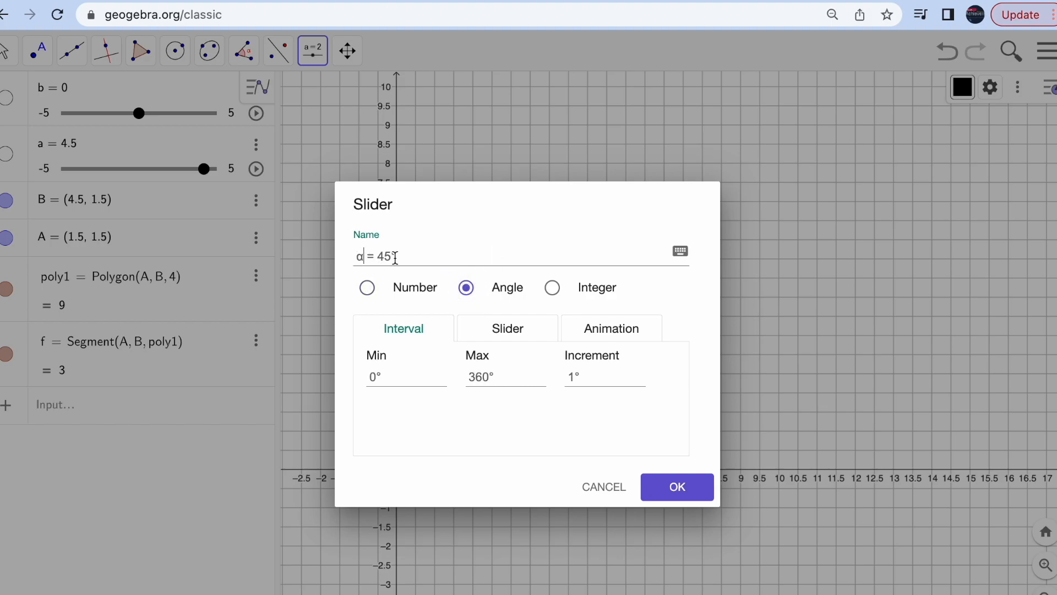
pyautogui.press('Backspace')
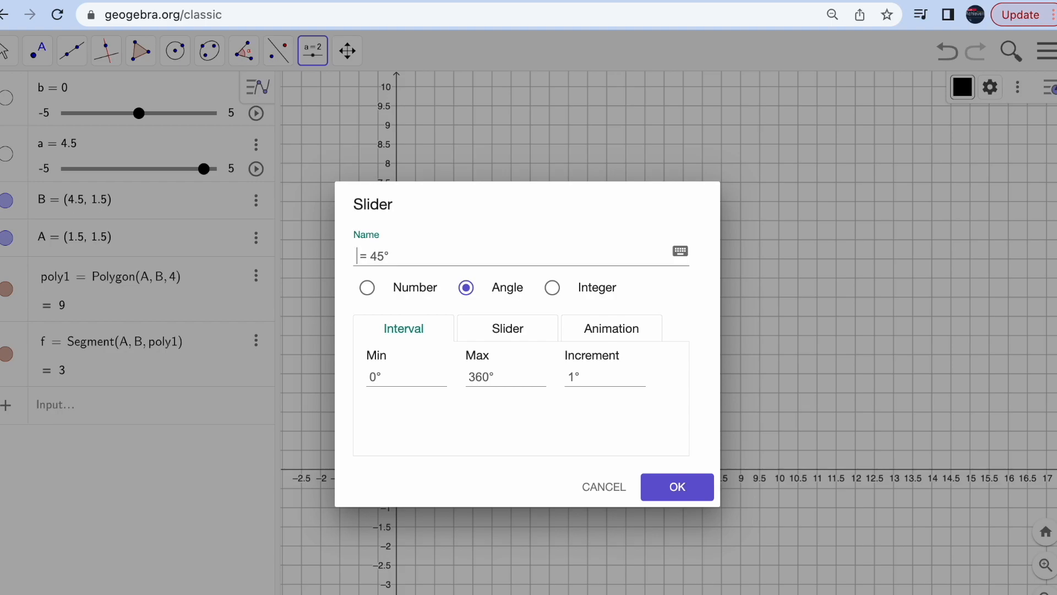
pyautogui.write('s')
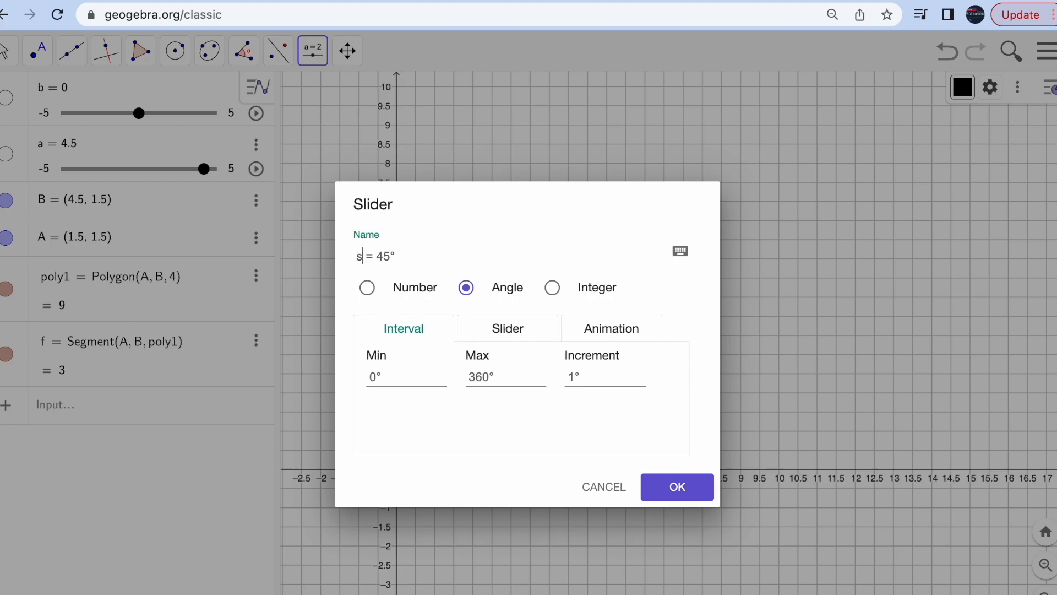
pyautogui.write('pin')
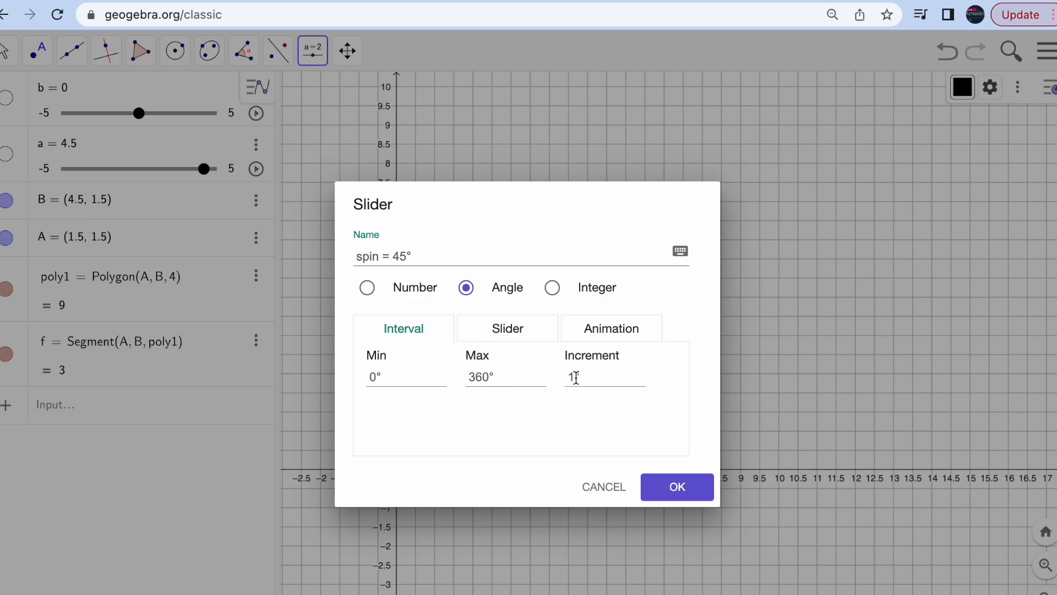
pyautogui.click(677, 486)
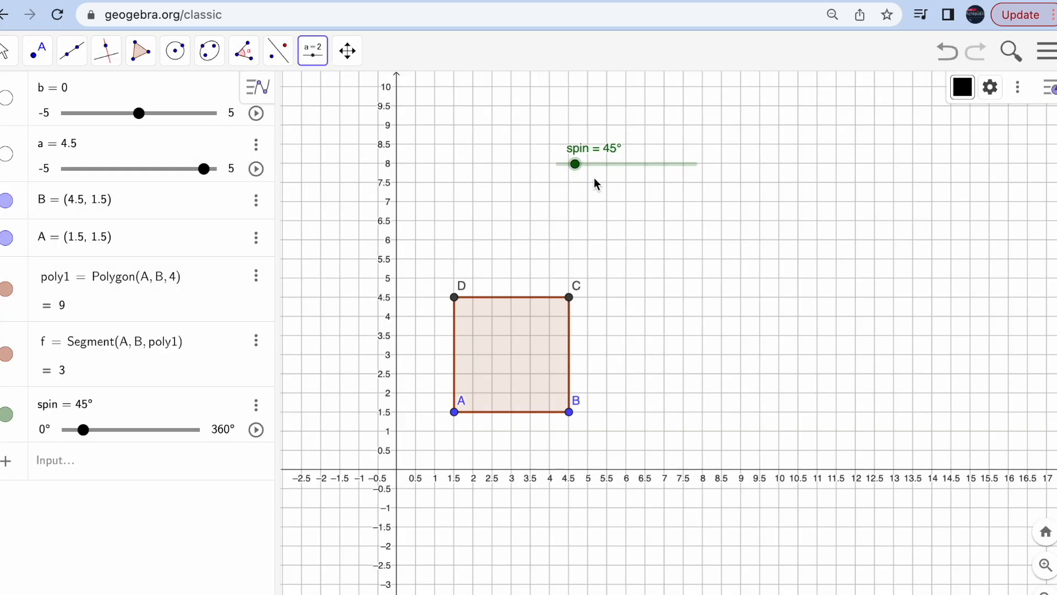
# Step: Start a Rotate command in the Input bar to list its syntax suggestions
pyautogui.click(88, 460)
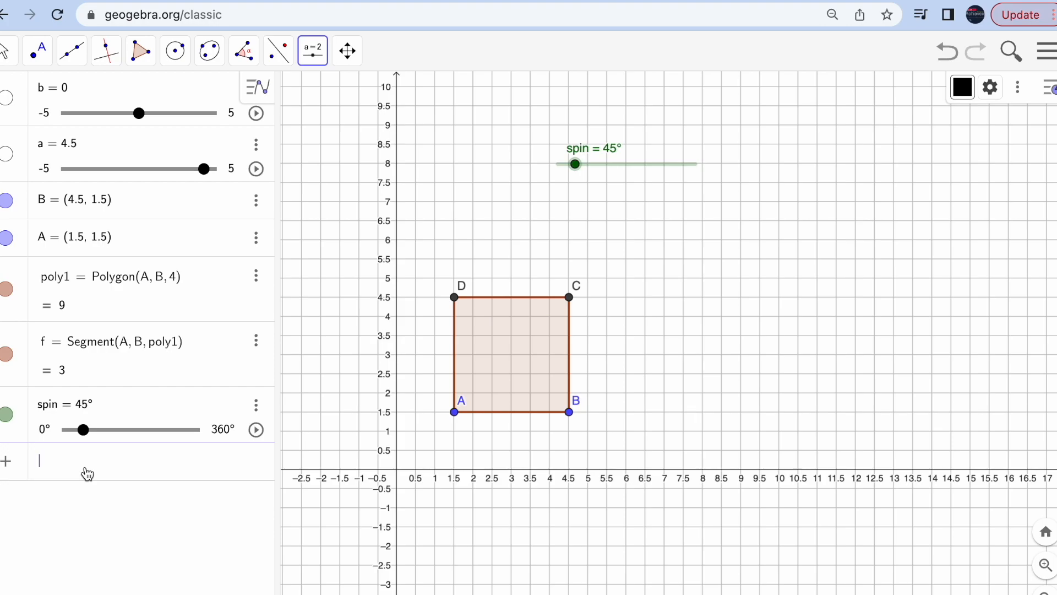
pyautogui.write('rota')
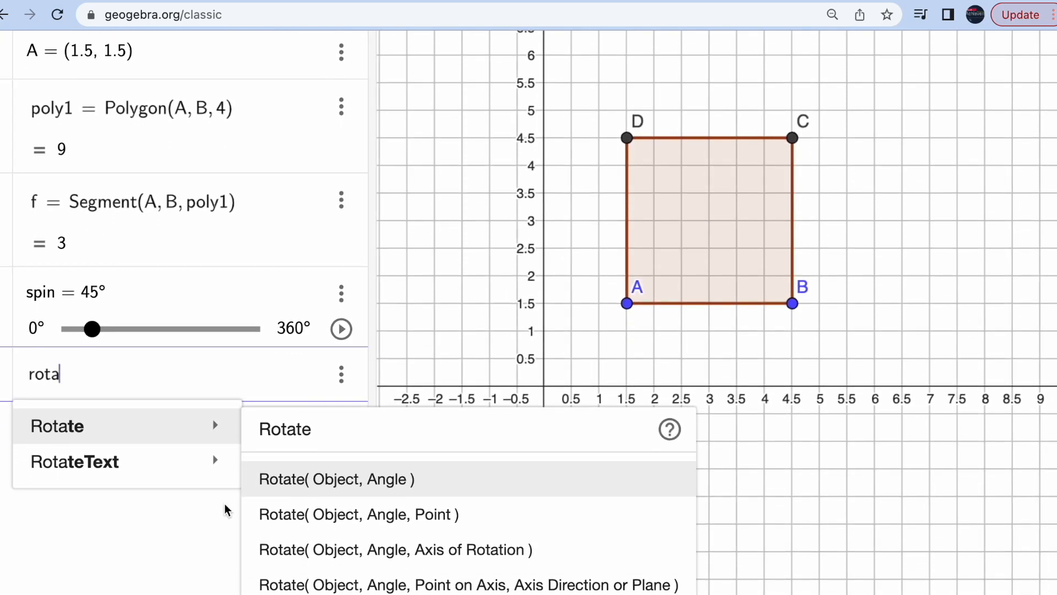
pyautogui.moveTo(365, 514)
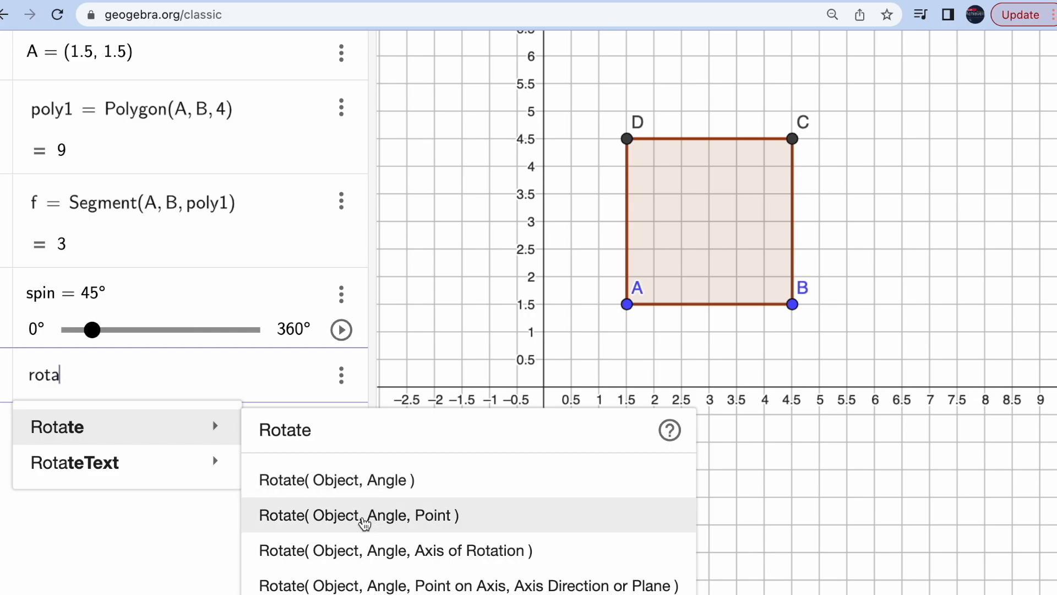
pyautogui.moveTo(369, 555)
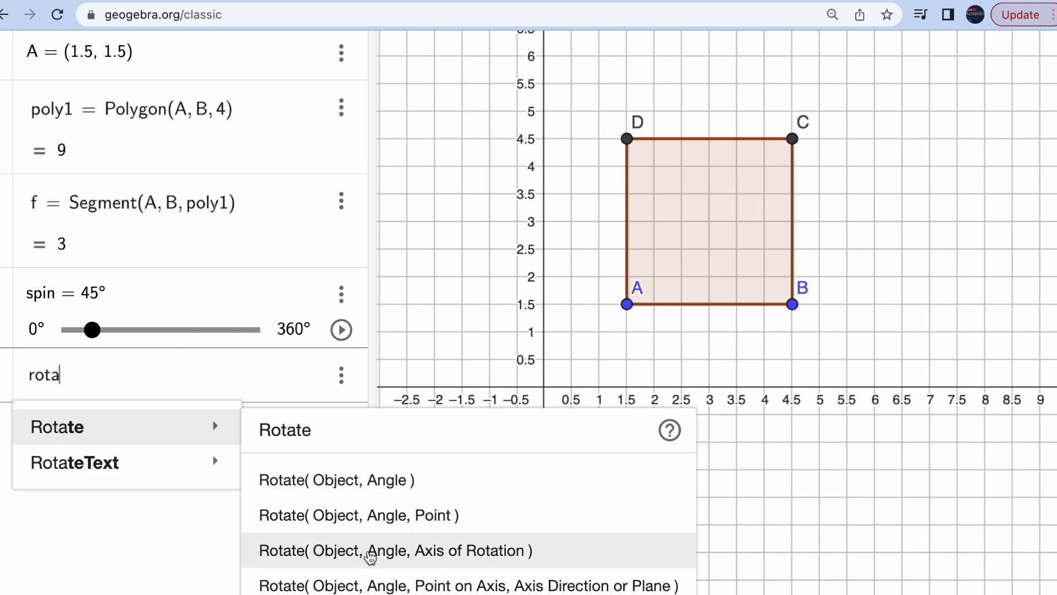
pyautogui.moveTo(499, 557)
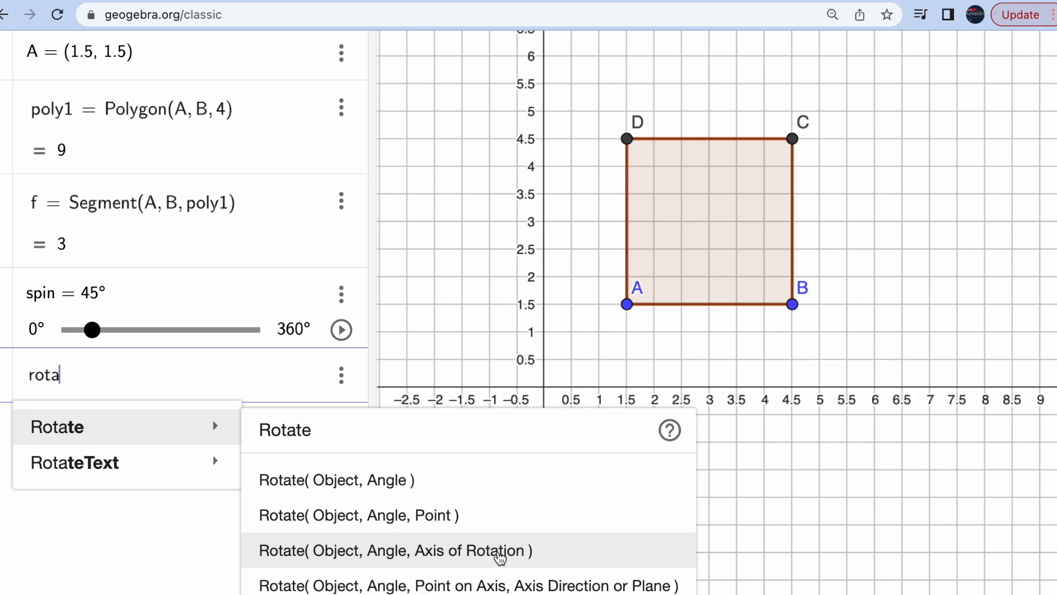
pyautogui.moveTo(337, 386)
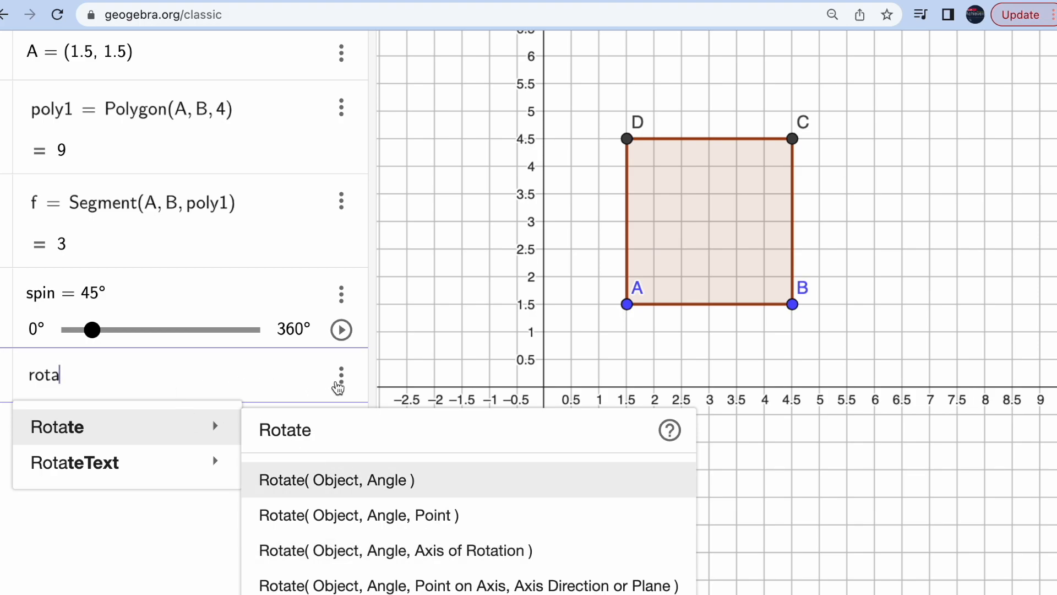
pyautogui.moveTo(330, 515)
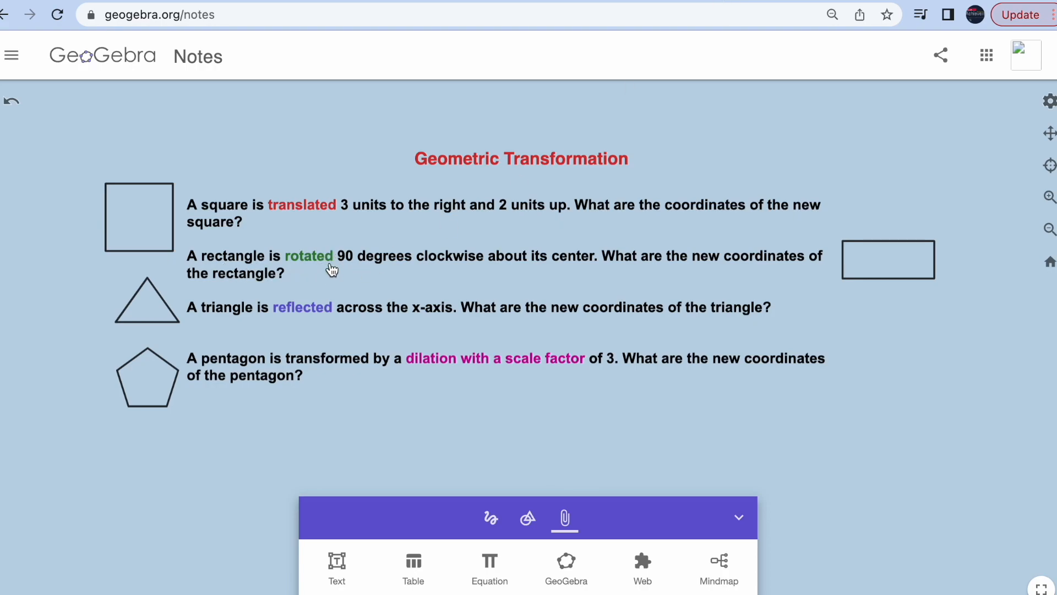
pyautogui.moveTo(562, 262)
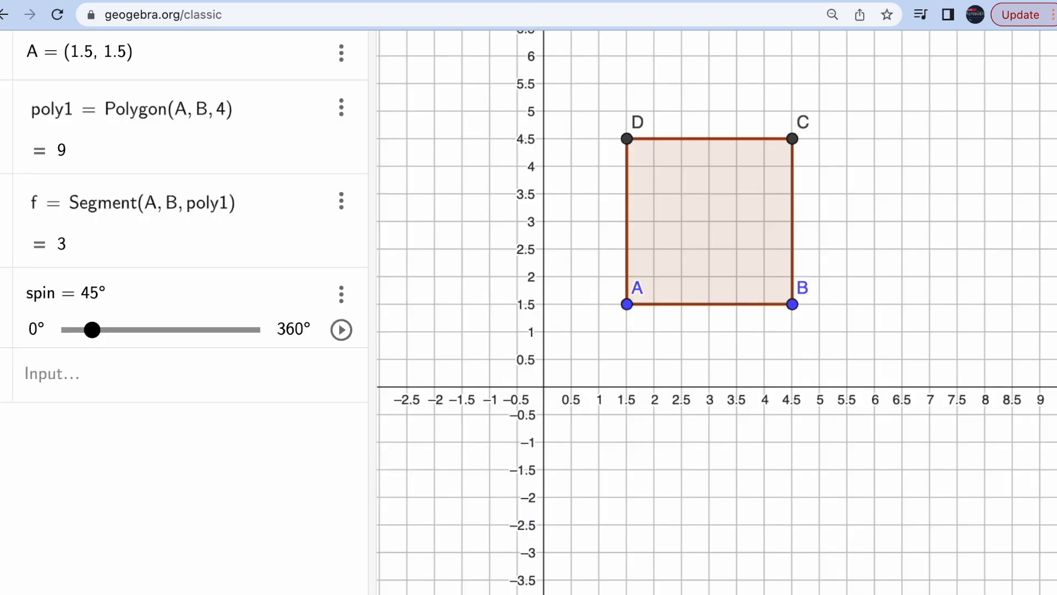
pyautogui.moveTo(376, 423)
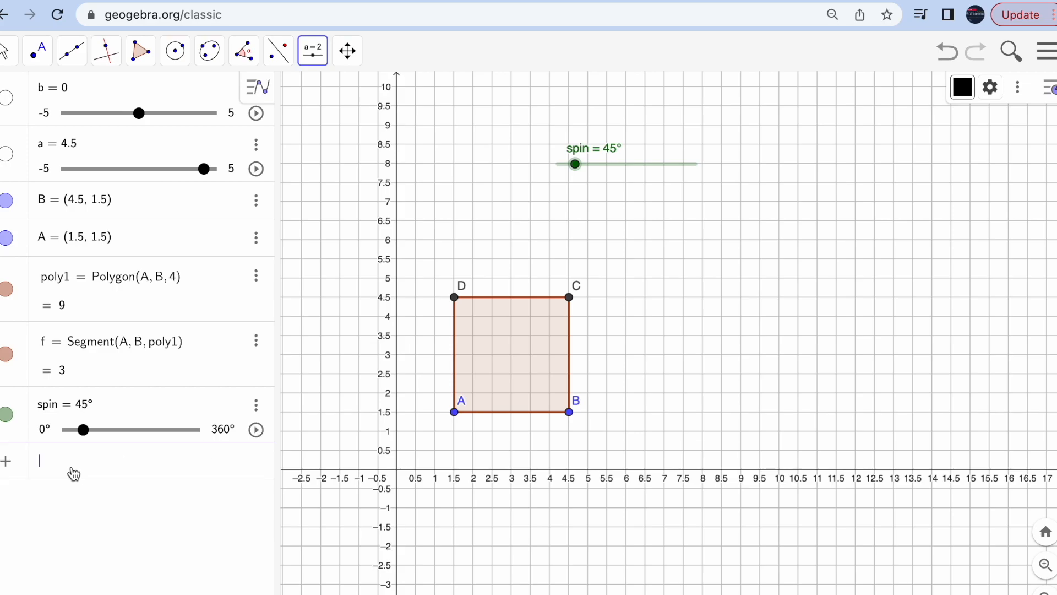
# Step: Enter Centroid(poly1) to place centre point E at (3, 3)
pyautogui.write('ce')
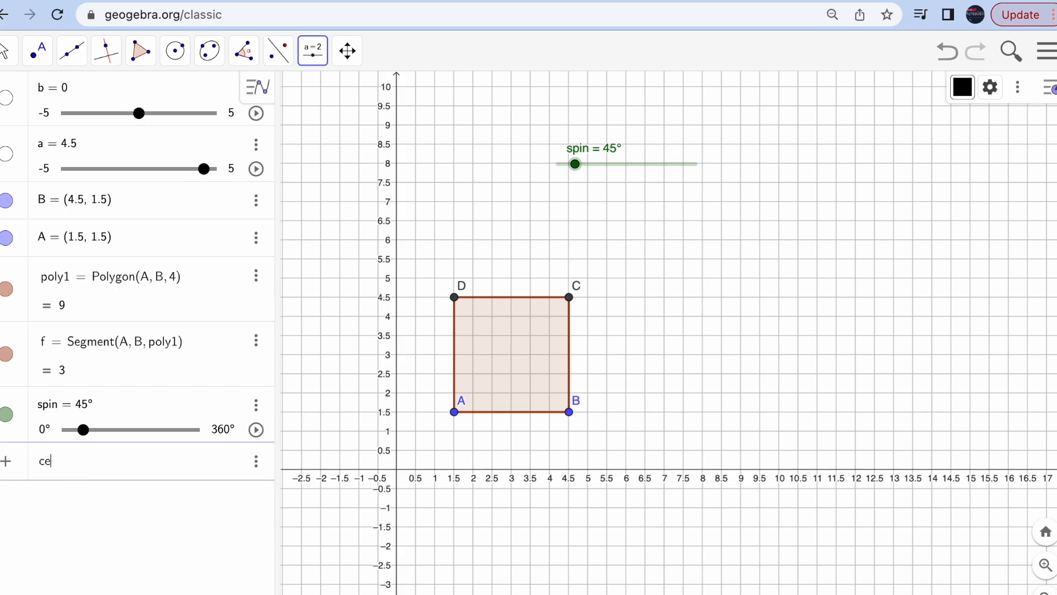
pyautogui.write('ntroid(p')
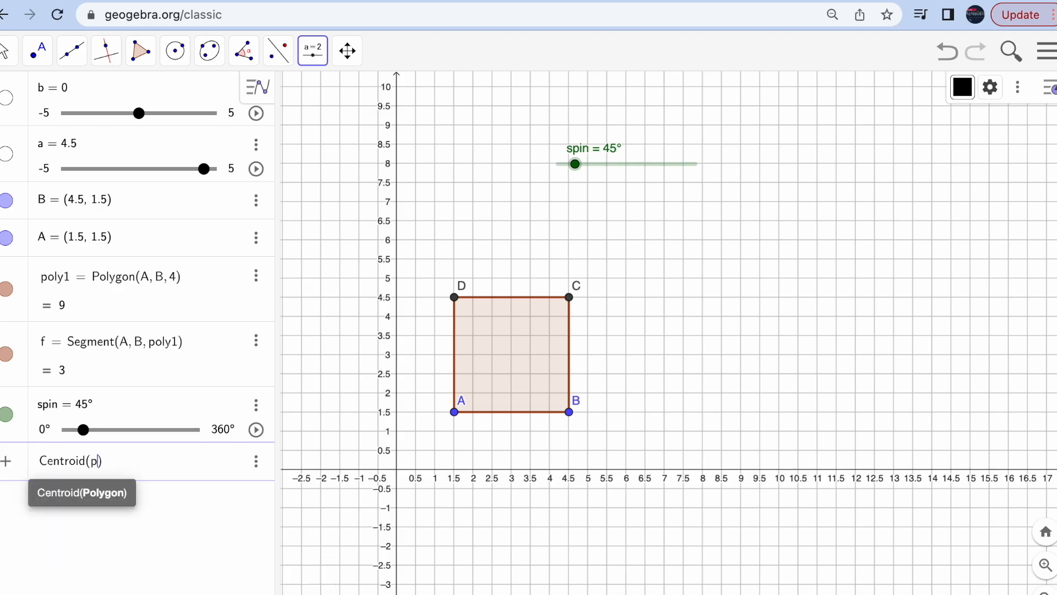
pyautogui.write('oly1')
pyautogui.press('Return')
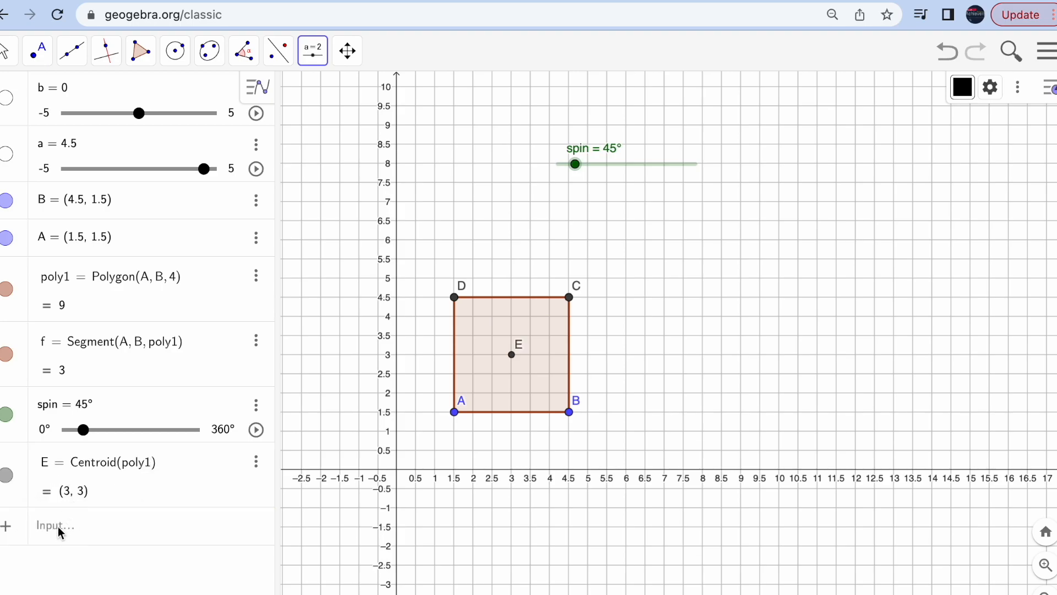
pyautogui.moveTo(104, 519)
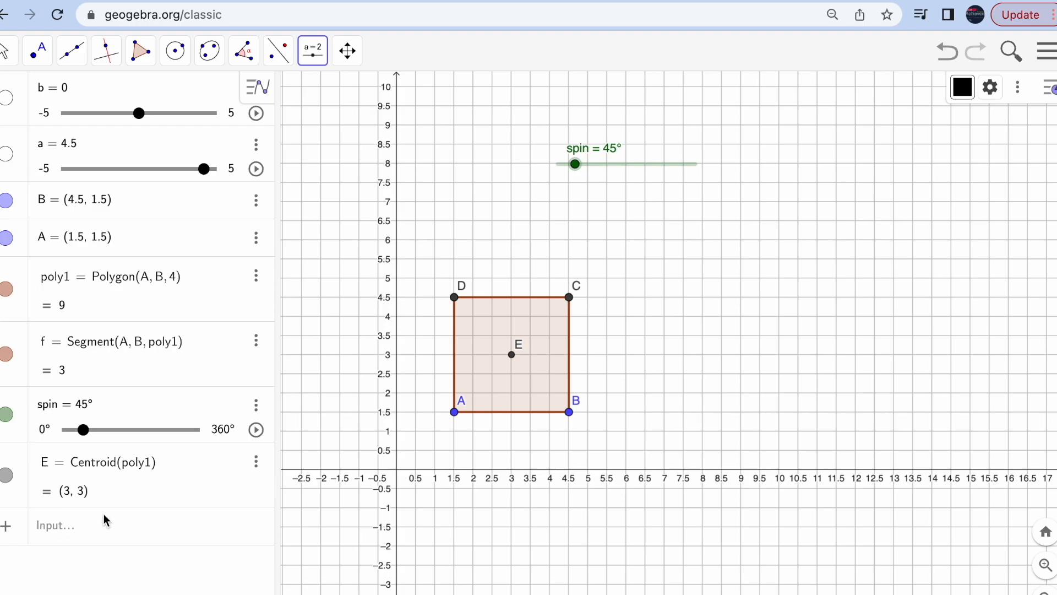
pyautogui.moveTo(65, 526)
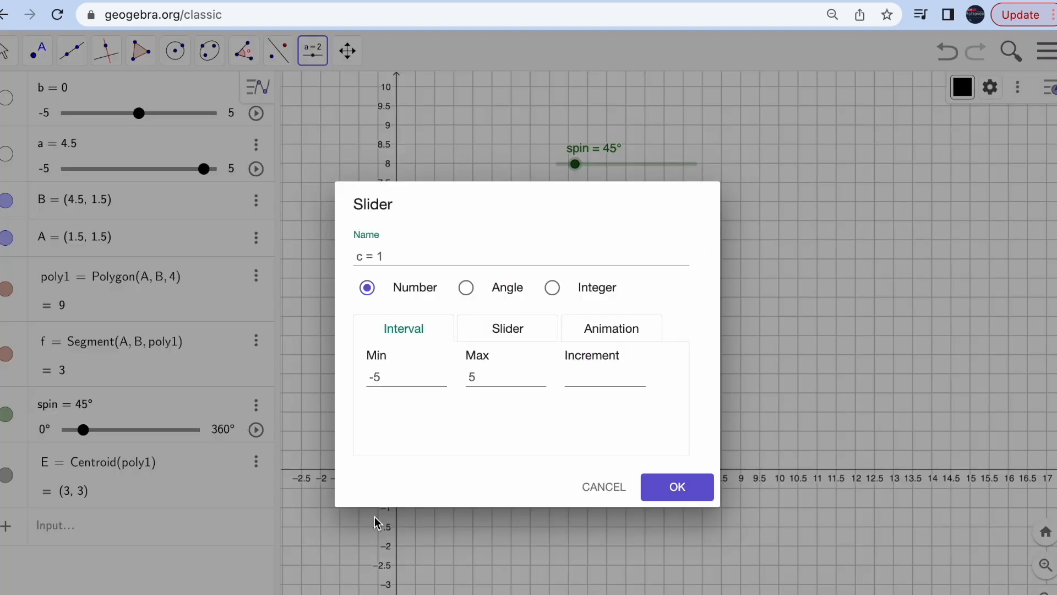
# Step: Activate the Rotate around Point tool and pick square poly1 as the shape to turn
pyautogui.click(676, 485)
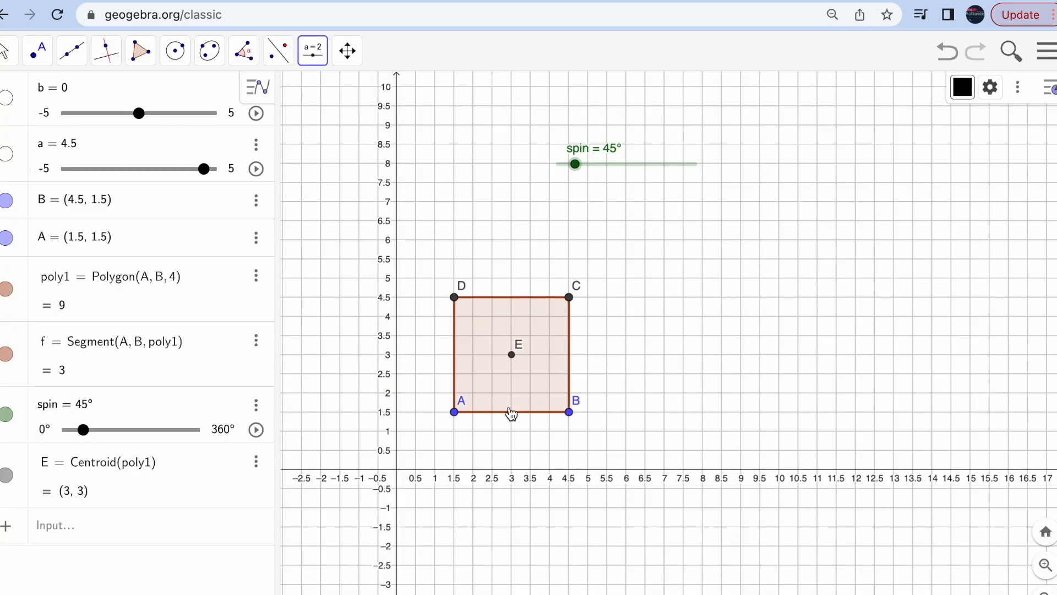
pyautogui.click(5, 50)
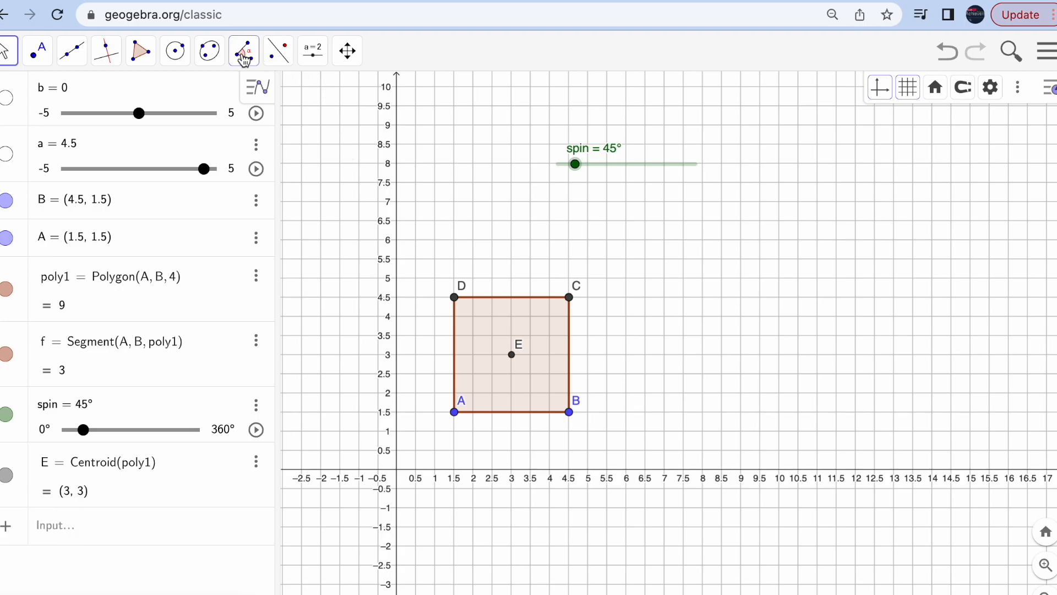
pyautogui.click(278, 51)
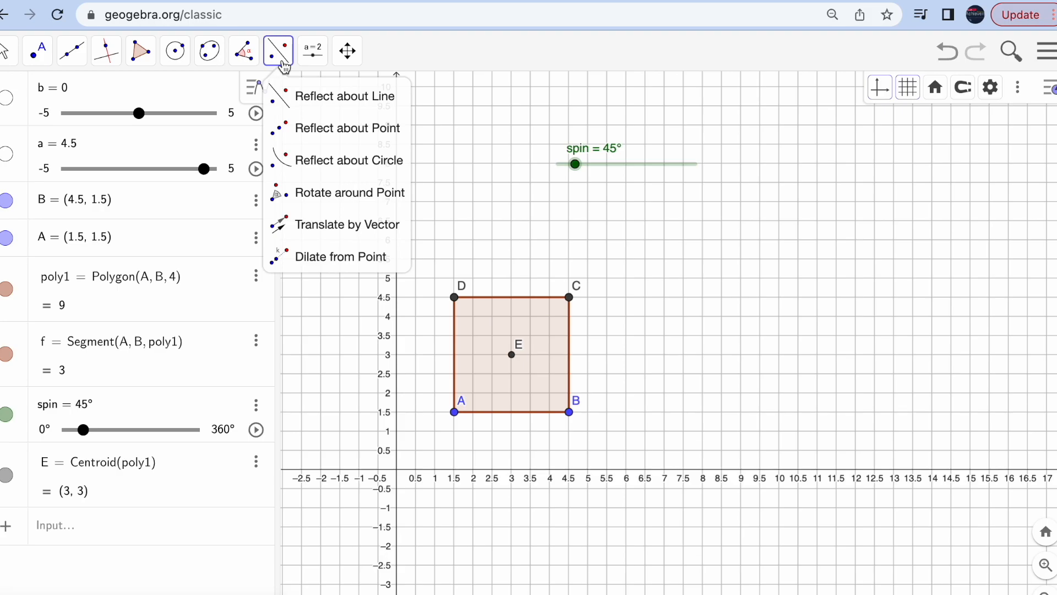
pyautogui.moveTo(286, 67)
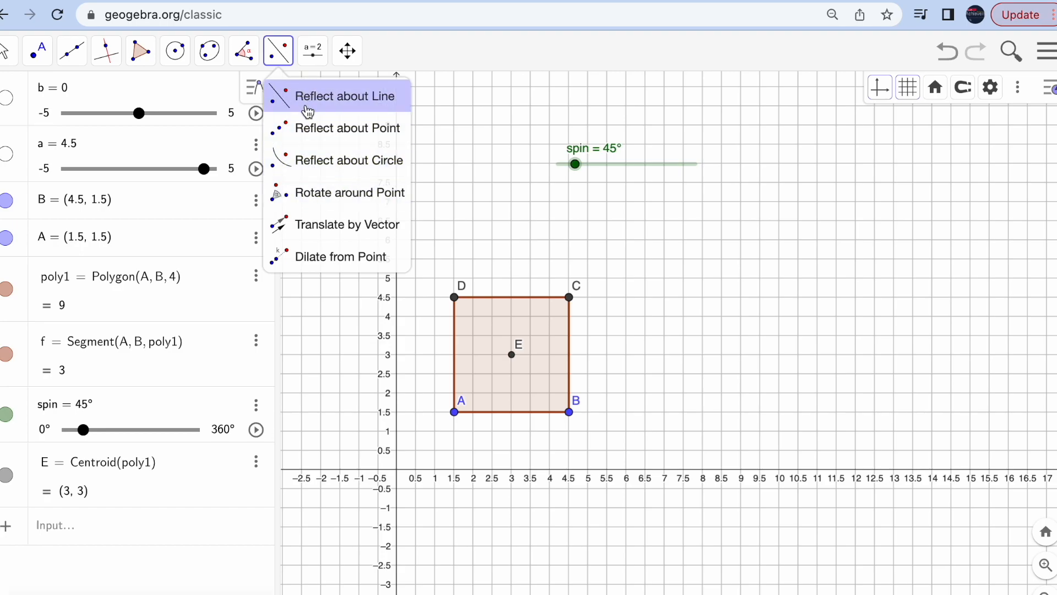
pyautogui.moveTo(310, 192)
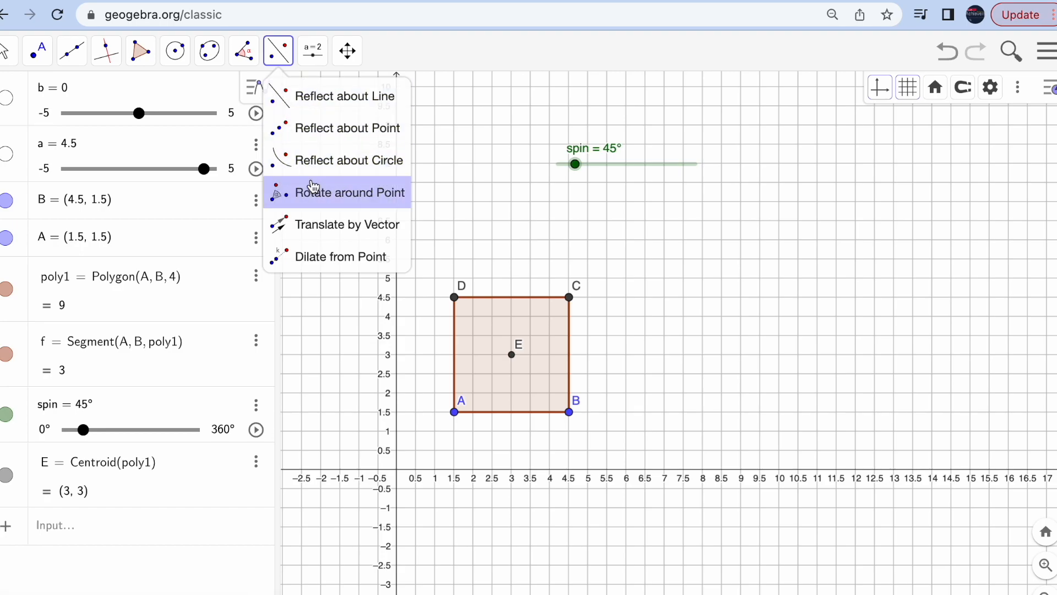
pyautogui.moveTo(345, 224)
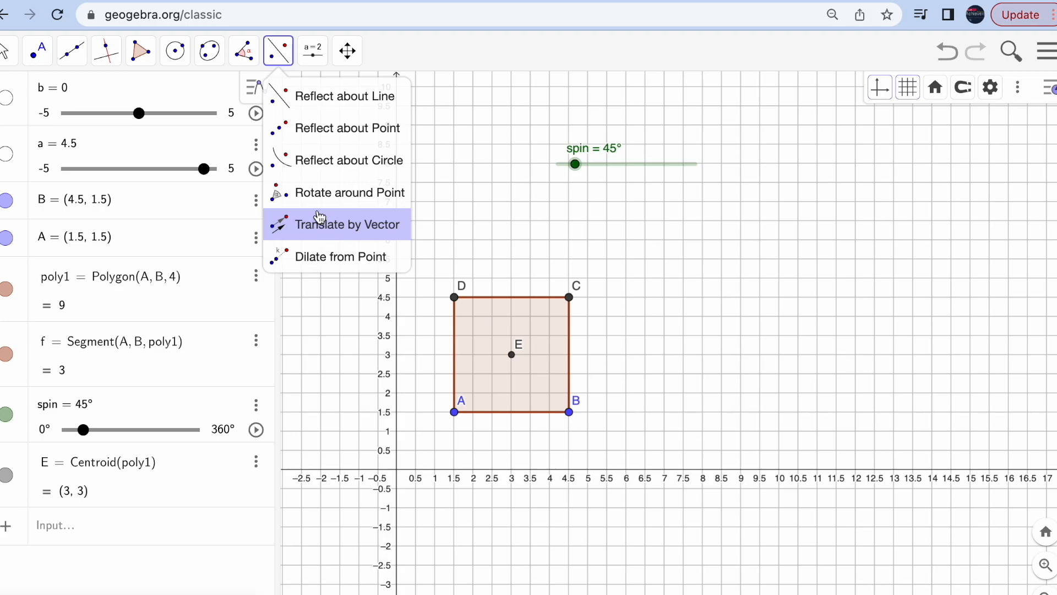
pyautogui.moveTo(349, 192)
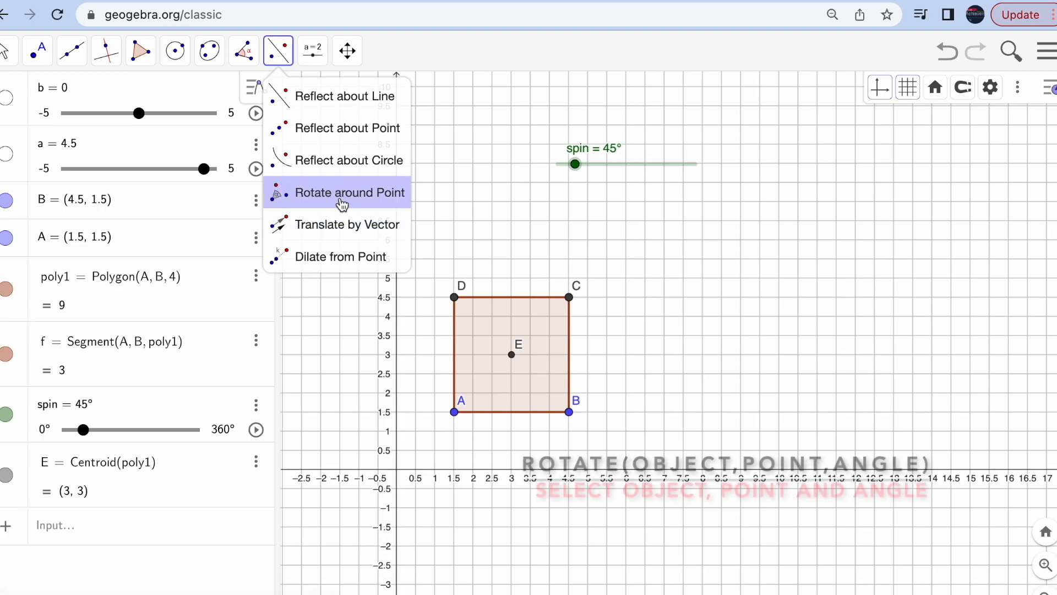
pyautogui.click(349, 192)
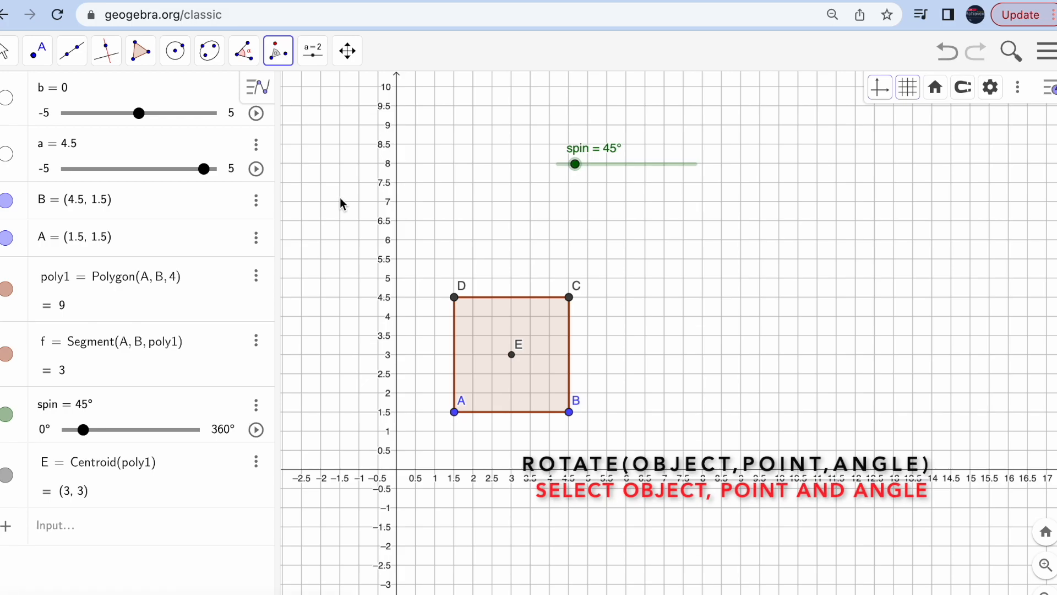
pyautogui.moveTo(533, 330)
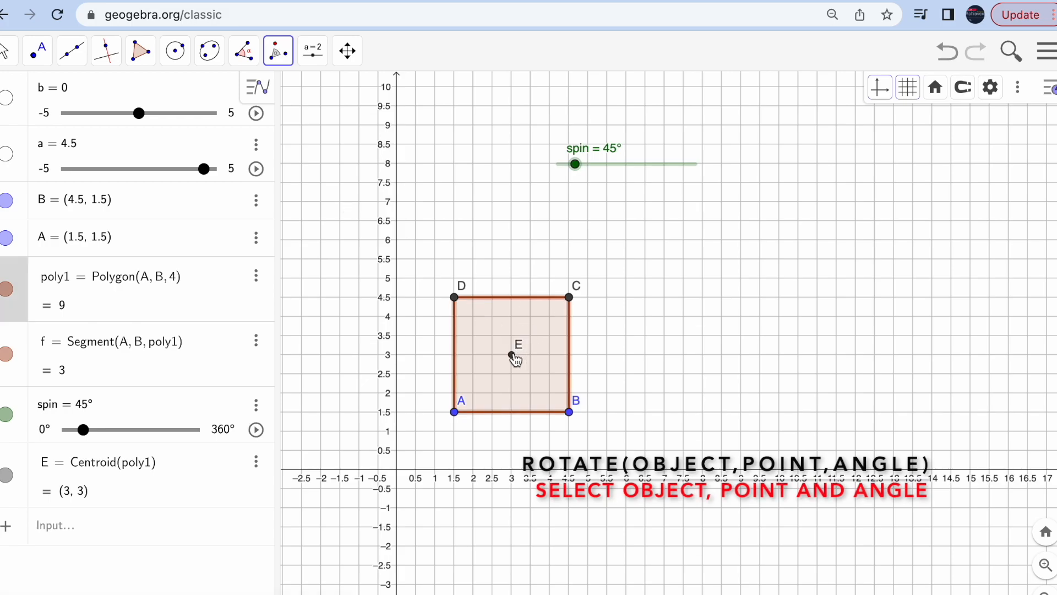
# Step: Rotate poly1 clockwise by angle spin about centre E, giving copy poly1'
pyautogui.click(515, 353)
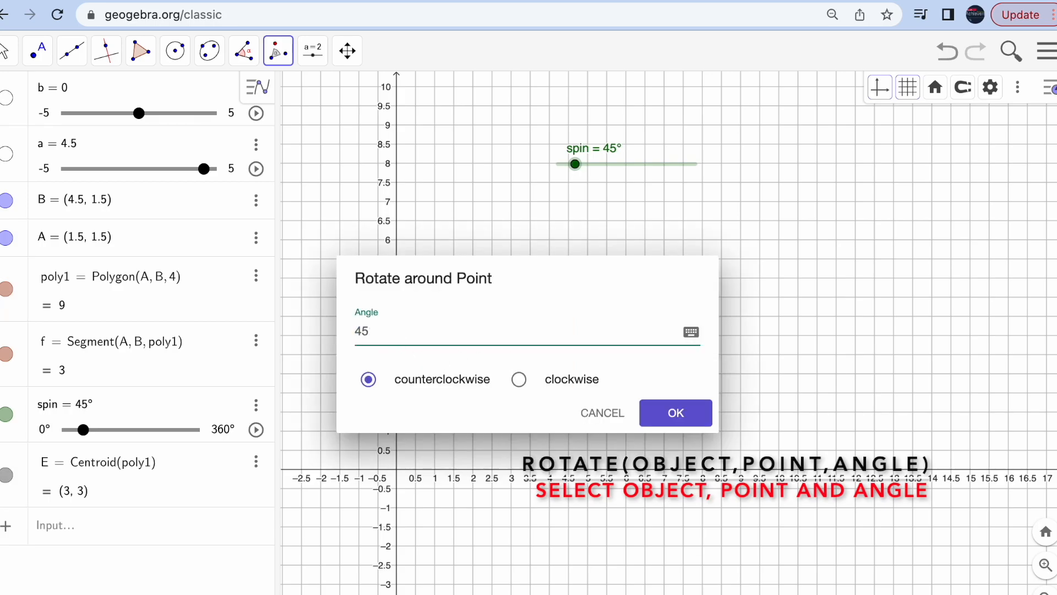
pyautogui.write('spin')
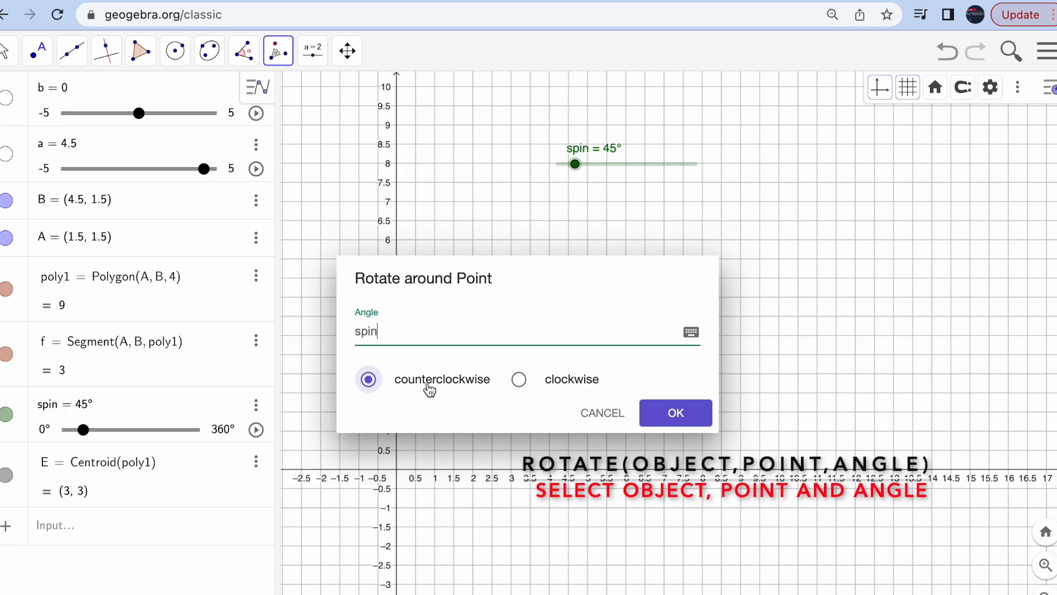
pyautogui.moveTo(519, 379)
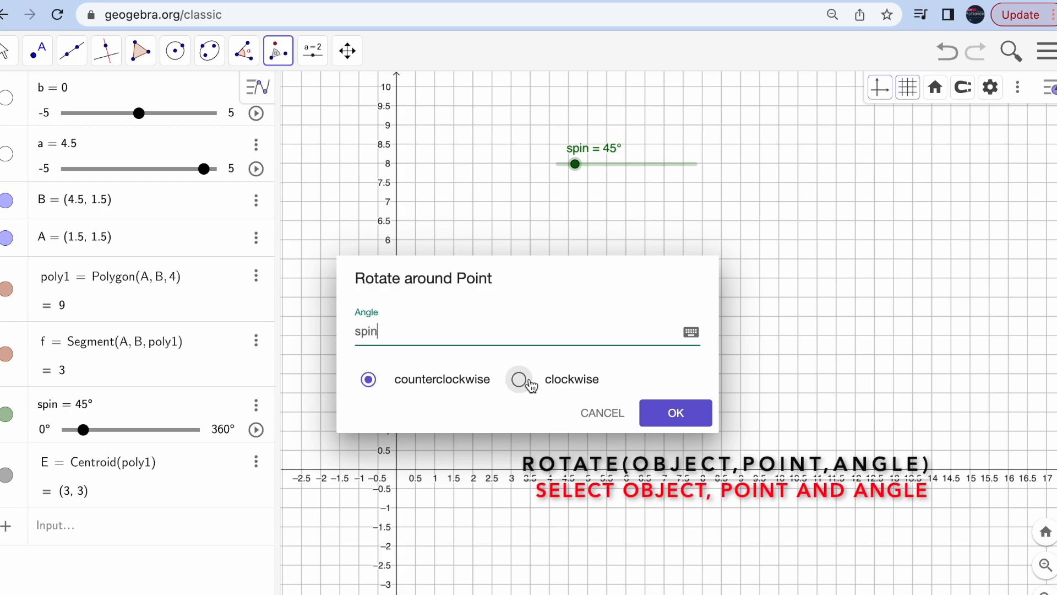
pyautogui.click(518, 377)
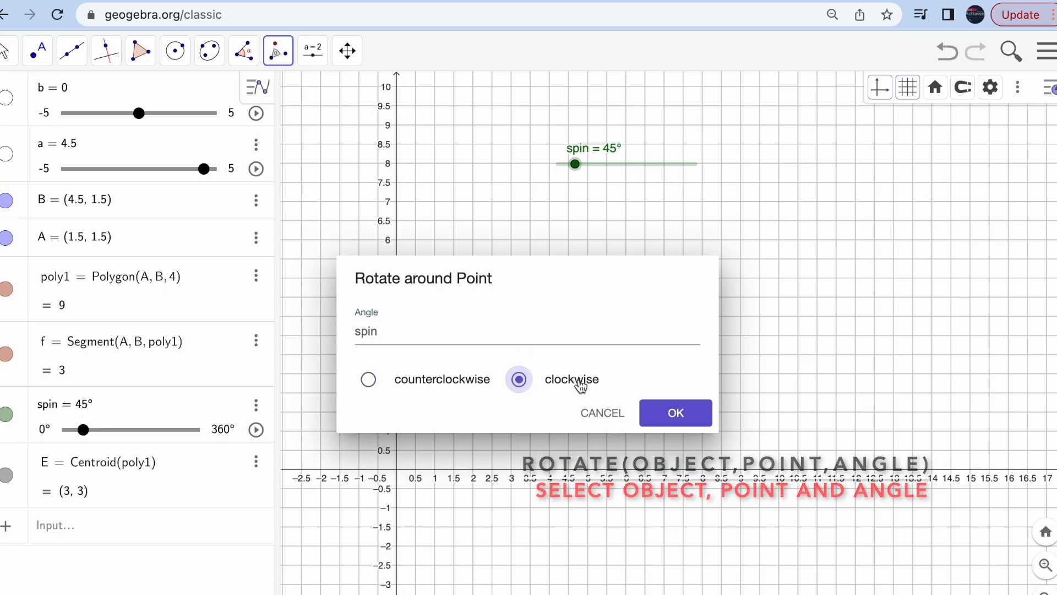
pyautogui.click(676, 413)
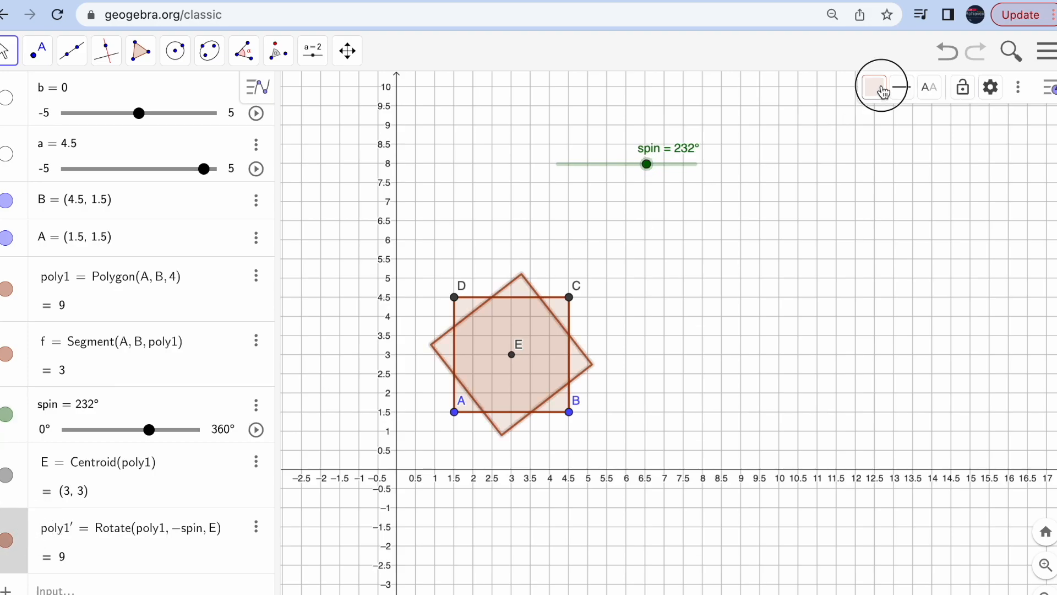
# Step: Raise the fill opacity of rotated copy poly1' so it stands out from the original
pyautogui.click(874, 86)
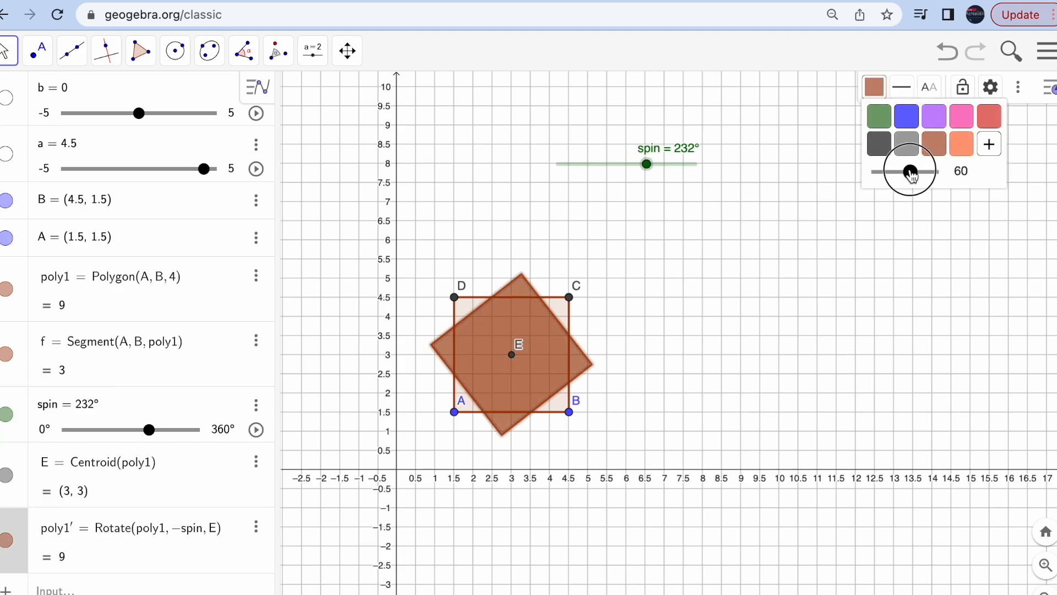
pyautogui.click(667, 169)
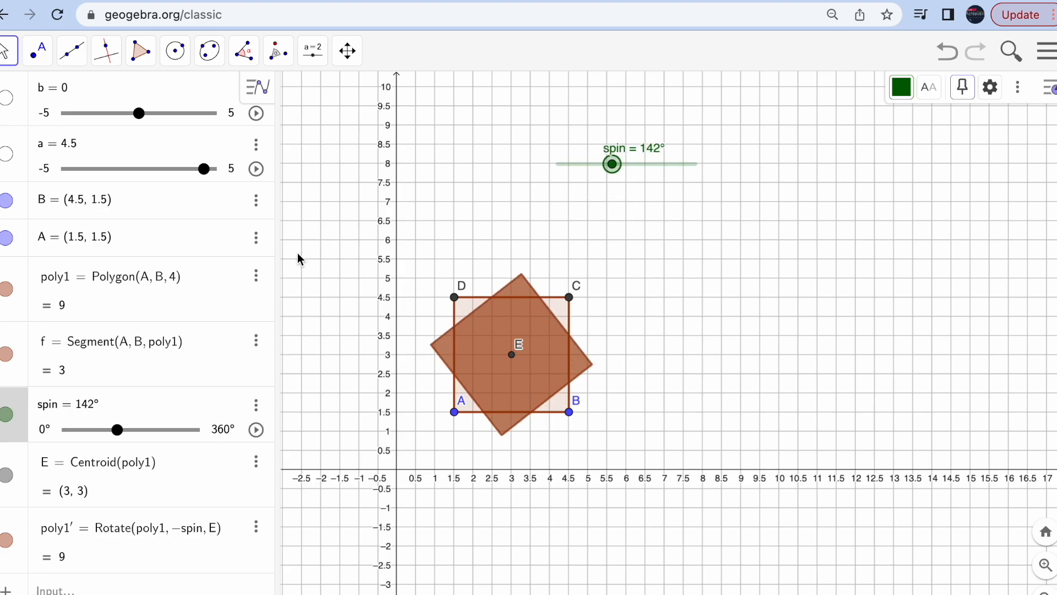
pyautogui.moveTo(540, 176)
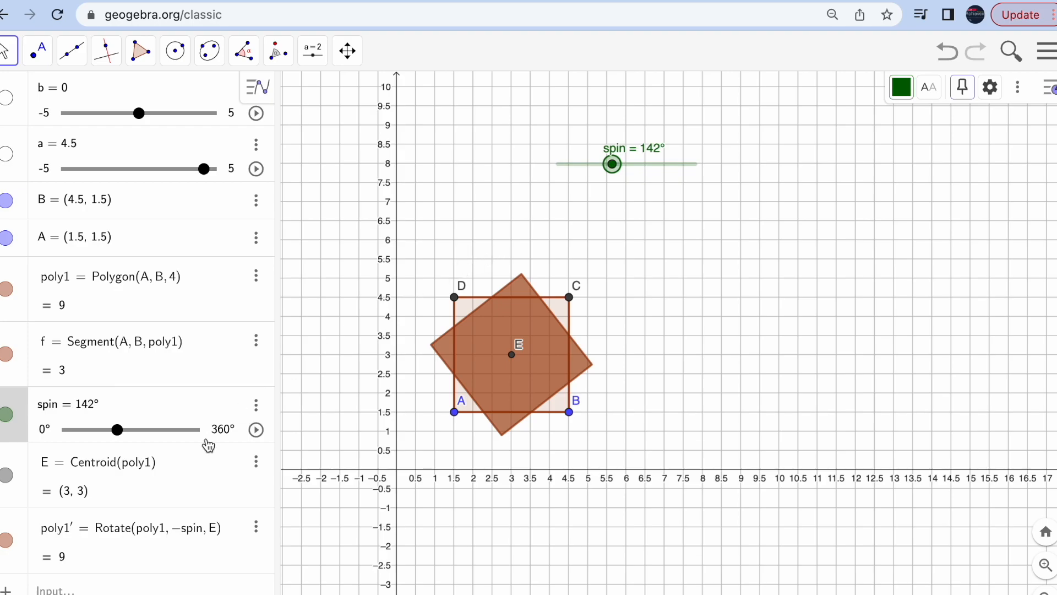
pyautogui.moveTo(257, 469)
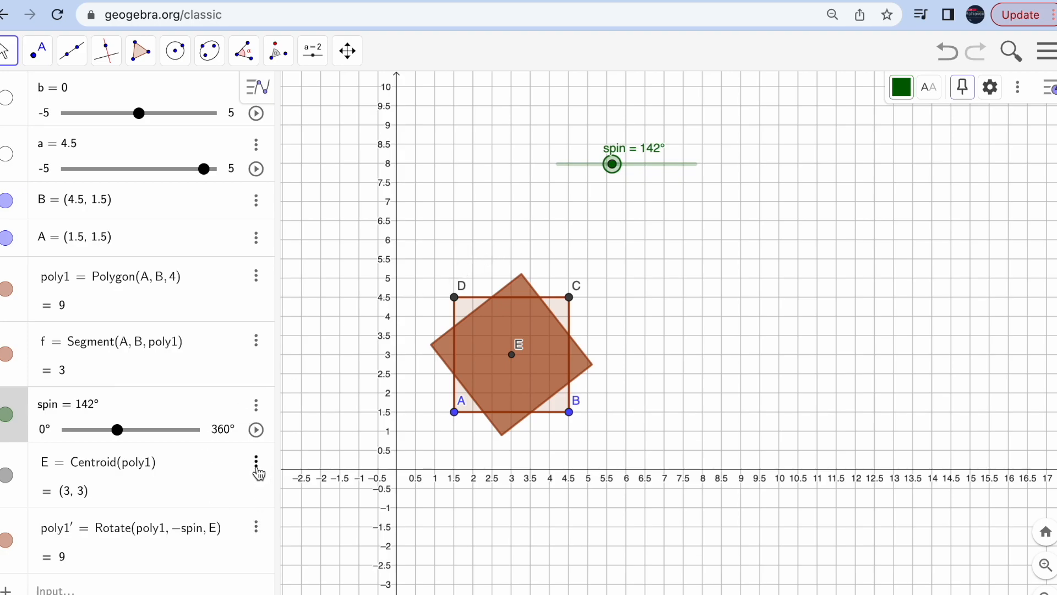
pyautogui.moveTo(512, 374)
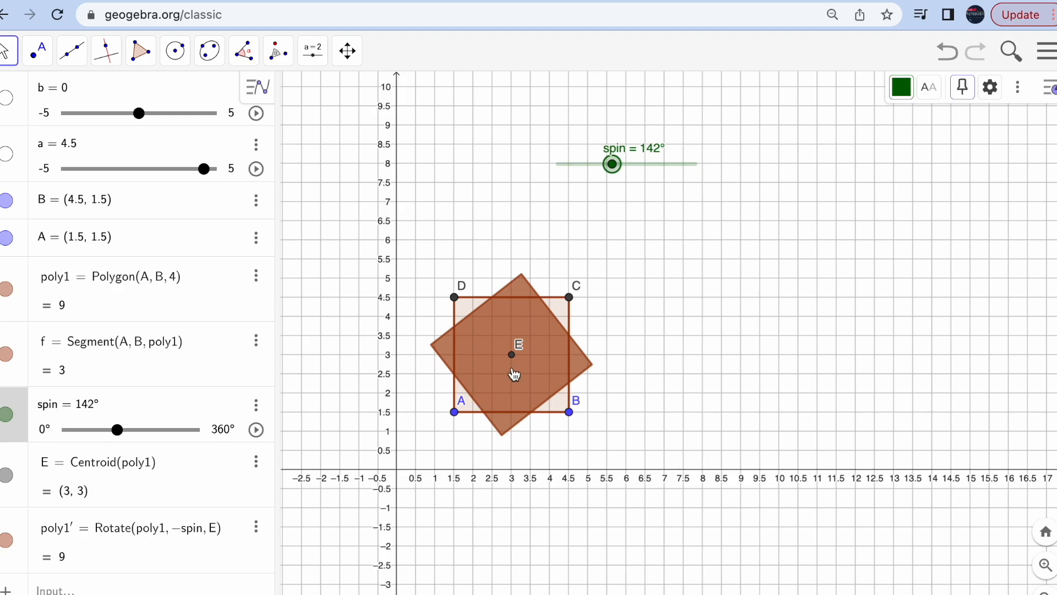
pyautogui.moveTo(151, 473)
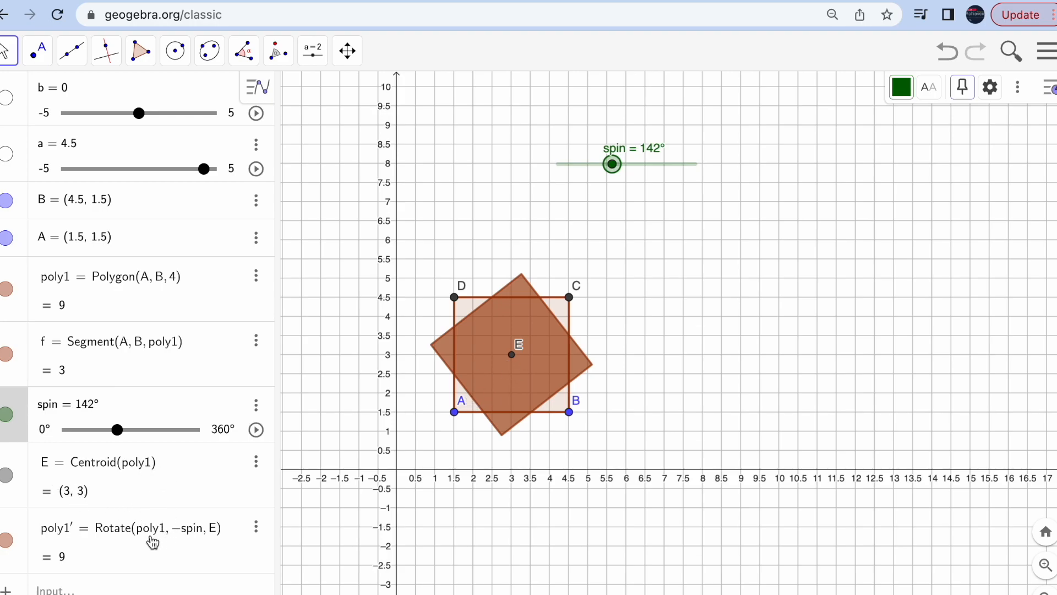
pyautogui.moveTo(134, 233)
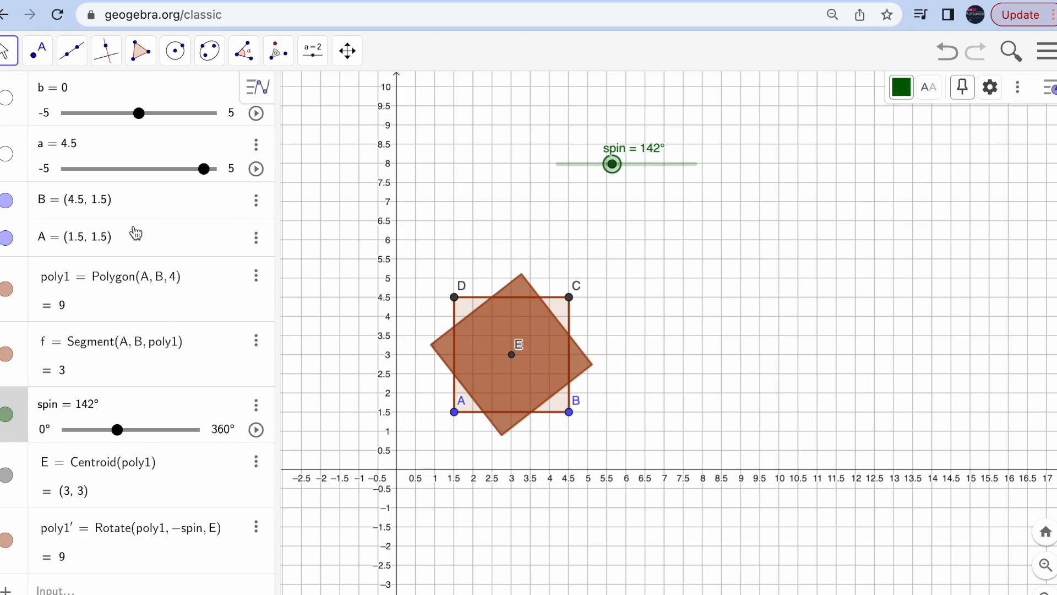
pyautogui.moveTo(213, 302)
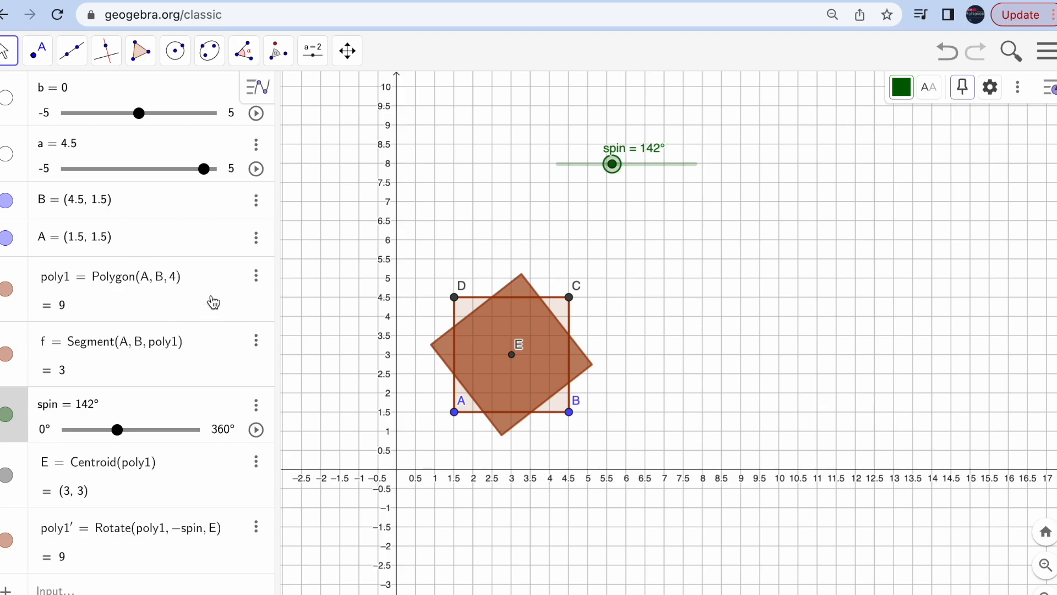
# Step: Redefine poly1' as Rotate(poly1, spin, B), turning about vertex B instead of E
pyautogui.click(134, 528)
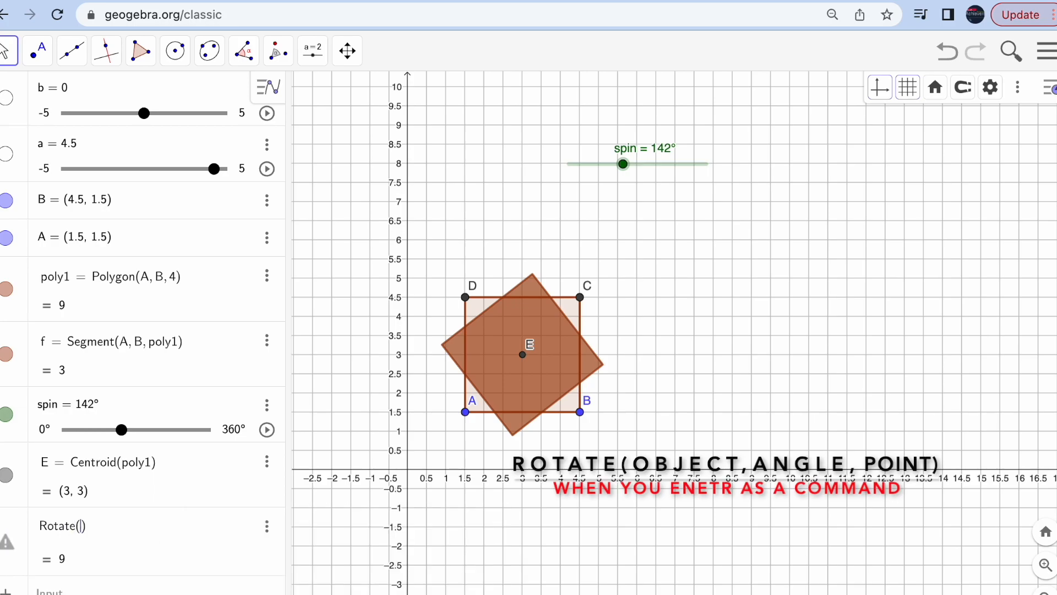
pyautogui.write('poly1')
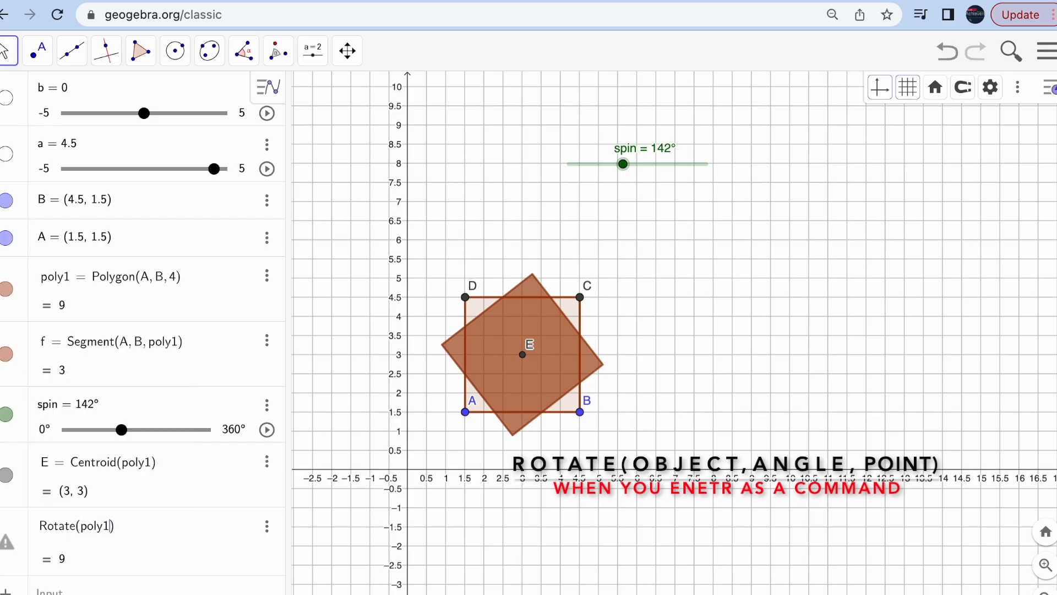
pyautogui.write(',')
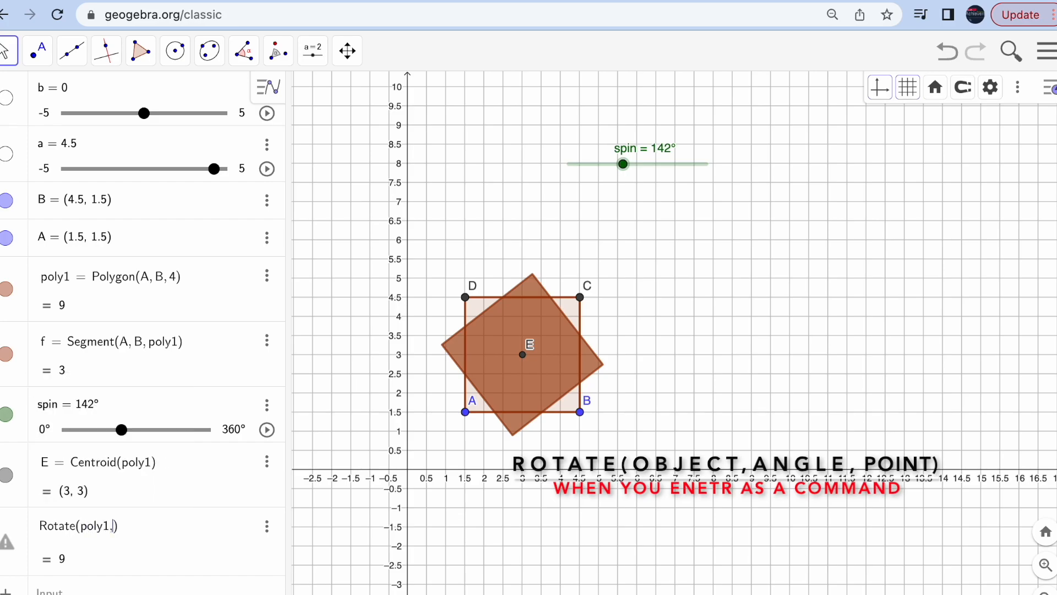
pyautogui.write('spin,')
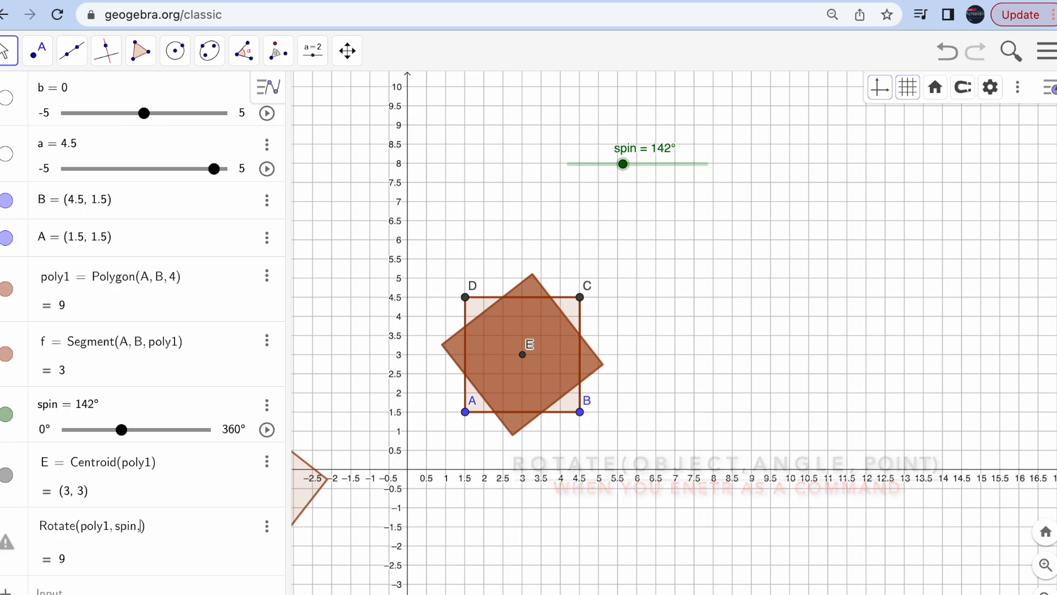
pyautogui.write('()')
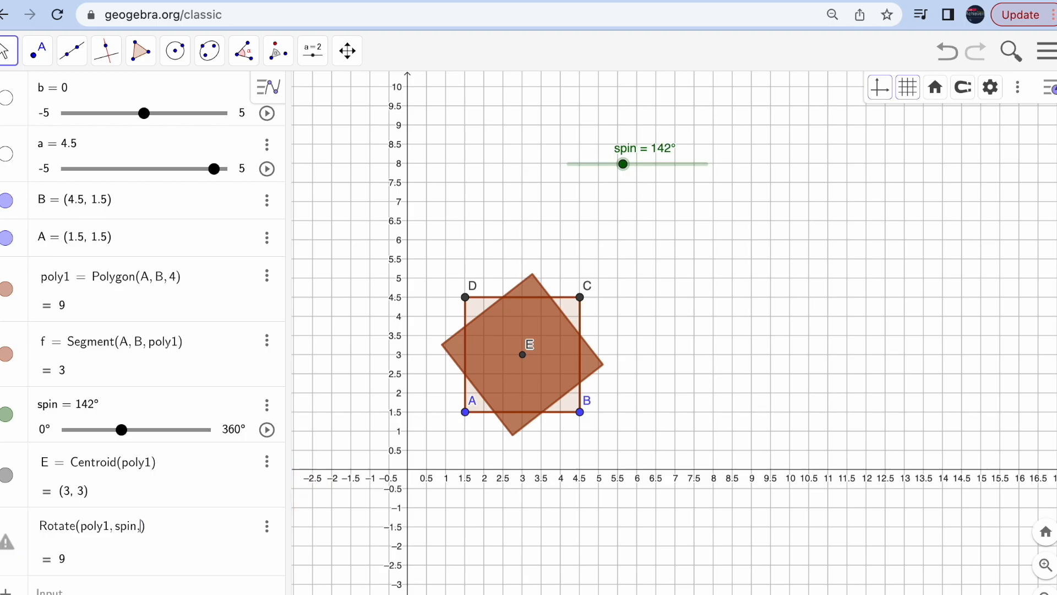
pyautogui.write('B')
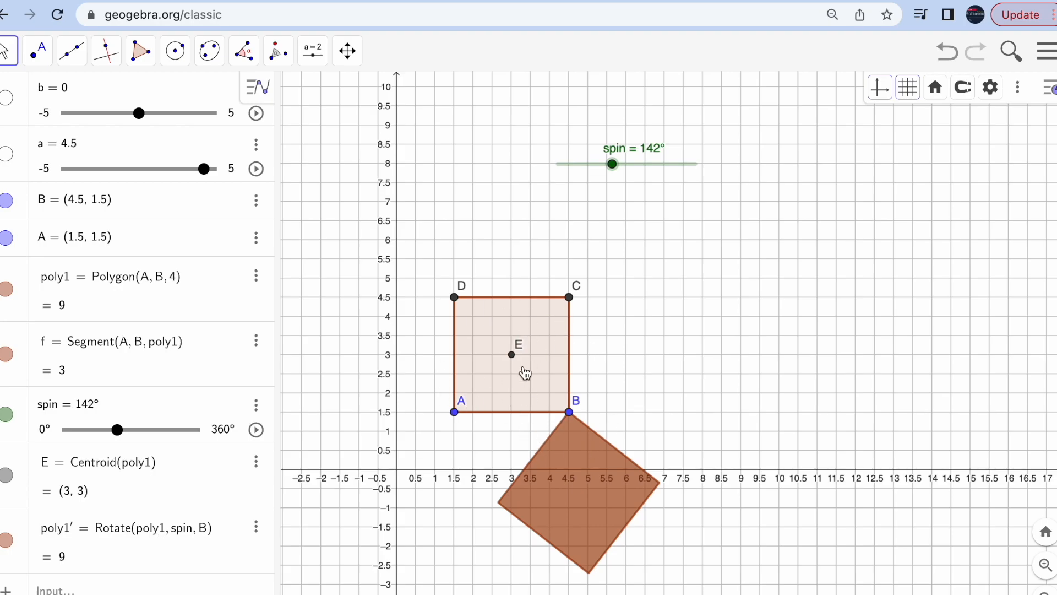
pyautogui.moveTo(656, 178)
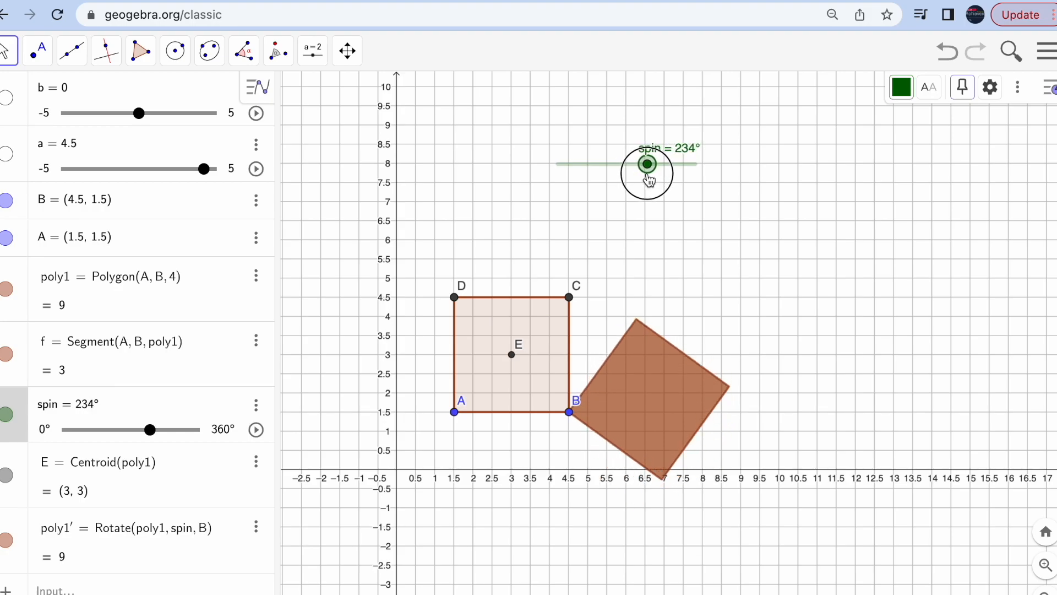
pyautogui.moveTo(169, 501)
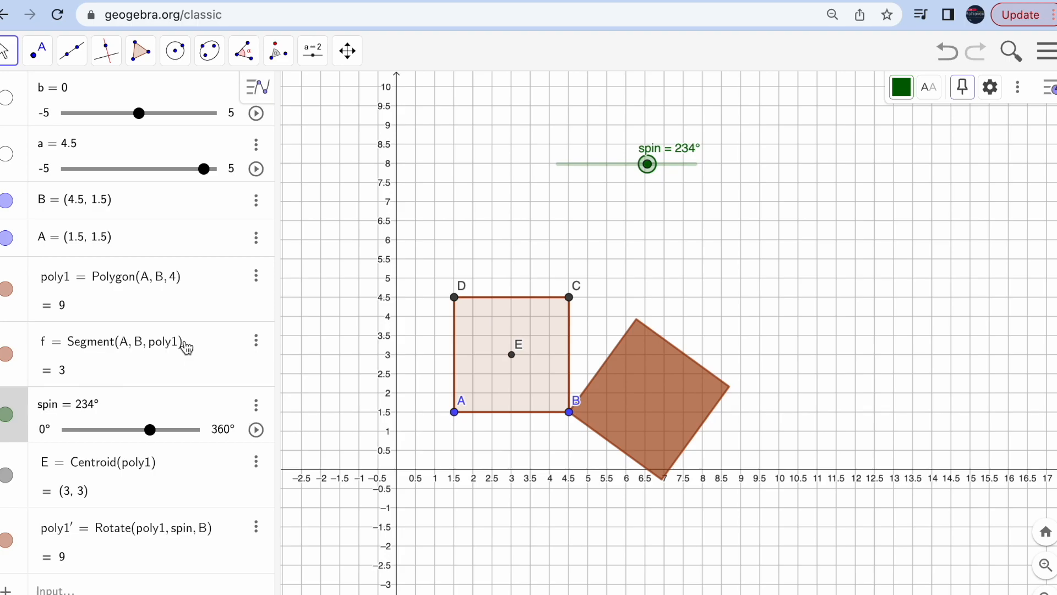
pyautogui.moveTo(196, 375)
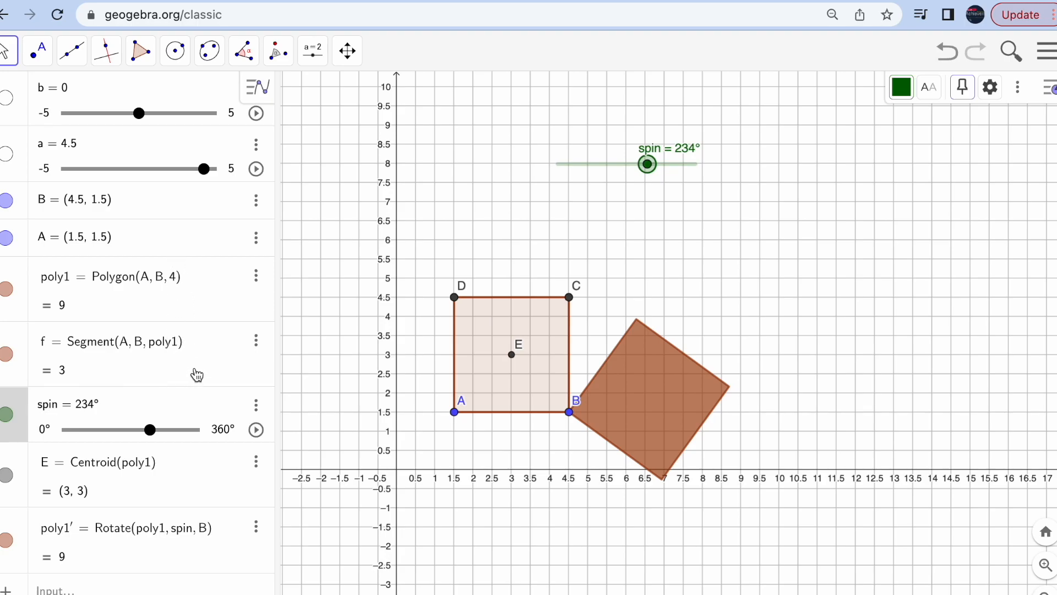
pyautogui.moveTo(146, 494)
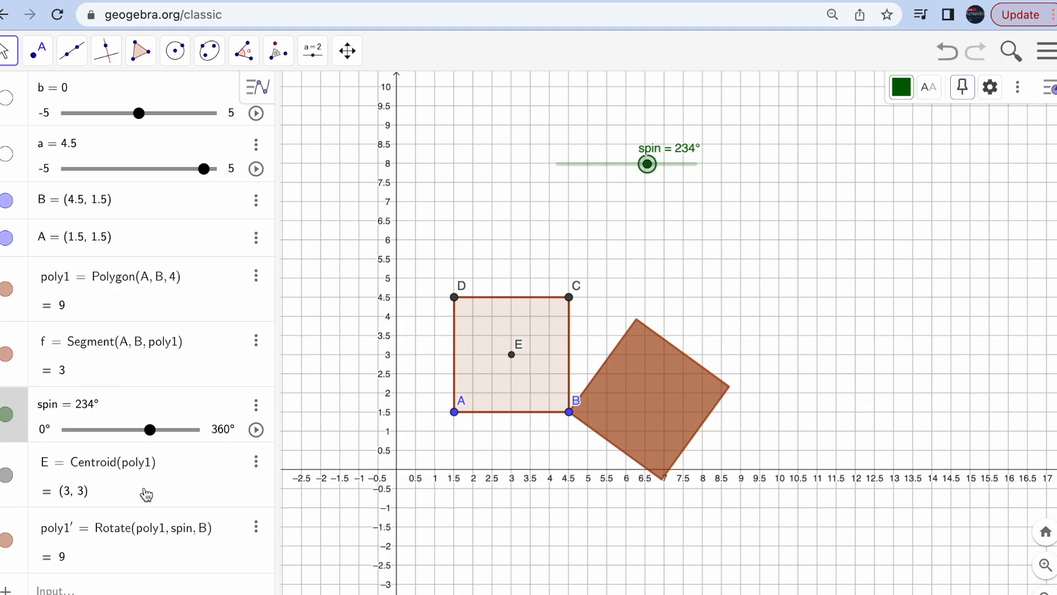
# Step: Redefine point E with the Rotate(Object, Angle, Point) template, to become Rotate(A, spin, B)
pyautogui.click(513, 354)
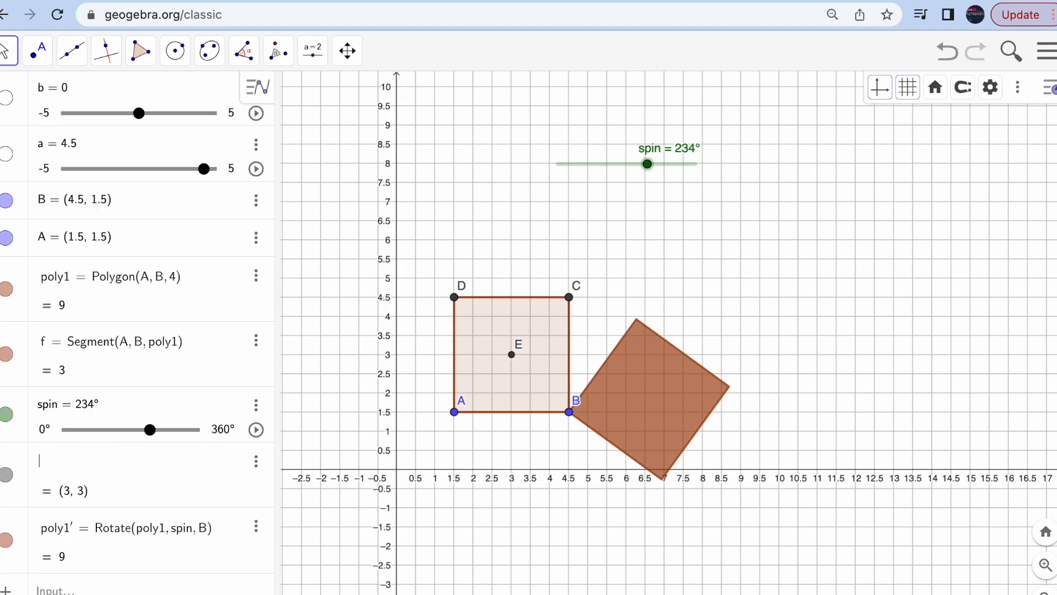
pyautogui.write('Rota')
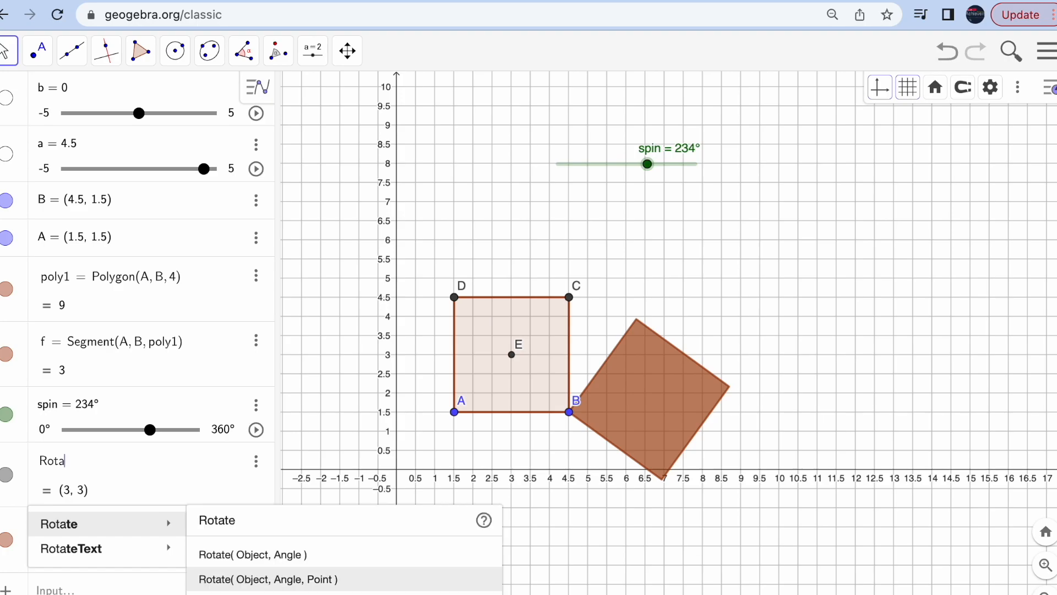
pyautogui.click(267, 578)
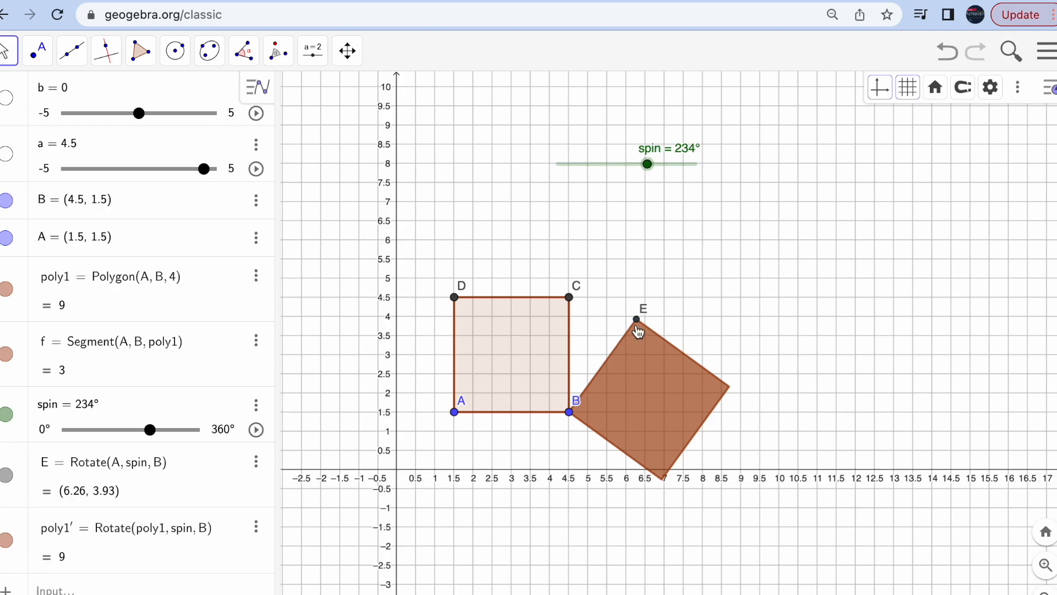
pyautogui.moveTo(637, 326)
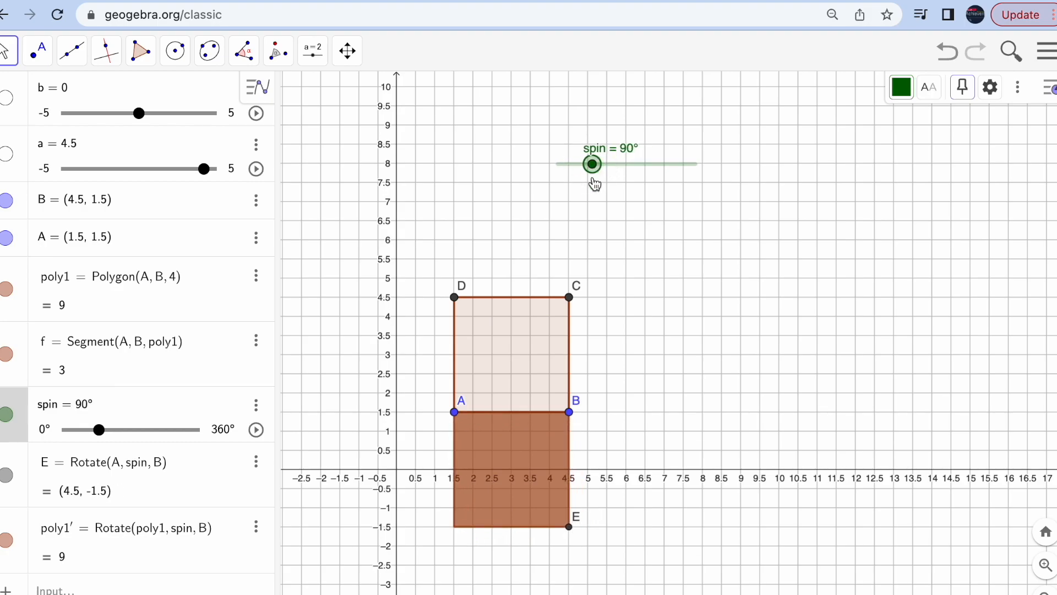
pyautogui.moveTo(572, 527)
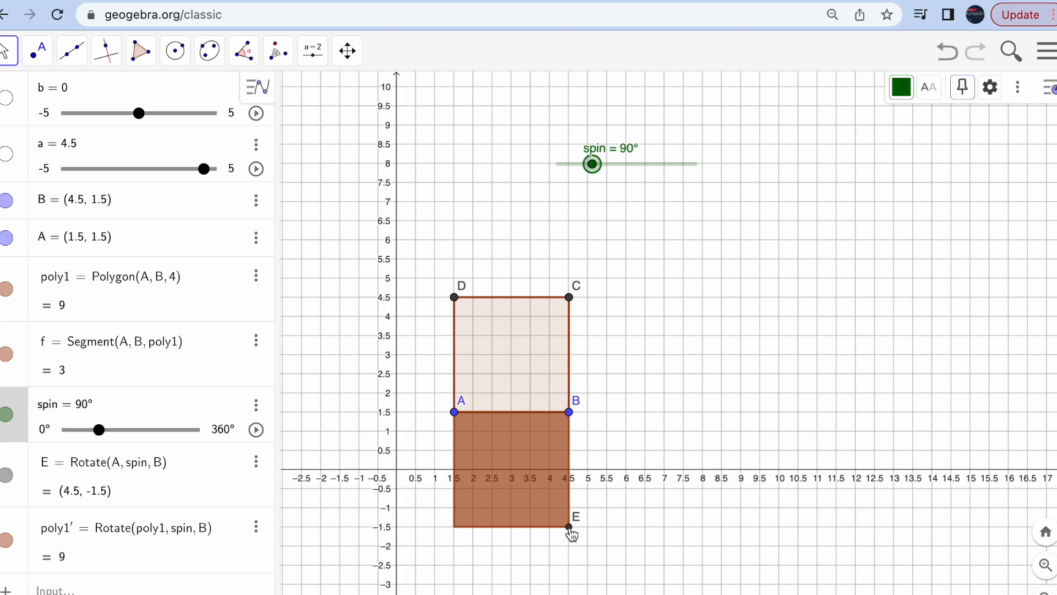
# Step: Colour rotated point E blue and point B black
pyautogui.click(900, 86)
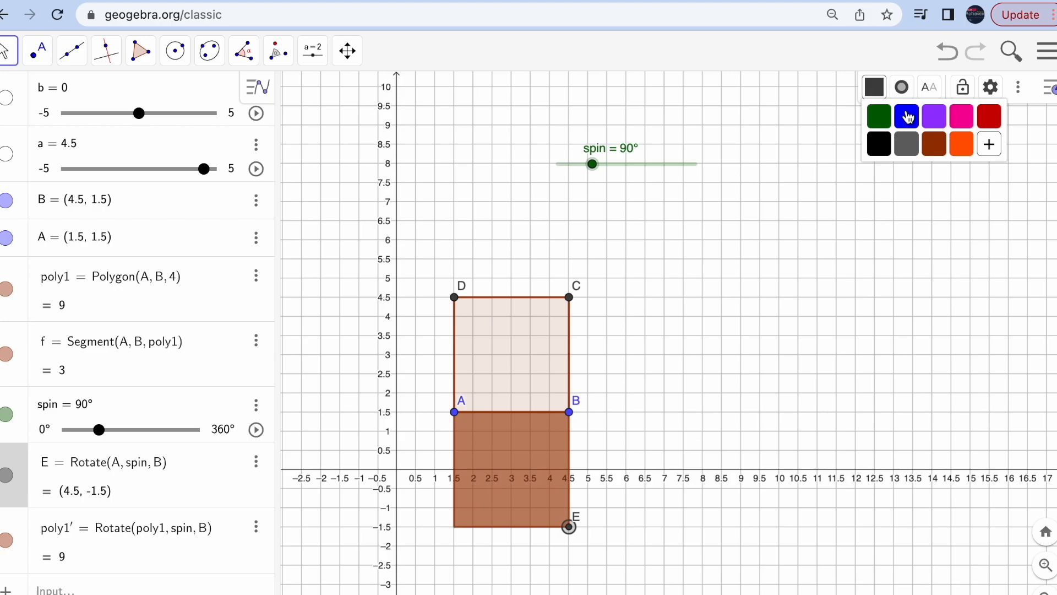
pyautogui.click(905, 116)
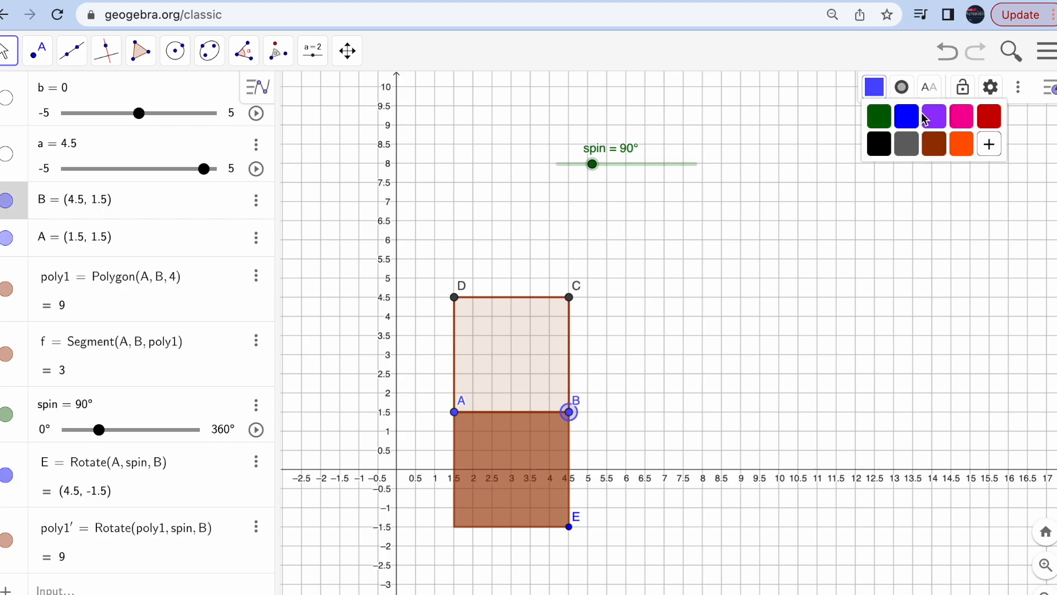
pyautogui.click(657, 295)
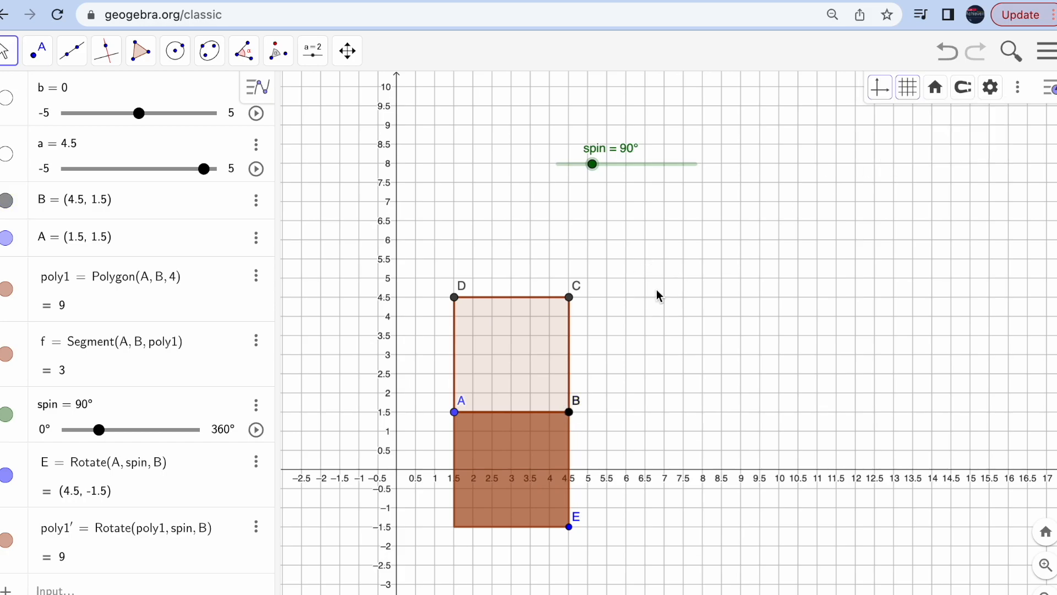
pyautogui.moveTo(569, 531)
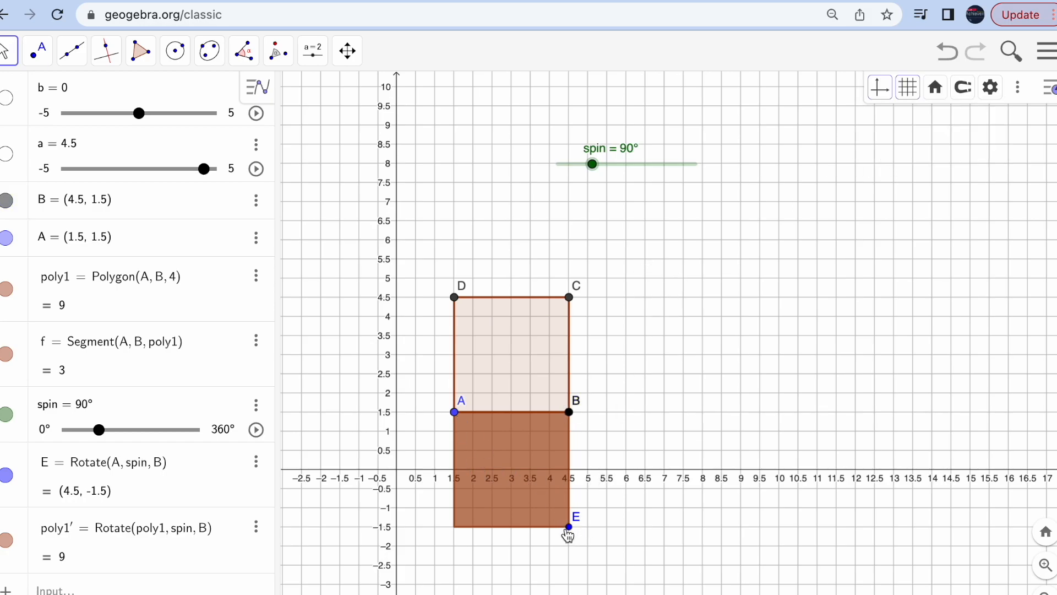
pyautogui.moveTo(455, 412)
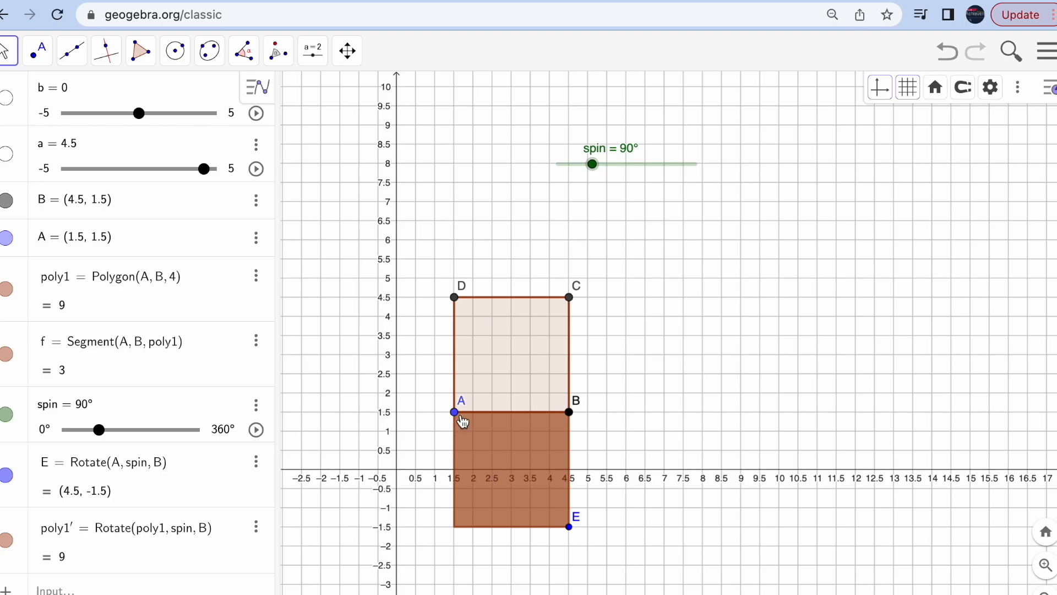
pyautogui.moveTo(456, 415)
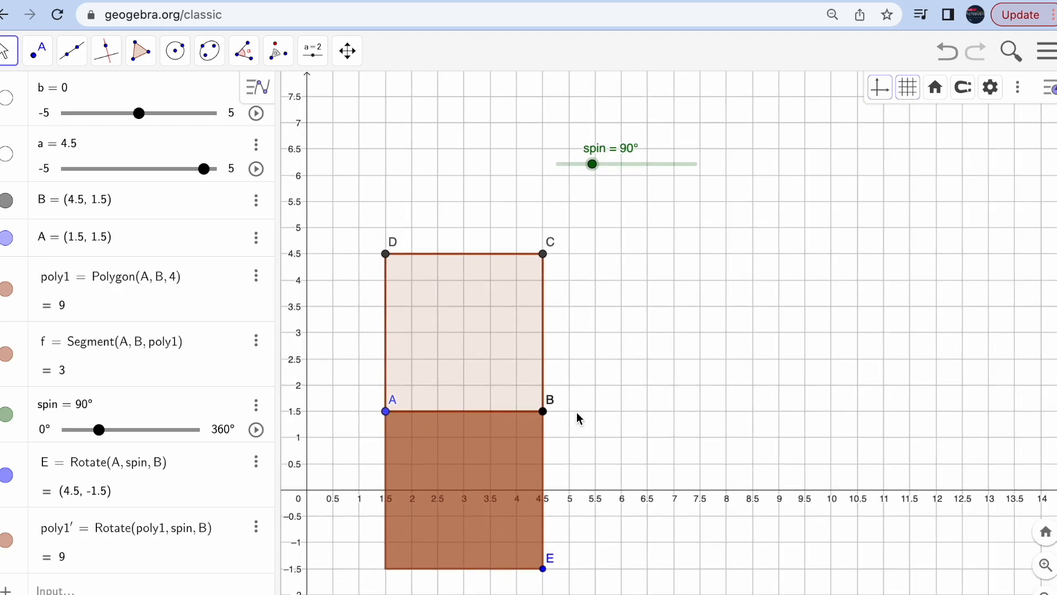
pyautogui.moveTo(872, 469)
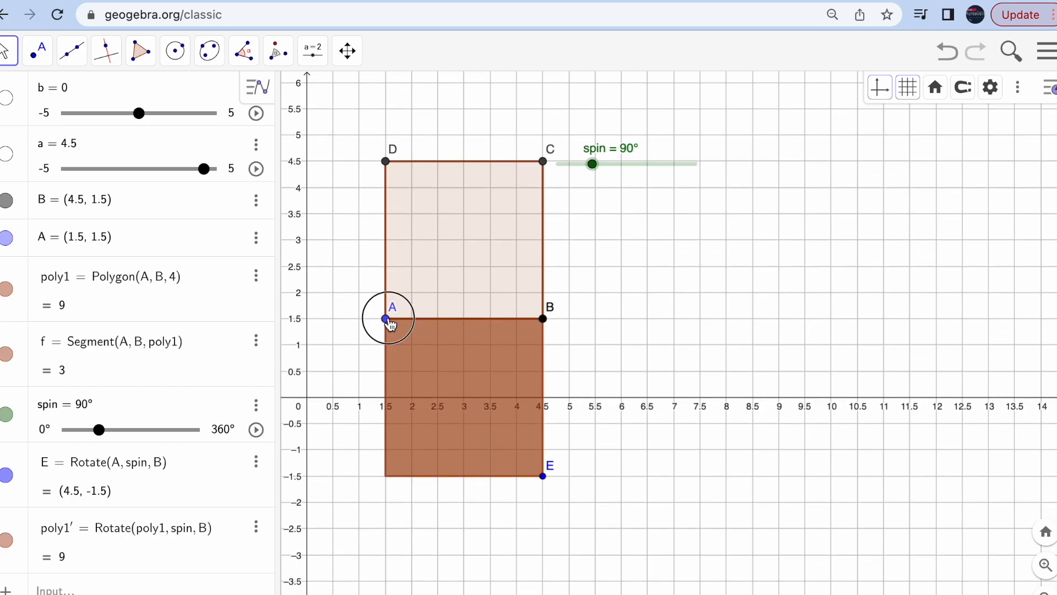
# Step: Set point A's label to show Name & Value, A = (1.5, 1.5)
pyautogui.rightClick(384, 318)
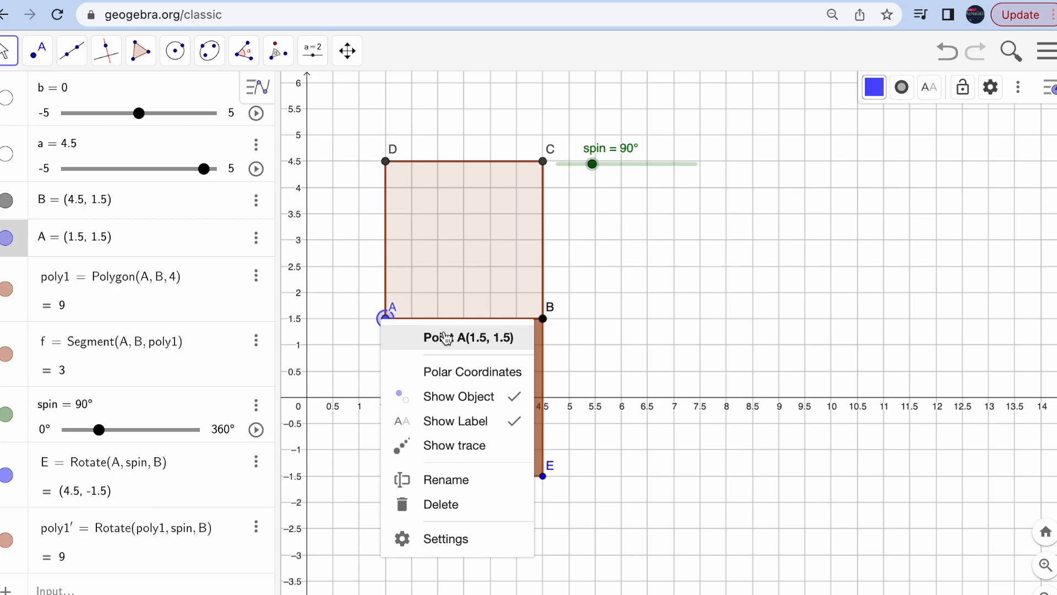
pyautogui.click(445, 538)
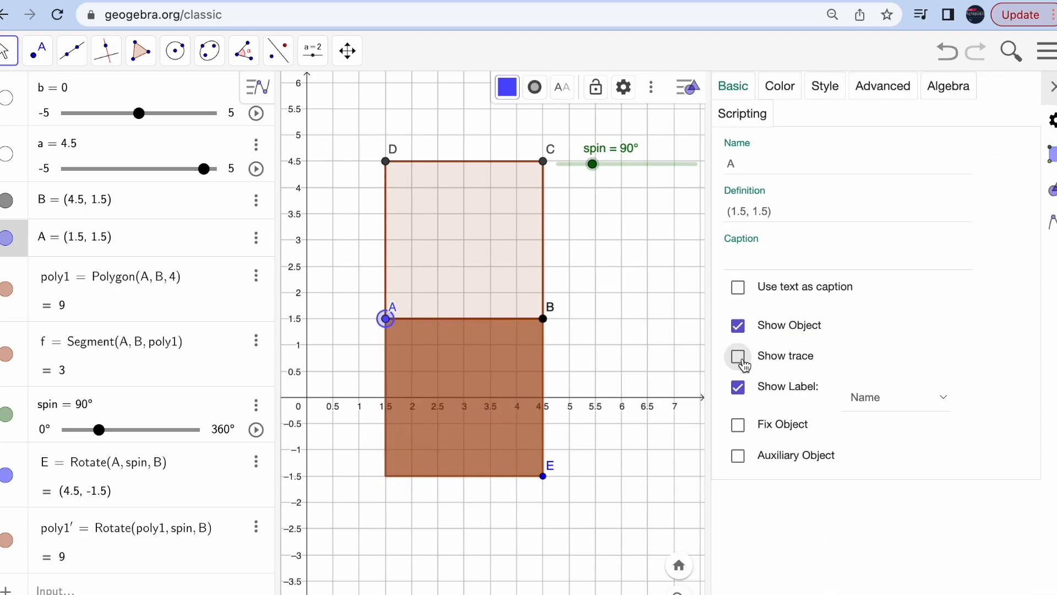
pyautogui.click(895, 396)
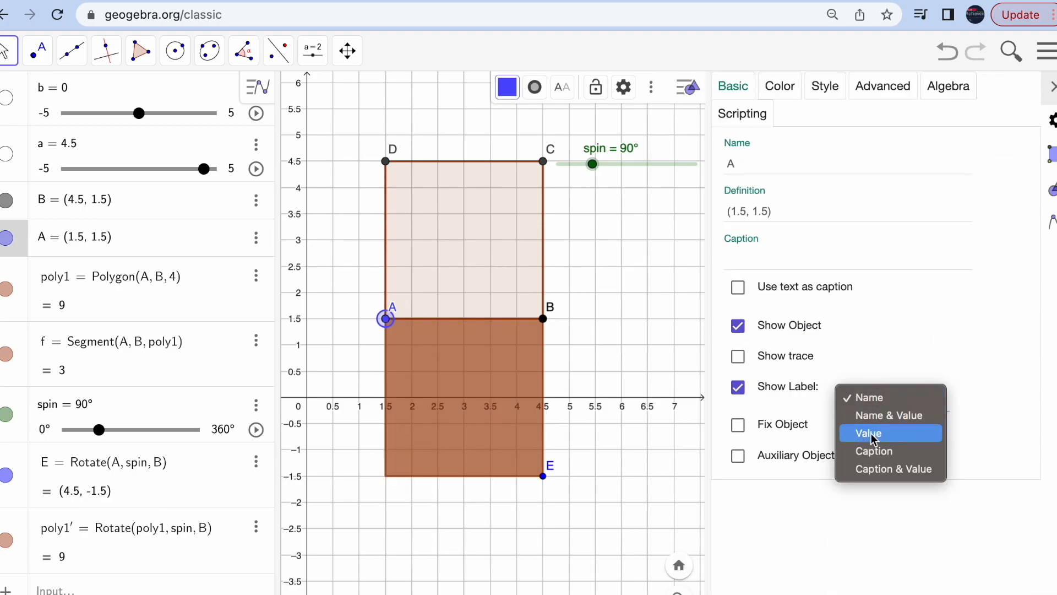
pyautogui.click(890, 415)
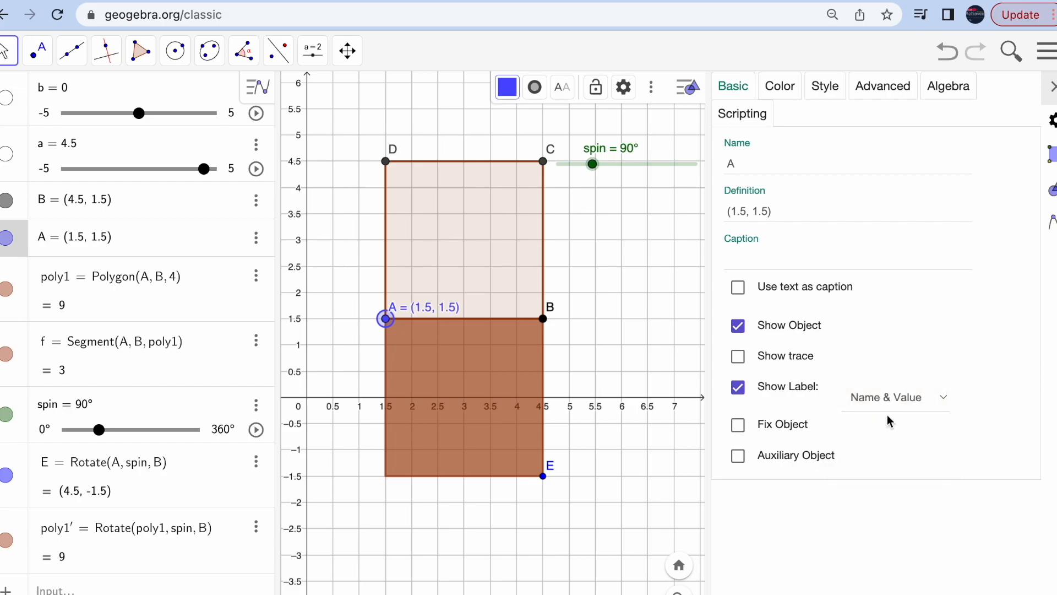
# Step: Set point E's label to Name & Value, E = (4.5, −1.5), and close the settings
pyautogui.click(543, 476)
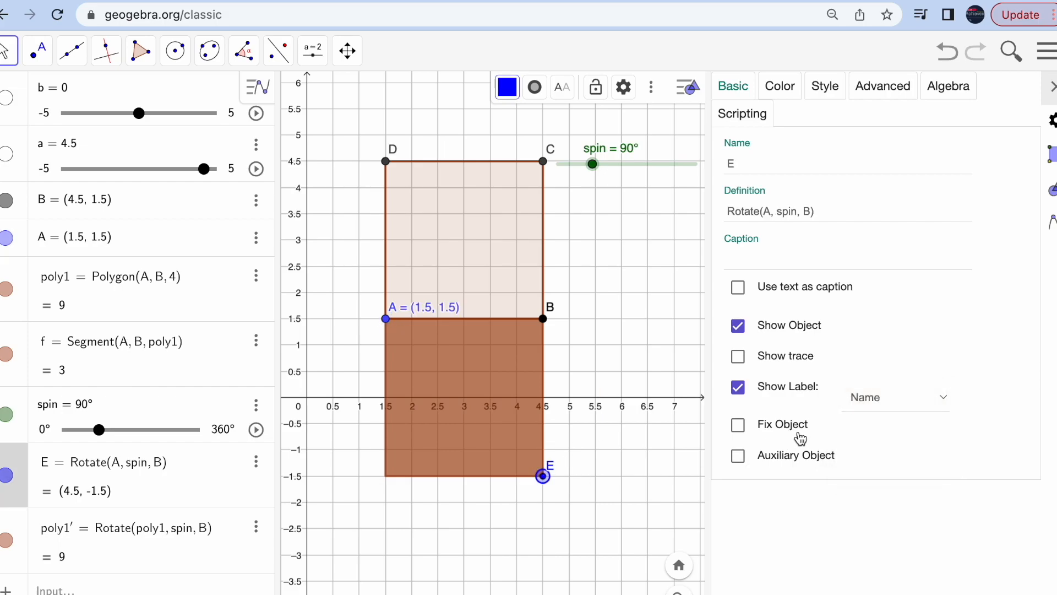
pyautogui.click(895, 397)
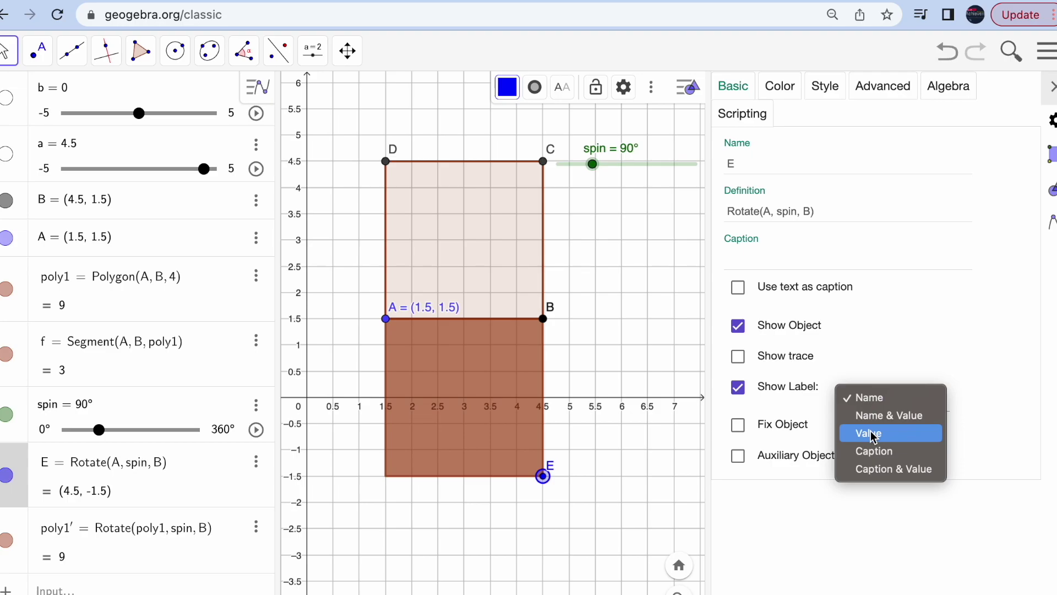
pyautogui.click(889, 415)
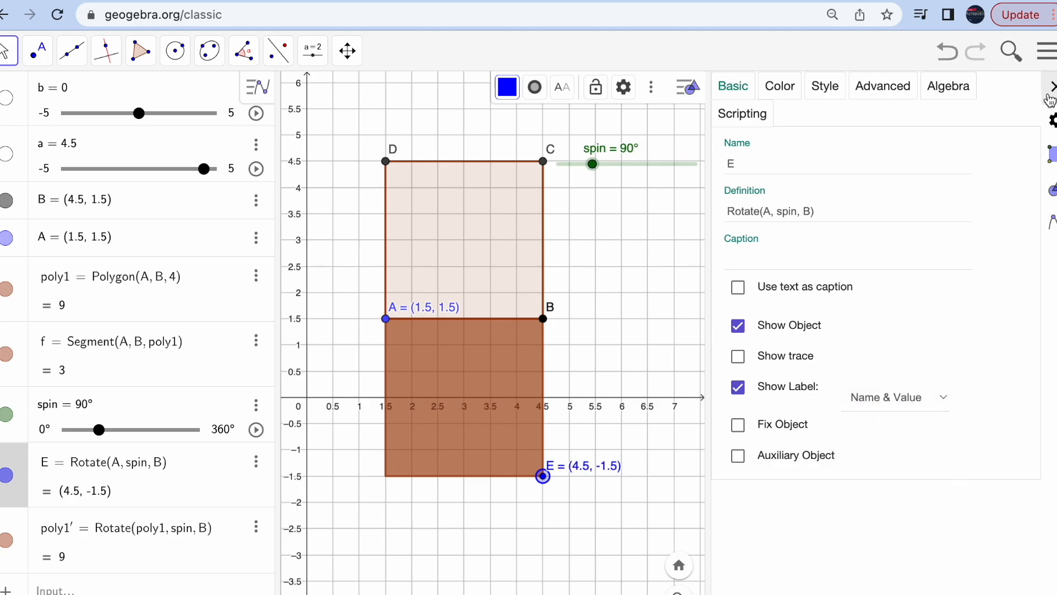
pyautogui.click(1050, 86)
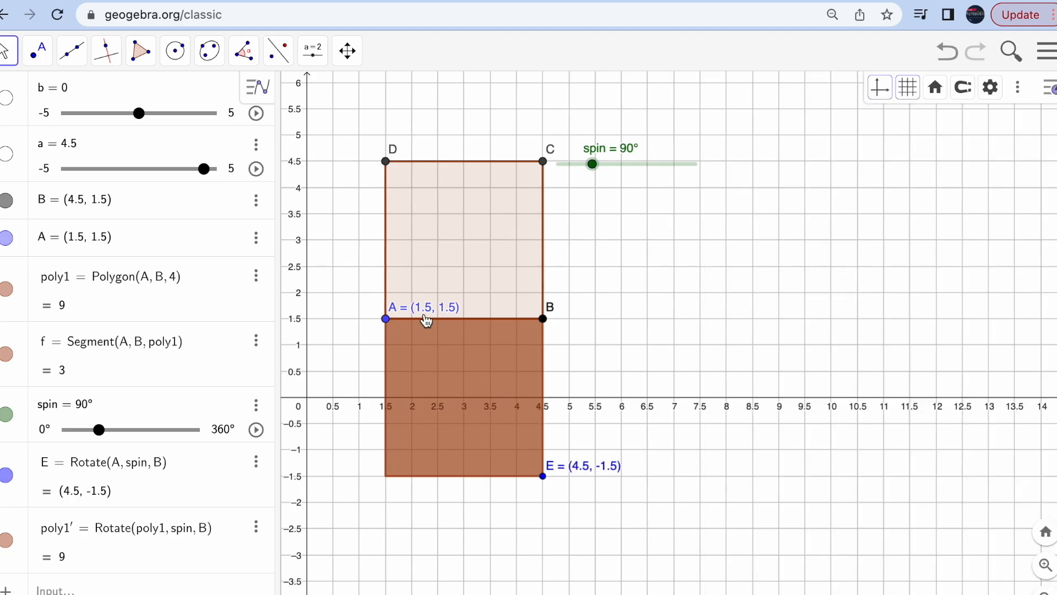
pyautogui.moveTo(584, 477)
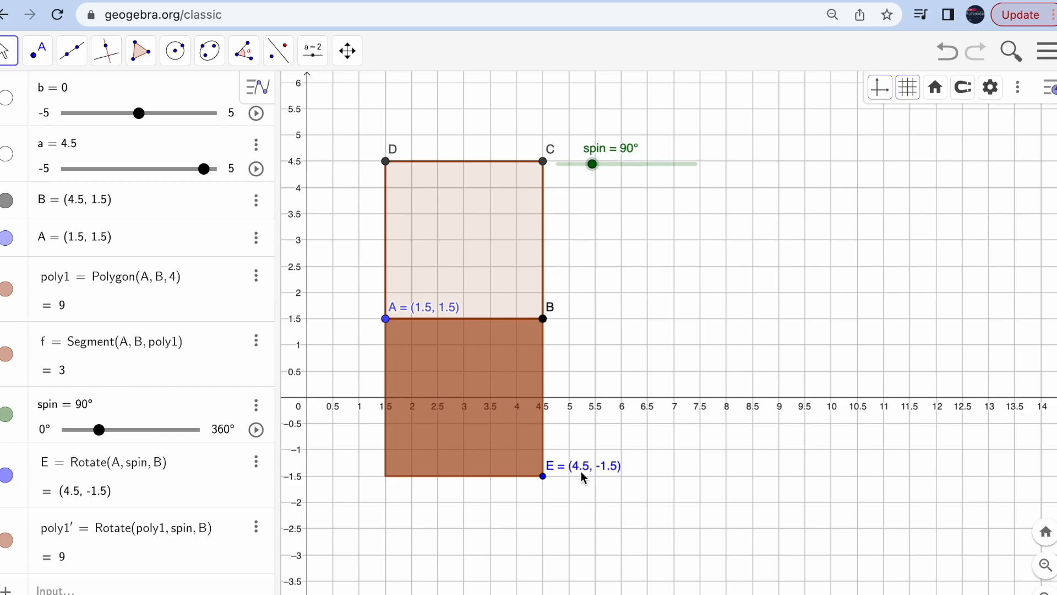
pyautogui.moveTo(613, 146)
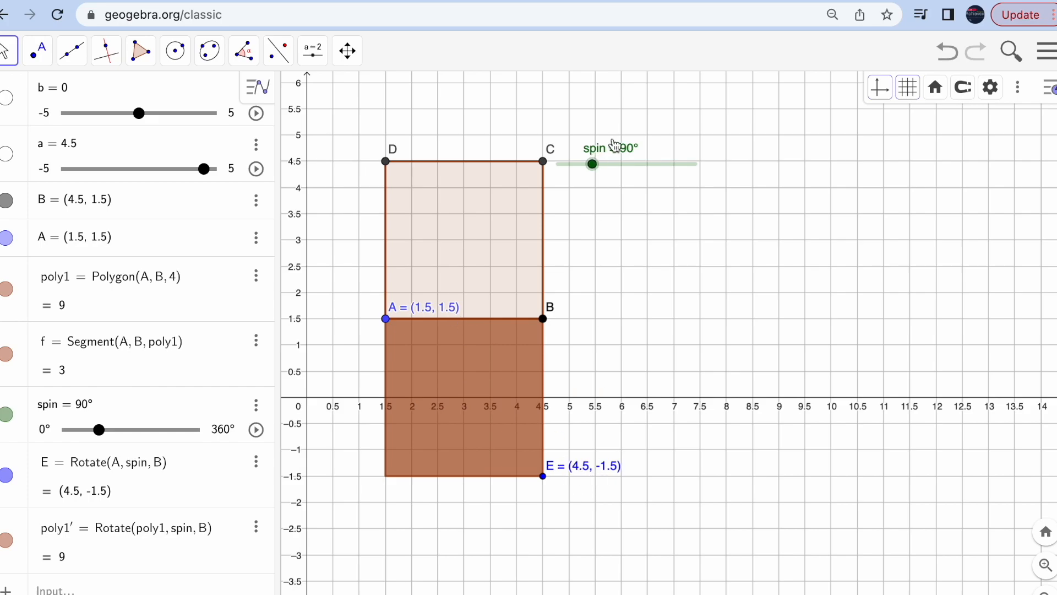
pyautogui.moveTo(609, 308)
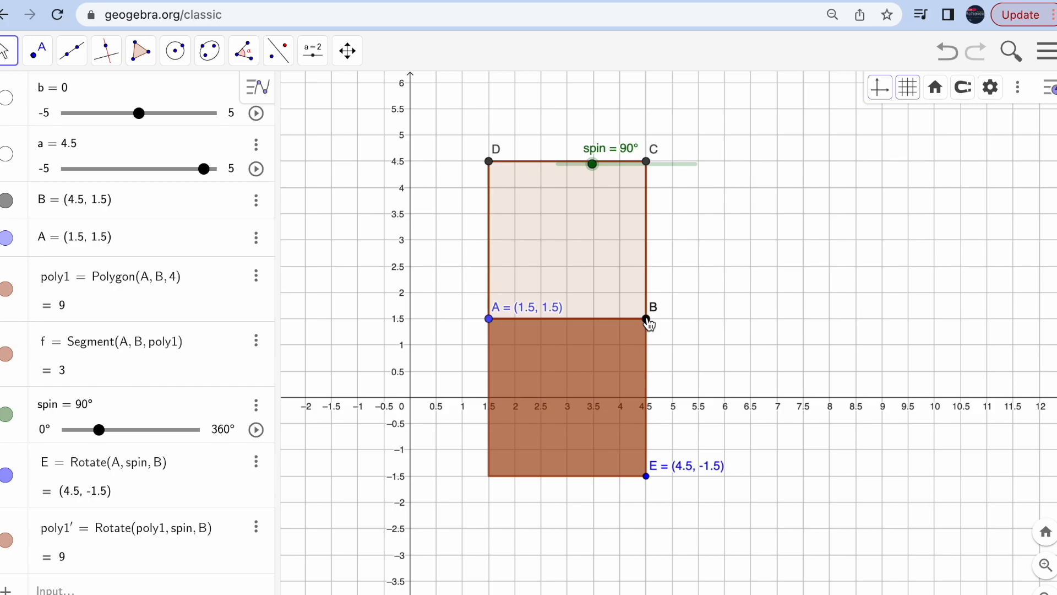
pyautogui.moveTo(417, 405)
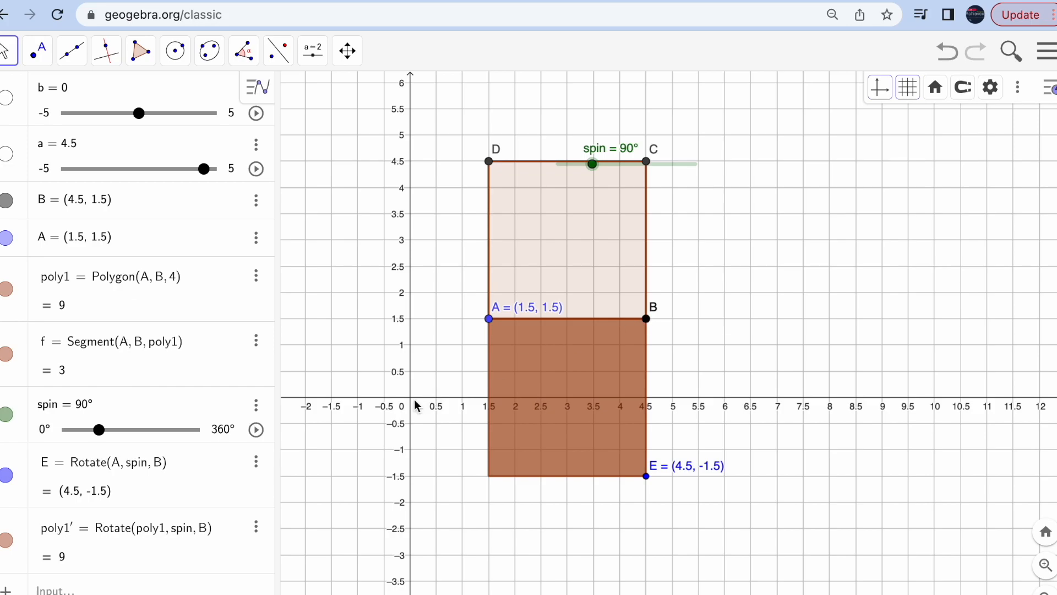
pyautogui.moveTo(413, 403)
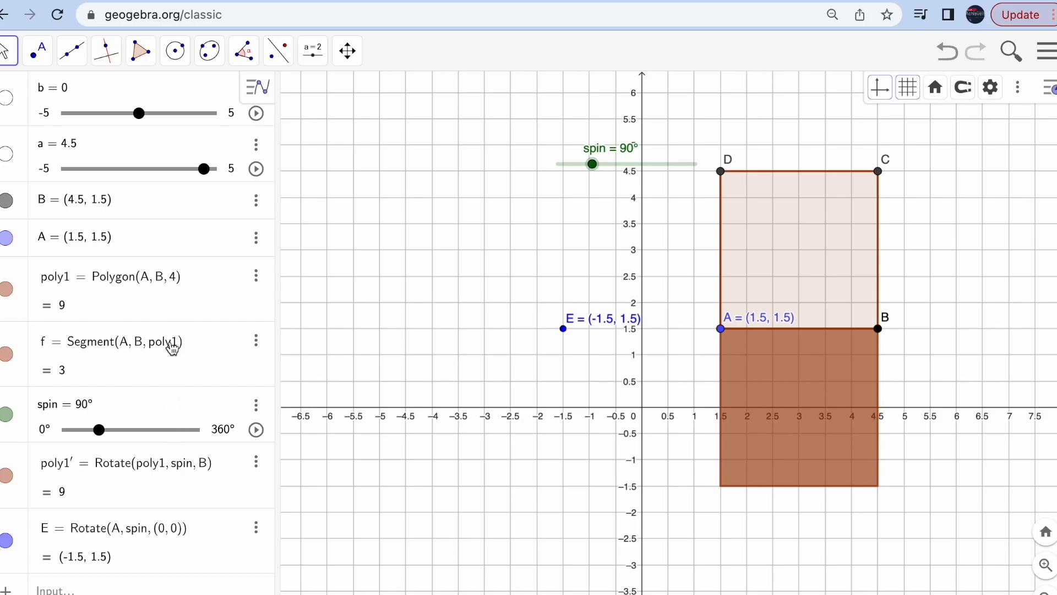
pyautogui.moveTo(182, 514)
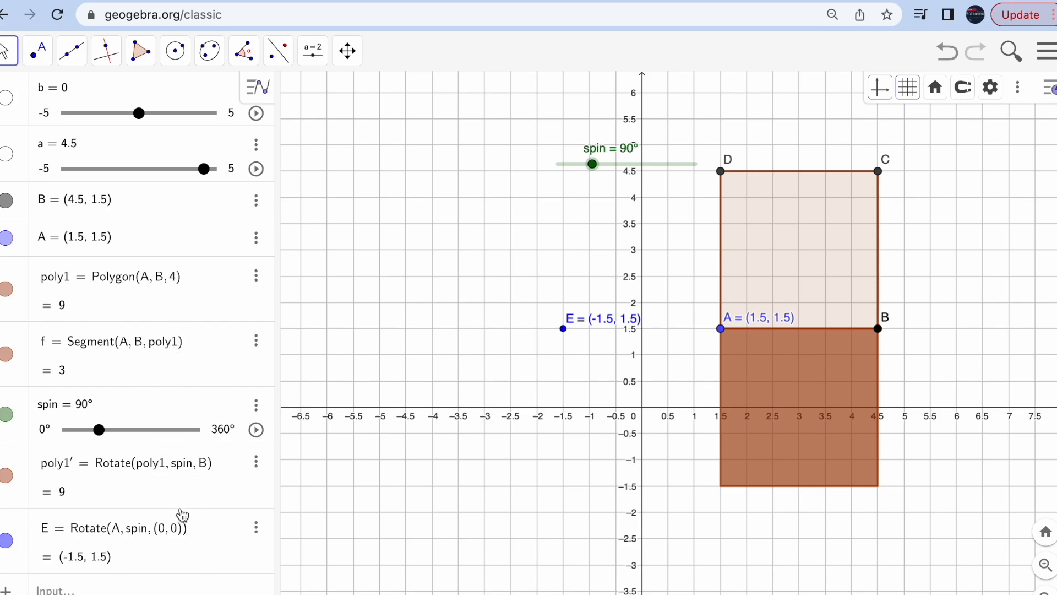
# Step: Redefine the rotated square as Rotate(poly1, spin, (0,0)) so it turns about the origin
pyautogui.click(134, 462)
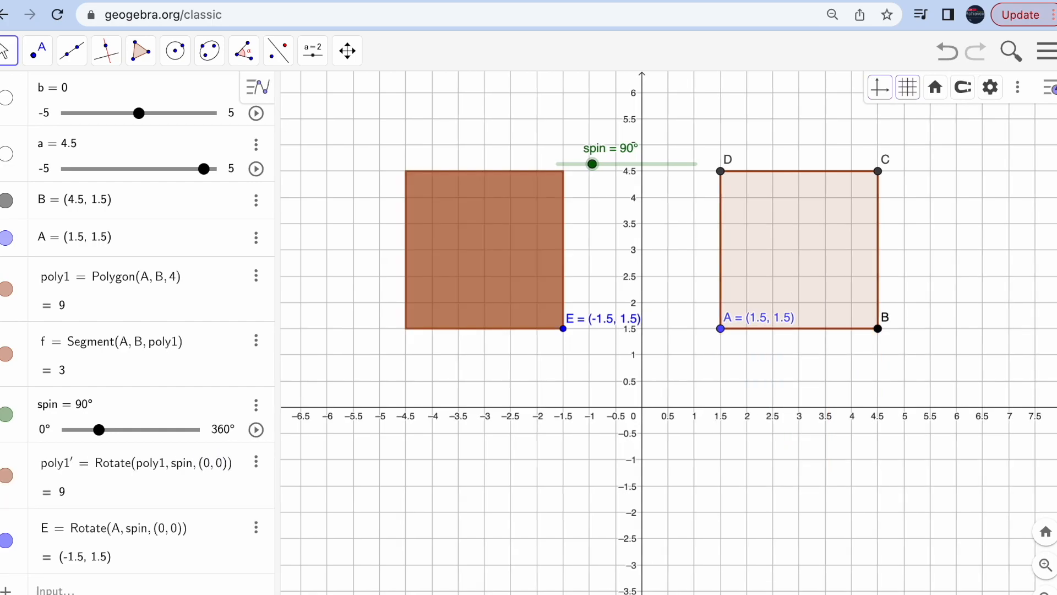
pyautogui.click(591, 164)
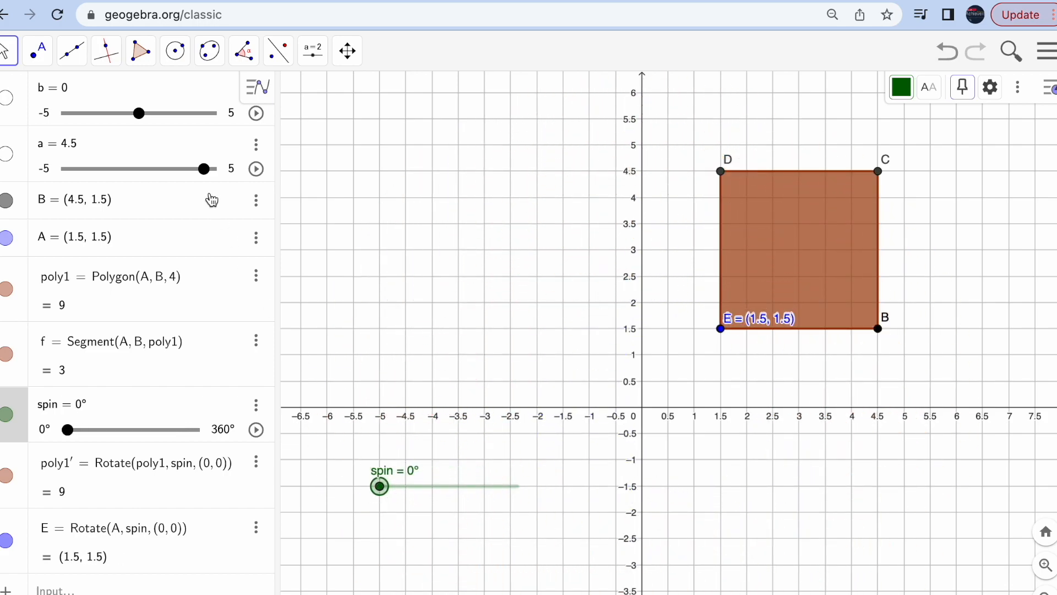
pyautogui.moveTo(411, 257)
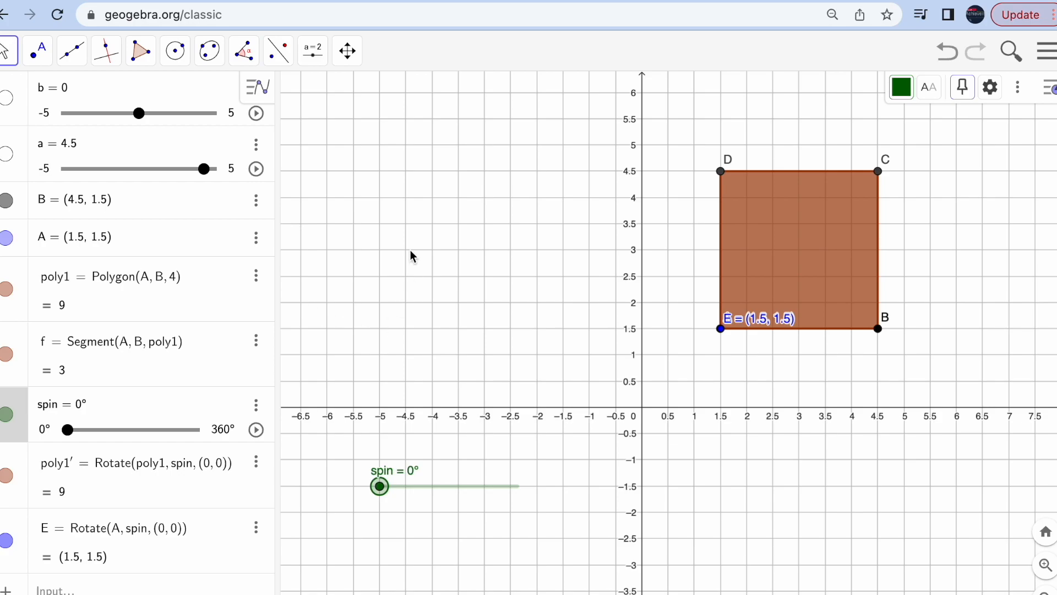
pyautogui.moveTo(507, 148)
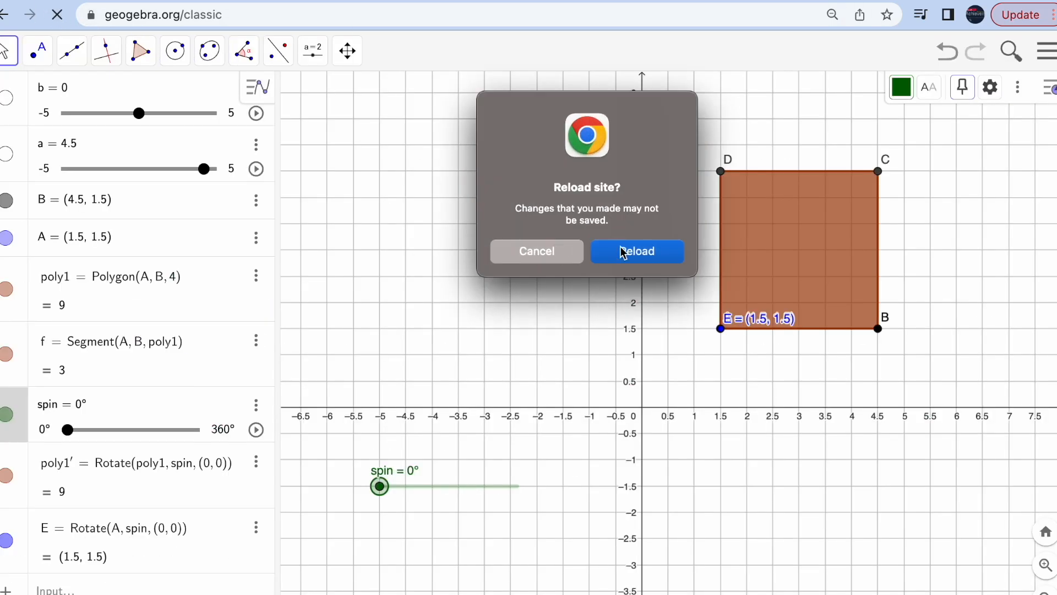
# Step: Reload the page without saving, leaving a blank construction
pyautogui.click(634, 251)
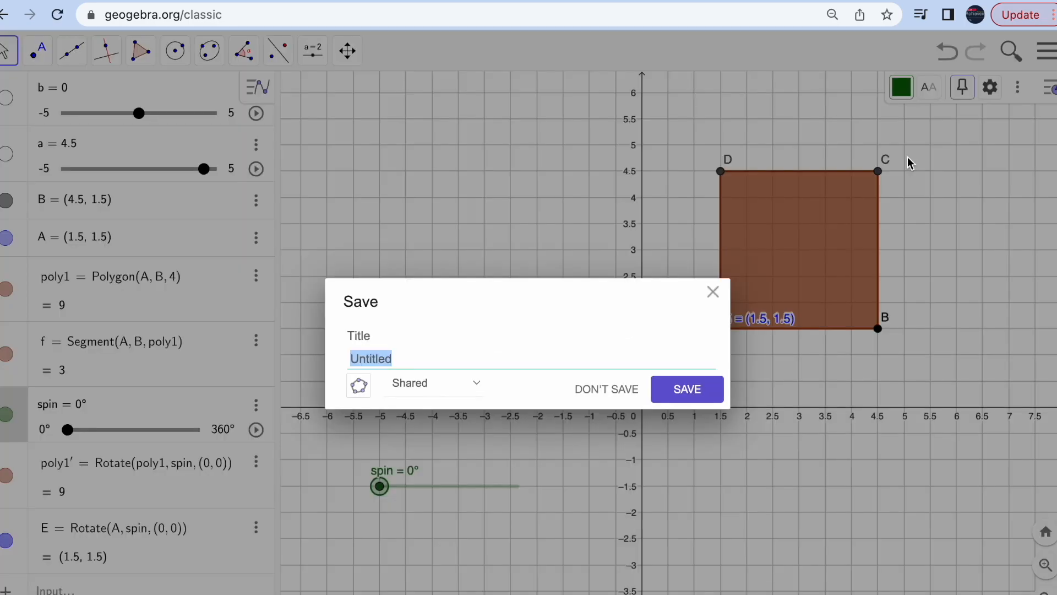
pyautogui.click(606, 389)
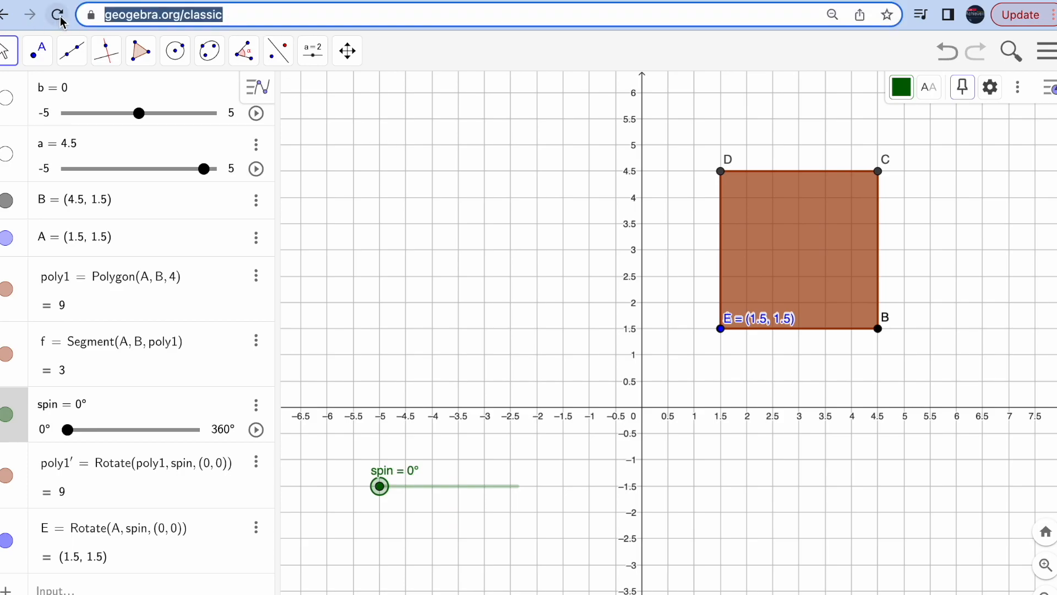
pyautogui.click(56, 14)
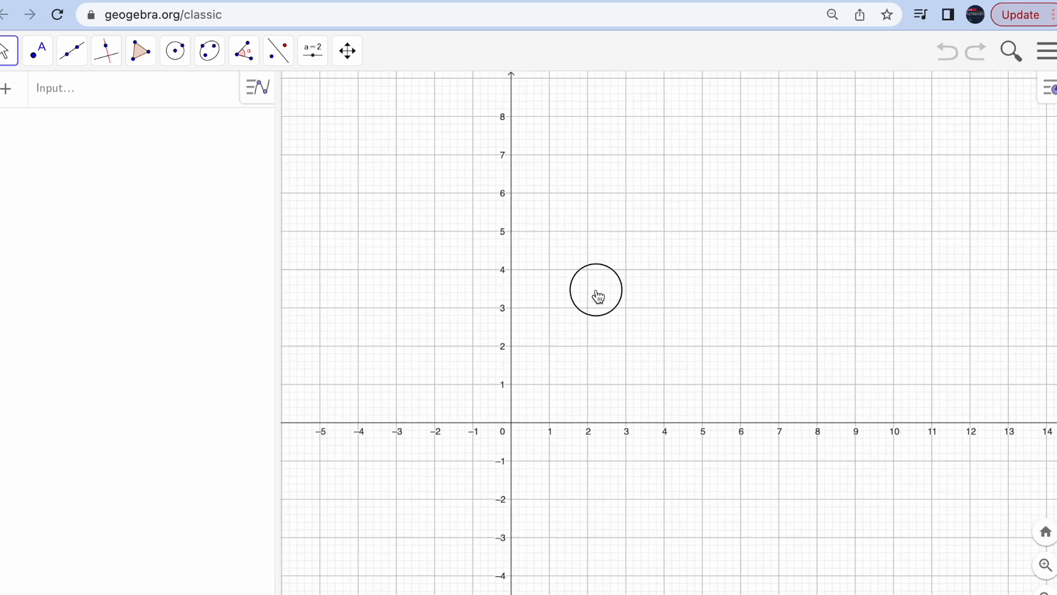
# Step: Create an angle slider named spin running 0° to 360°
pyautogui.click(312, 51)
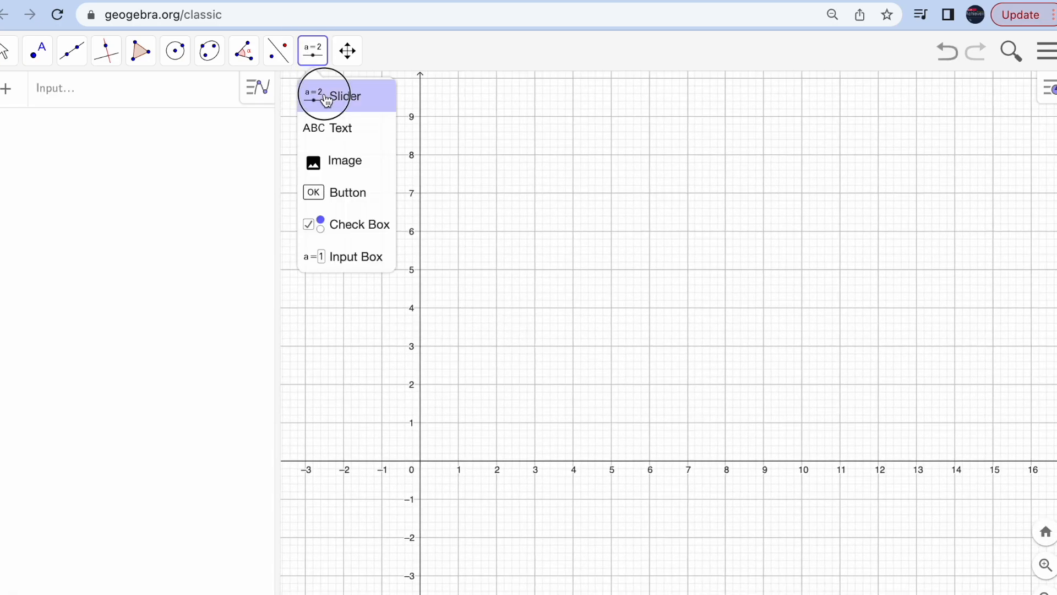
pyautogui.click(326, 94)
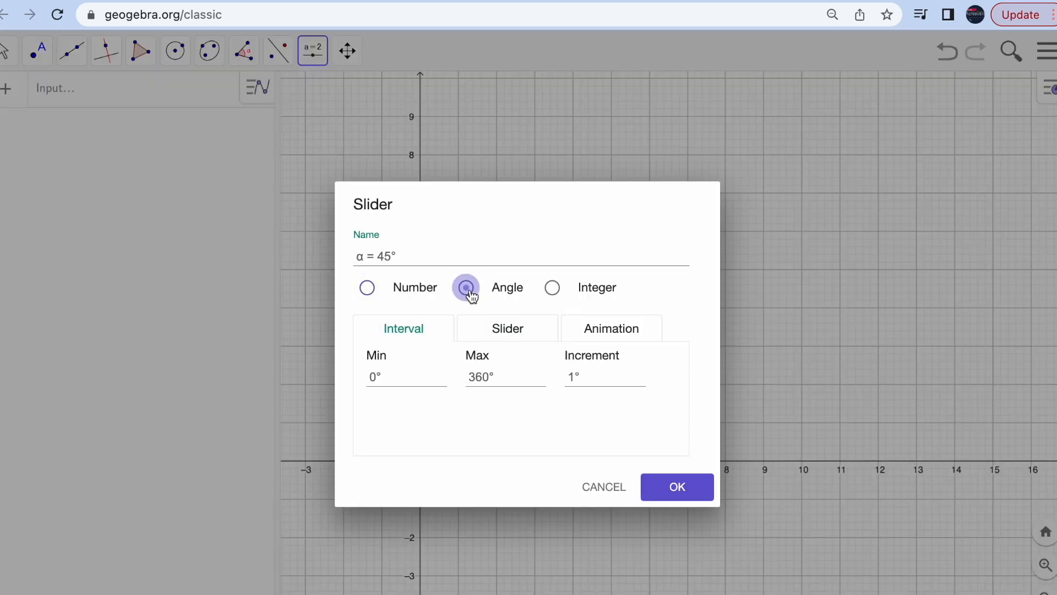
pyautogui.click(465, 288)
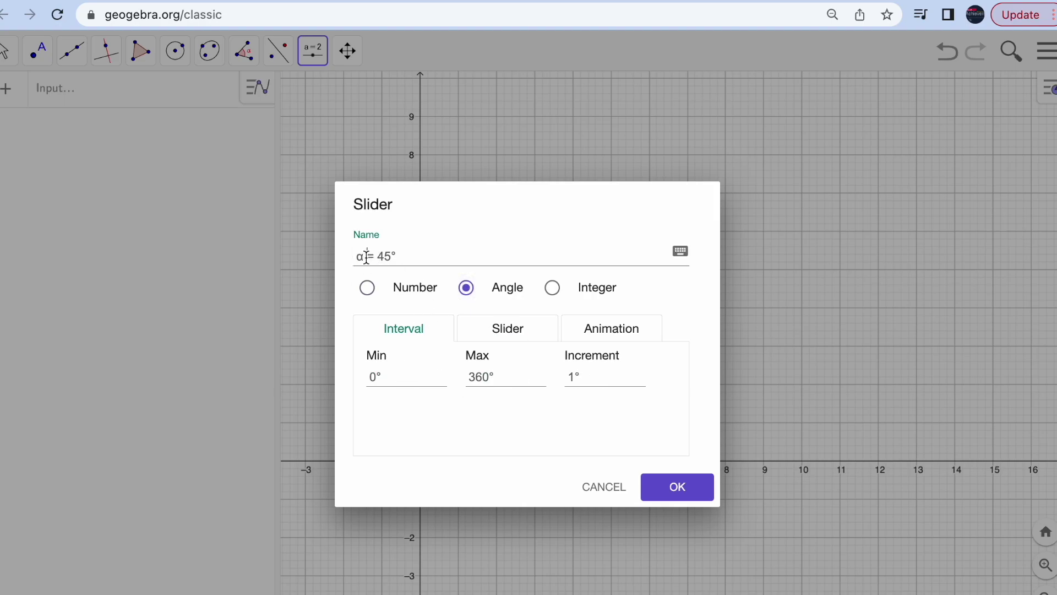
pyautogui.write('spin')
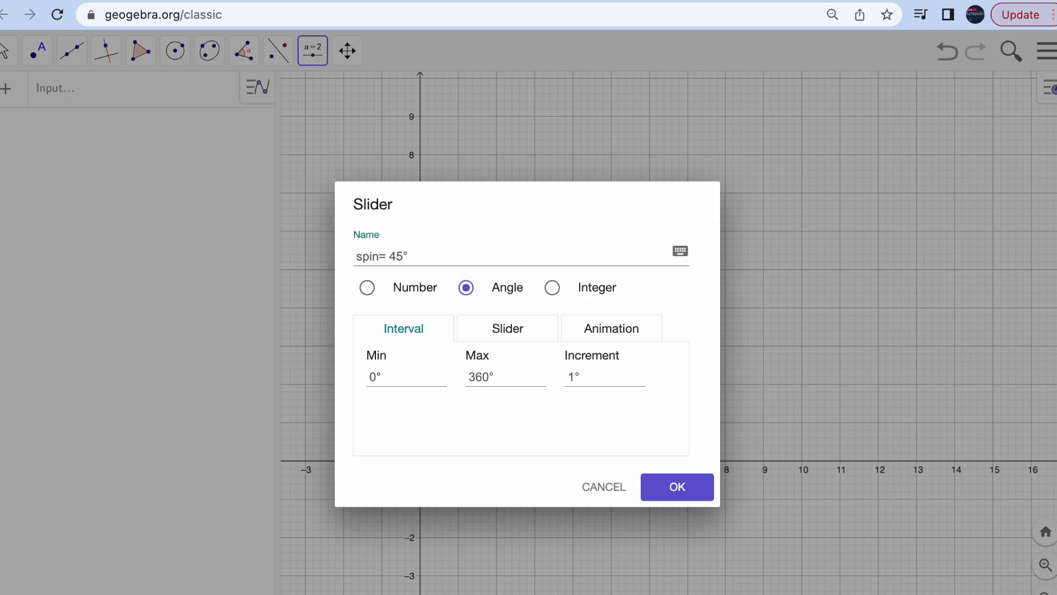
pyautogui.click(676, 485)
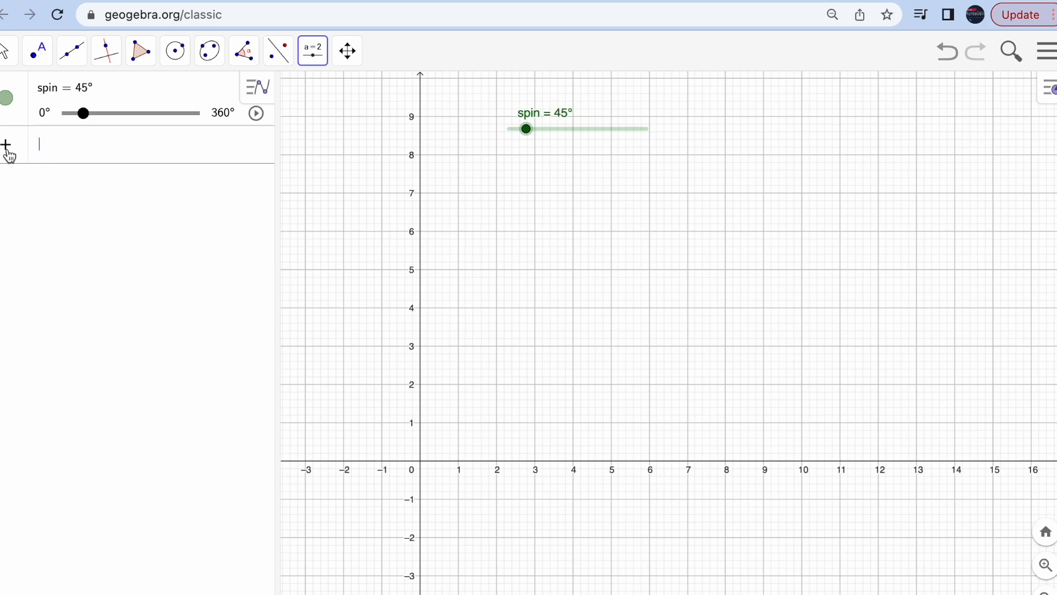
# Step: Insert hexagon.png from the Desktop as picture pic1
pyautogui.click(7, 144)
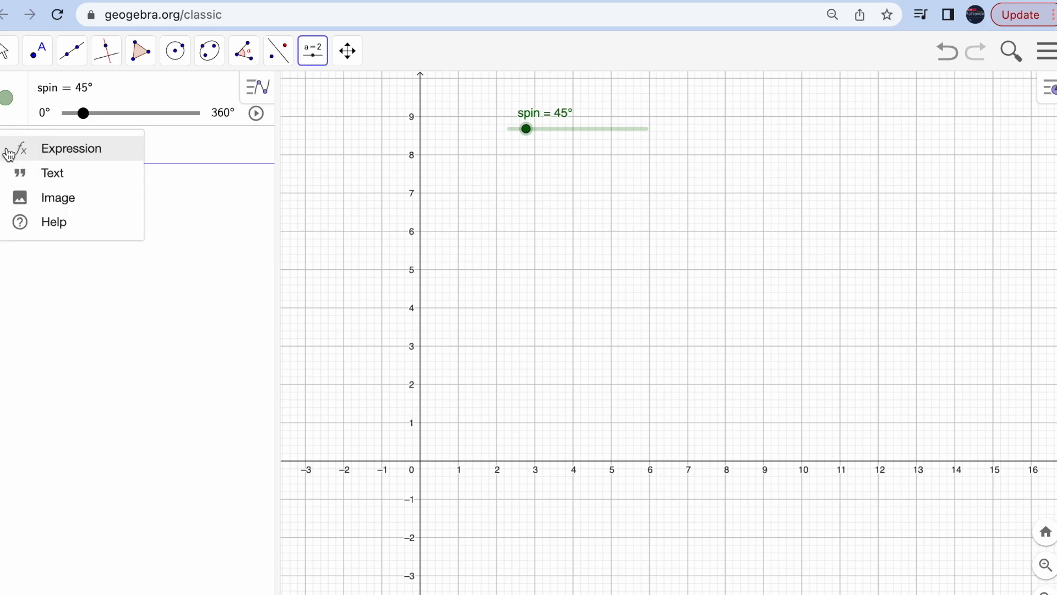
pyautogui.click(59, 197)
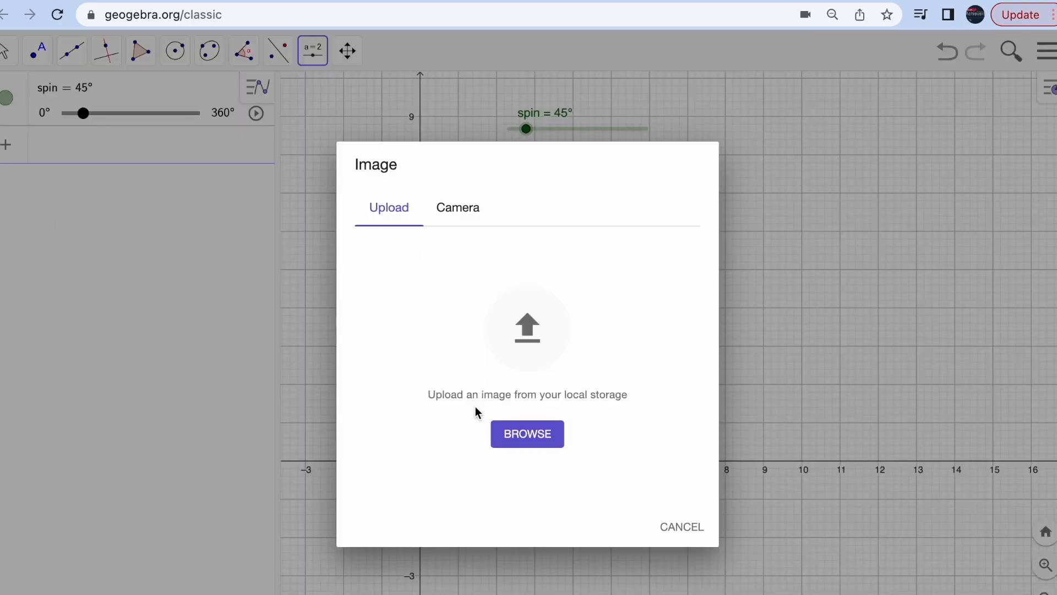
pyautogui.moveTo(527, 434)
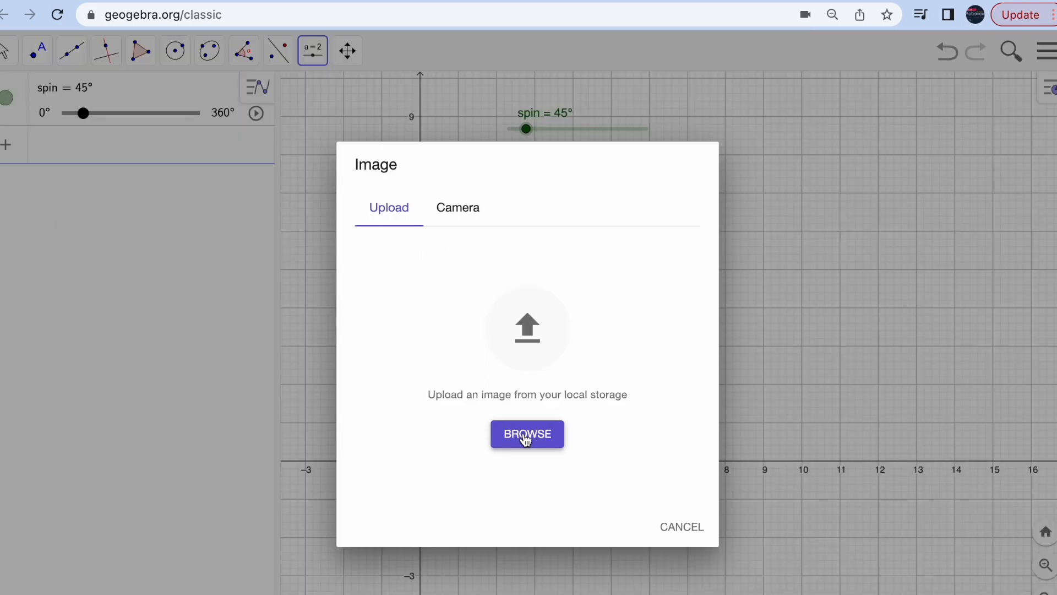
pyautogui.click(528, 434)
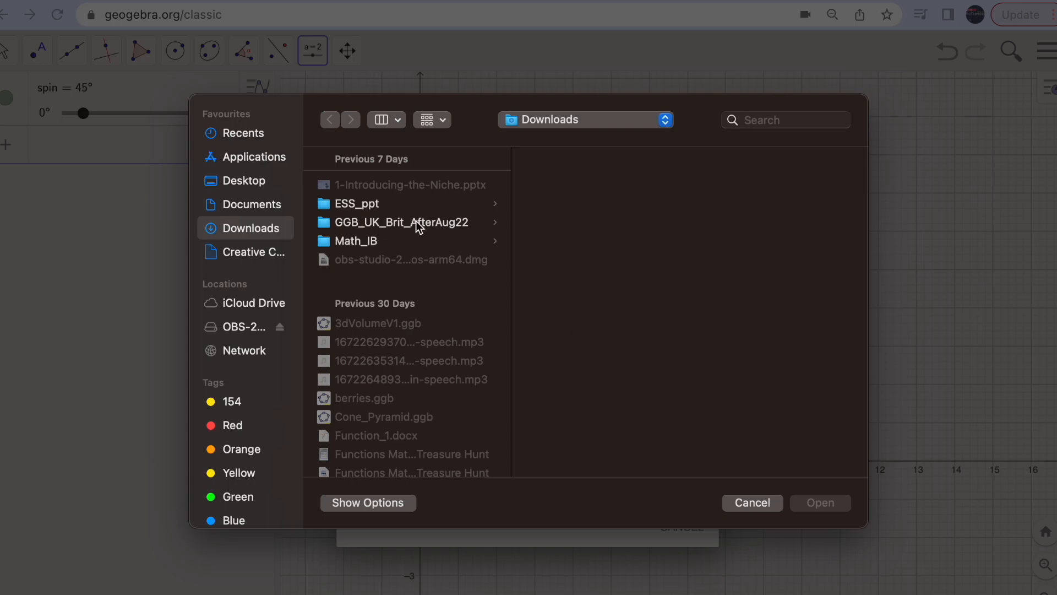
pyautogui.click(244, 180)
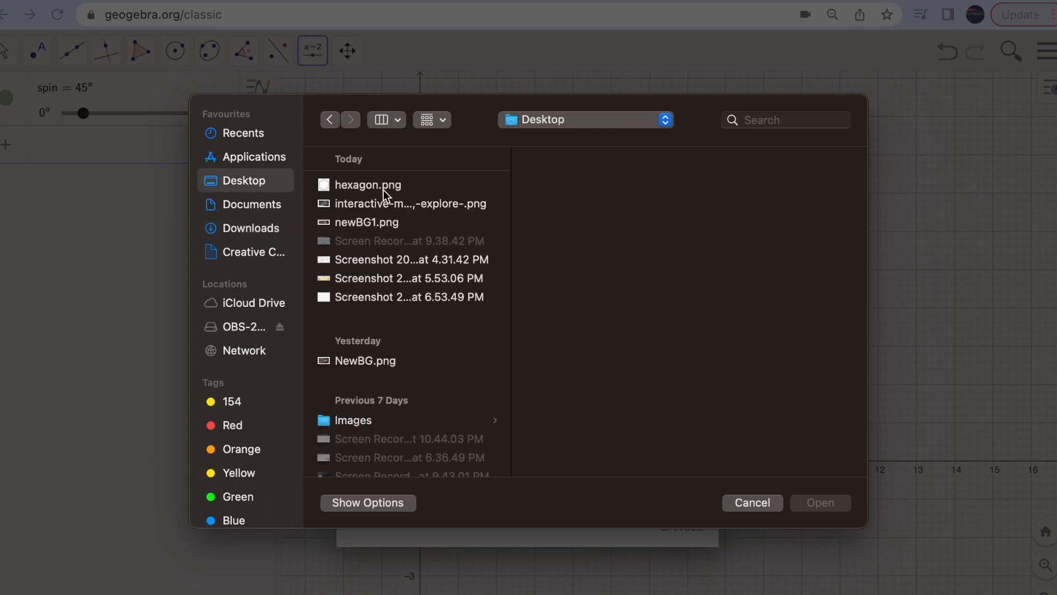
pyautogui.click(368, 185)
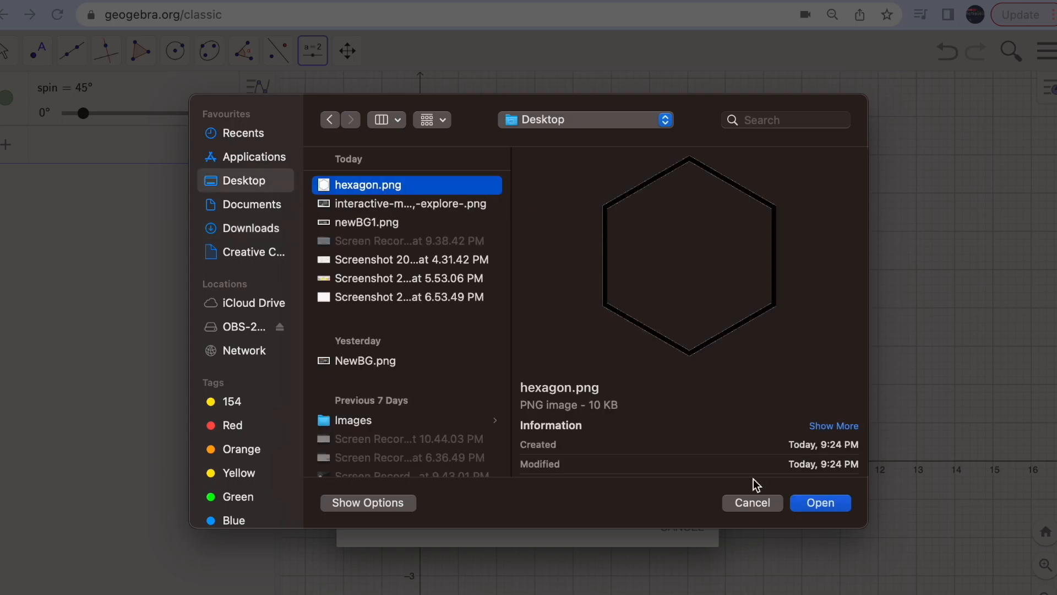
pyautogui.click(820, 502)
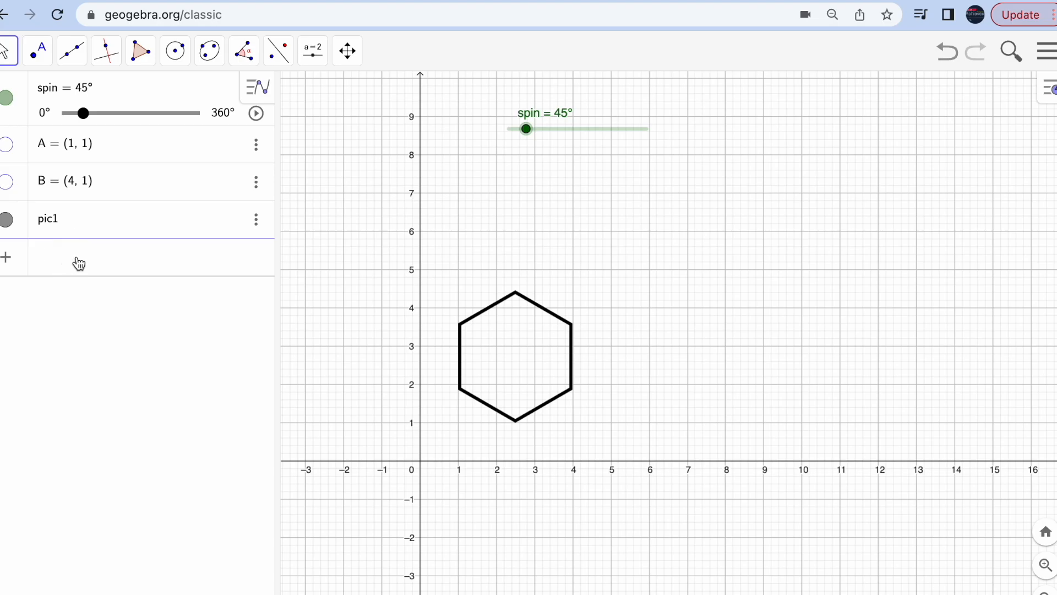
pyautogui.moveTo(84, 79)
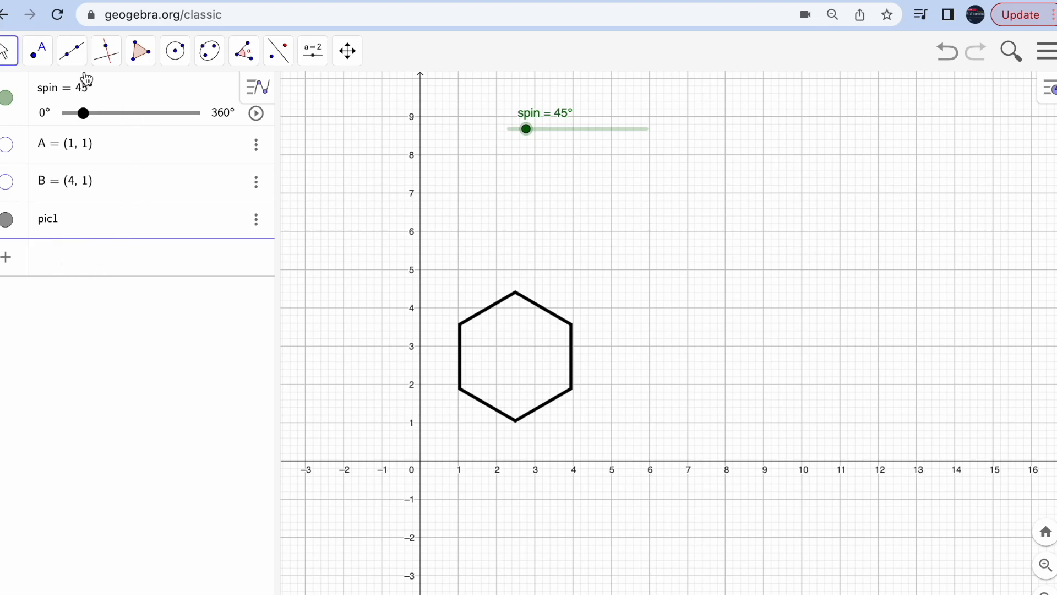
# Step: Place a free point C at (6, 5)
pyautogui.click(37, 51)
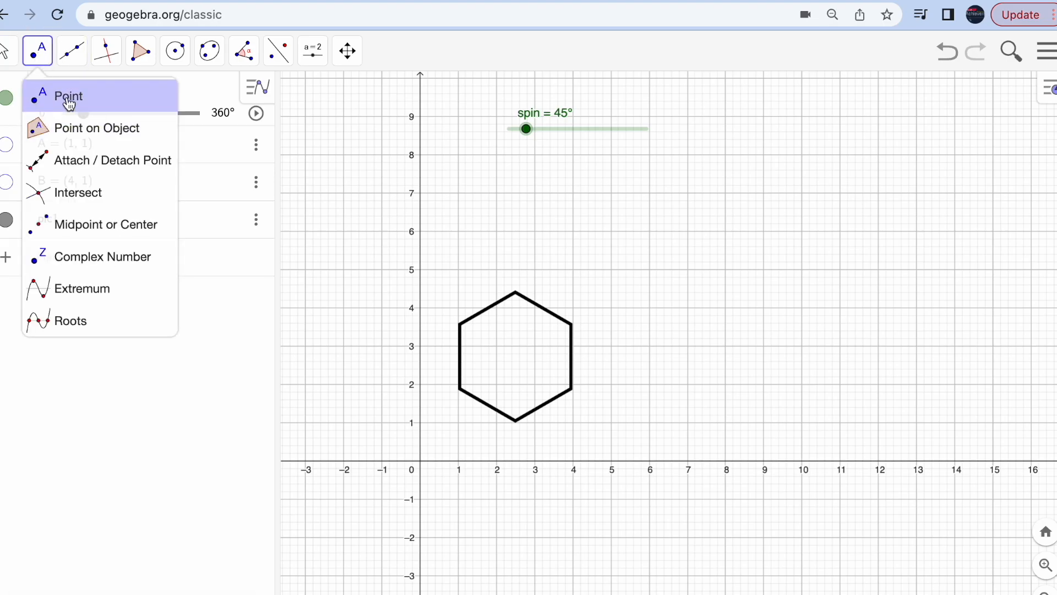
pyautogui.click(649, 270)
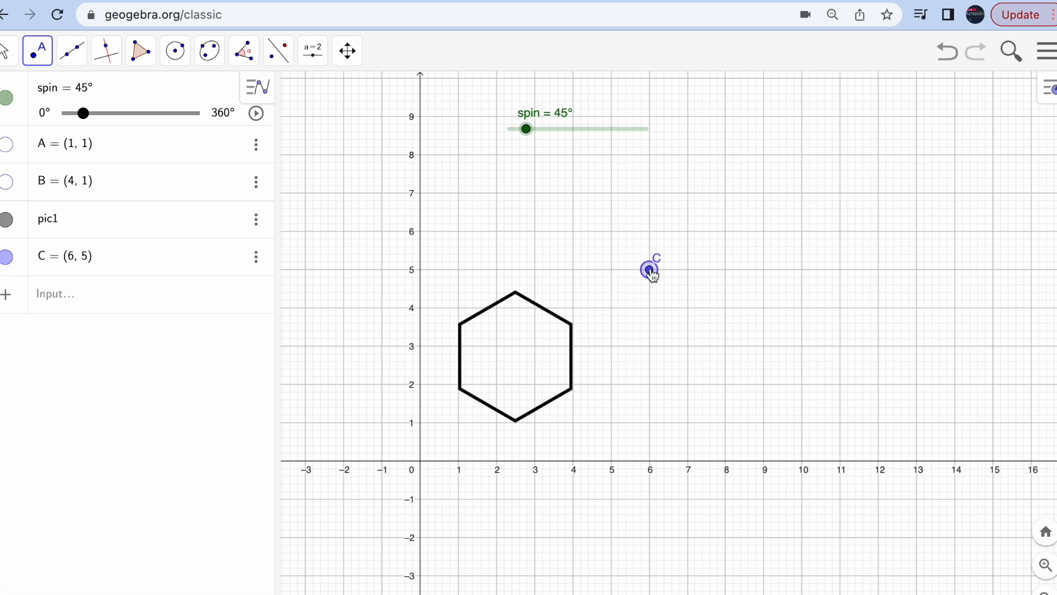
pyautogui.click(8, 51)
pyautogui.write('Rota')
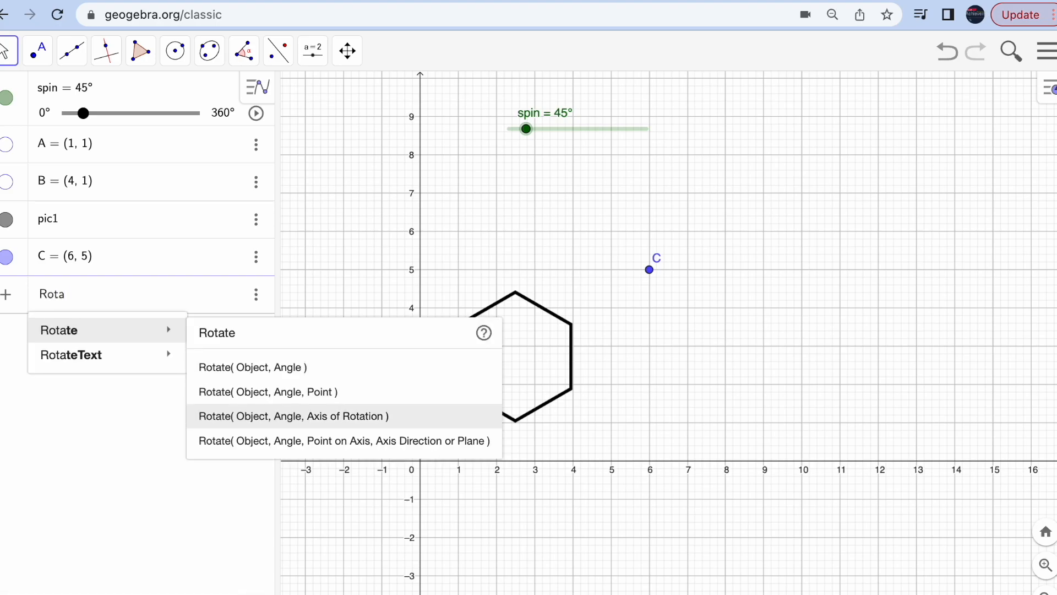
pyautogui.moveTo(267, 392)
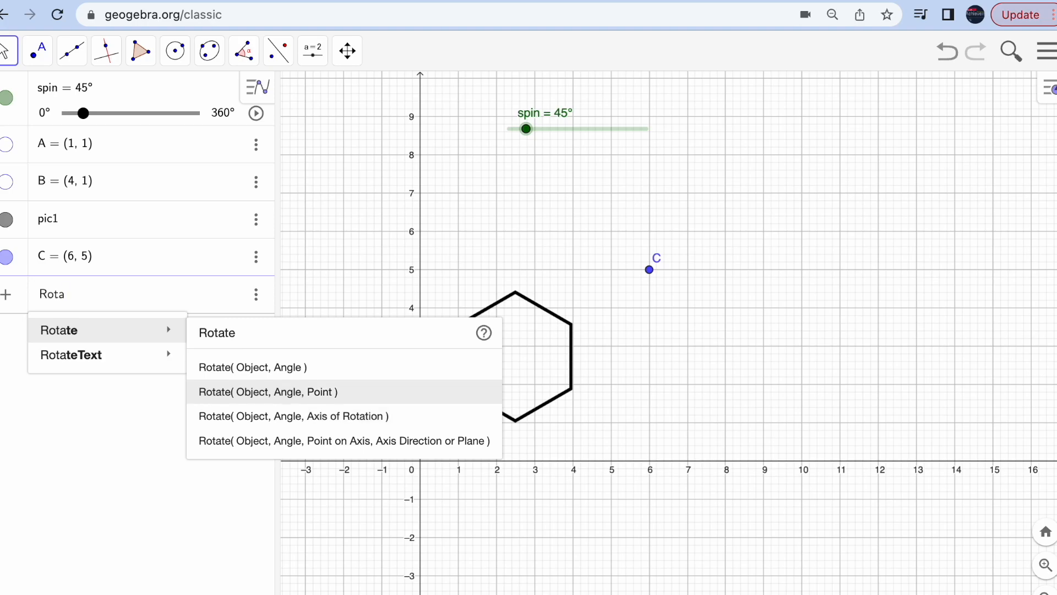
# Step: Start a Rotate( Object, Angle, Point ) command for the picture
pyautogui.click(267, 392)
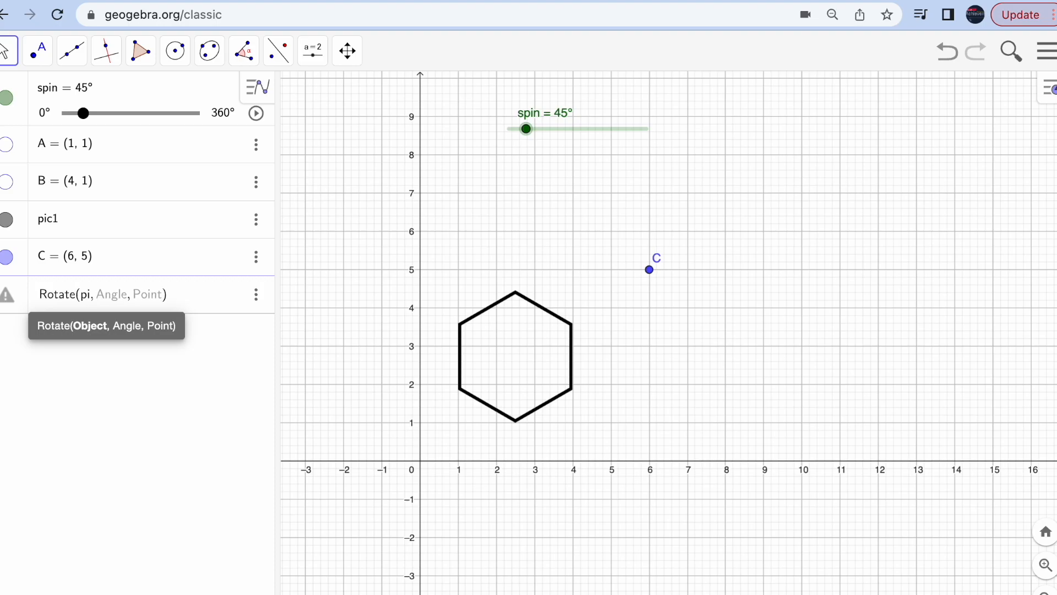
pyautogui.click(47, 218)
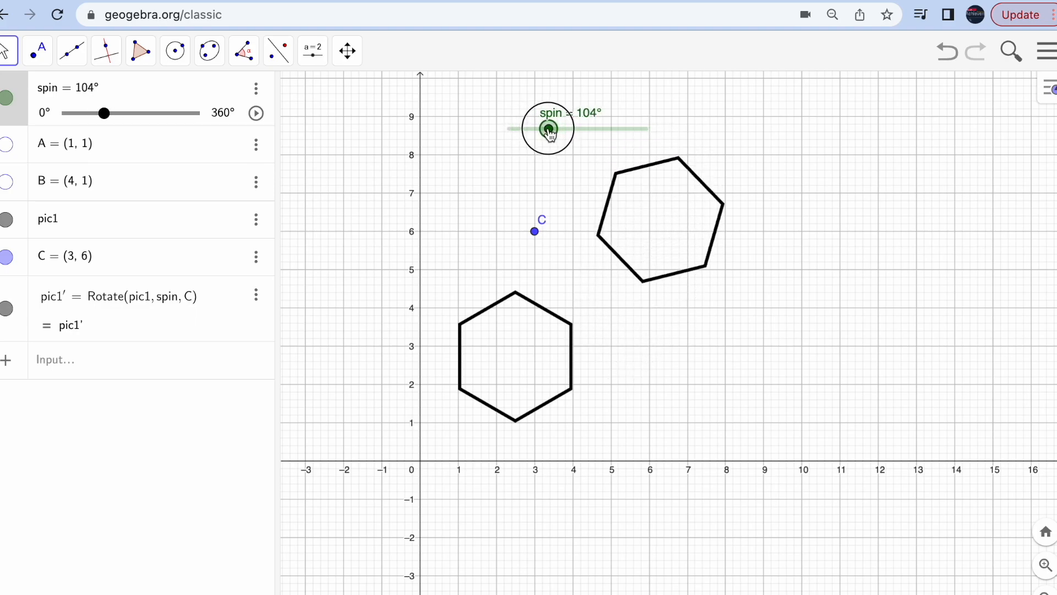
# Step: Sweep spin up to 360° so the rotated hexagon returns onto the original
pyautogui.moveTo(109, 113); pyautogui.dragTo(102, 112)
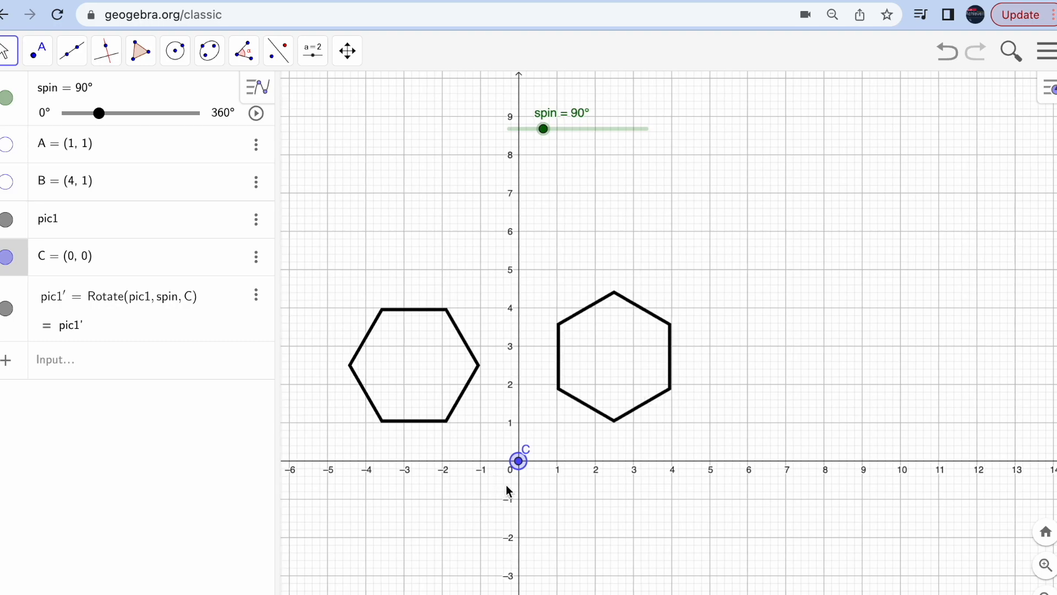
pyautogui.moveTo(544, 129)
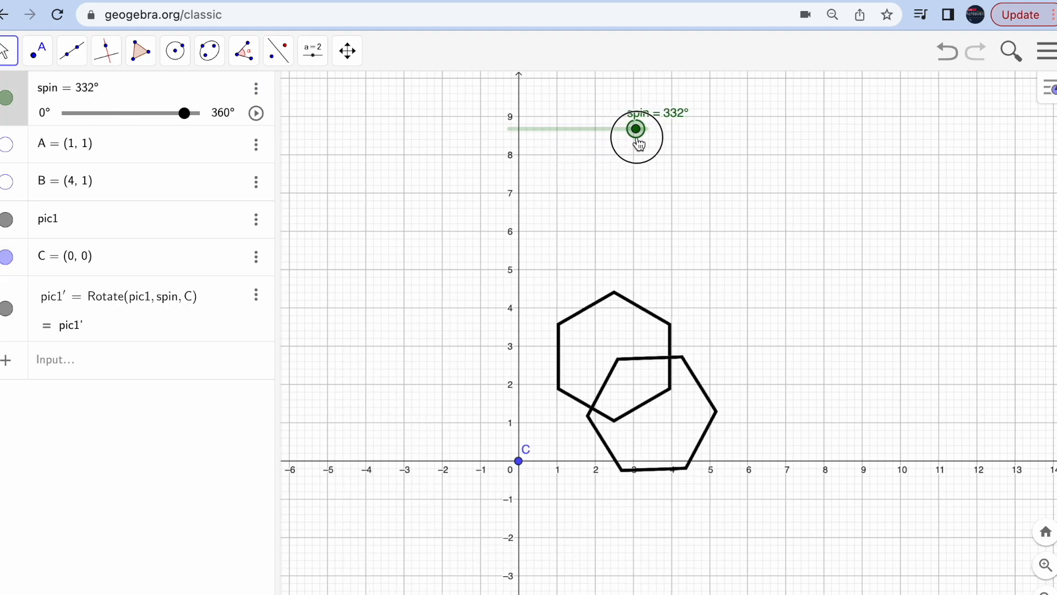
pyautogui.moveTo(184, 113); pyautogui.dragTo(84, 113)
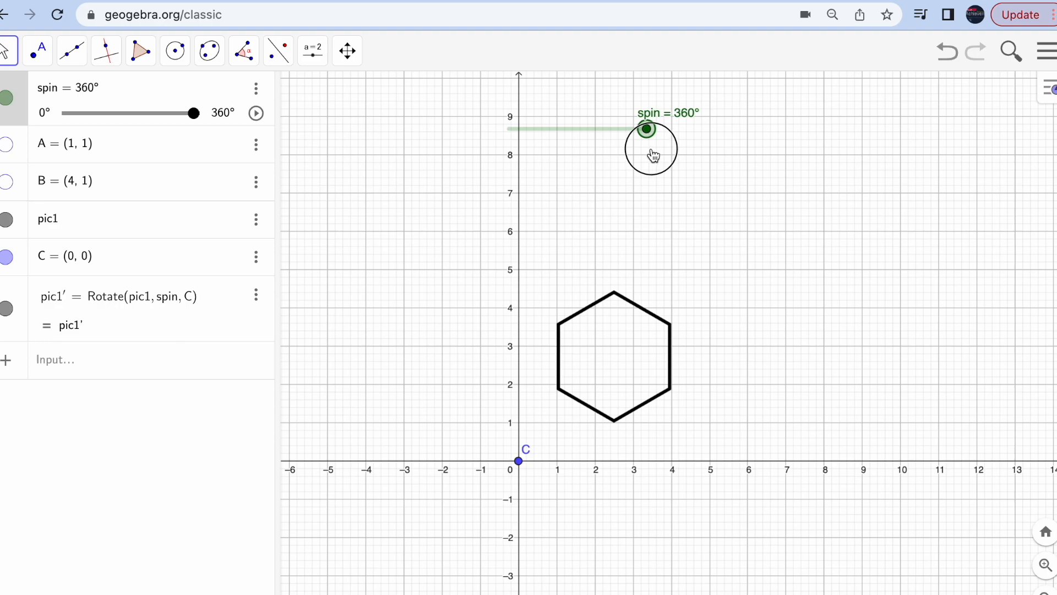
pyautogui.moveTo(536, 461)
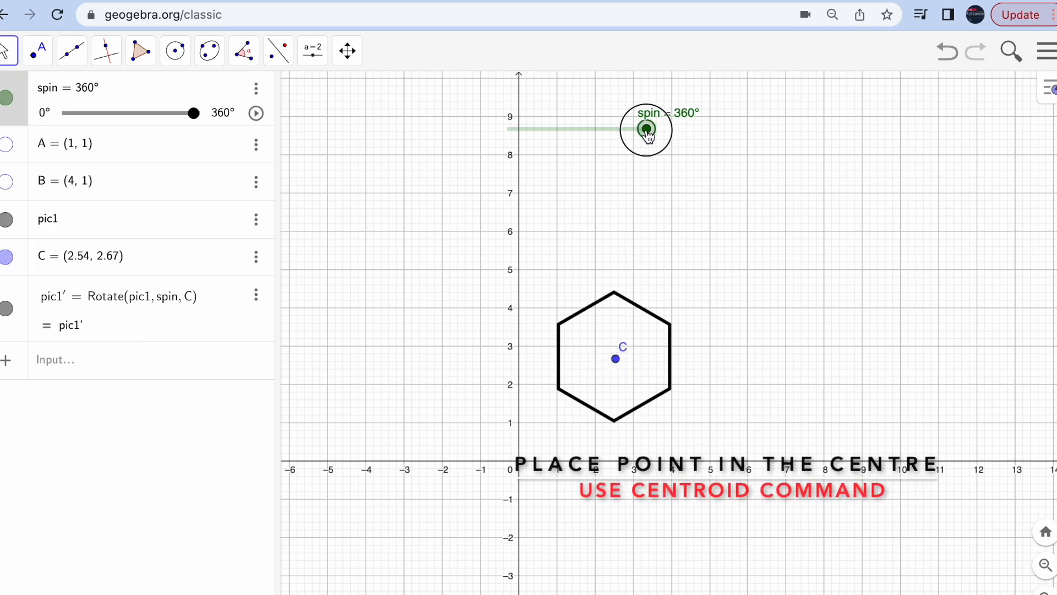
# Step: With C at the hexagon centre, sweep spin down to 0° and back up to 120° where copies coincide
pyautogui.moveTo(193, 112); pyautogui.dragTo(151, 112)
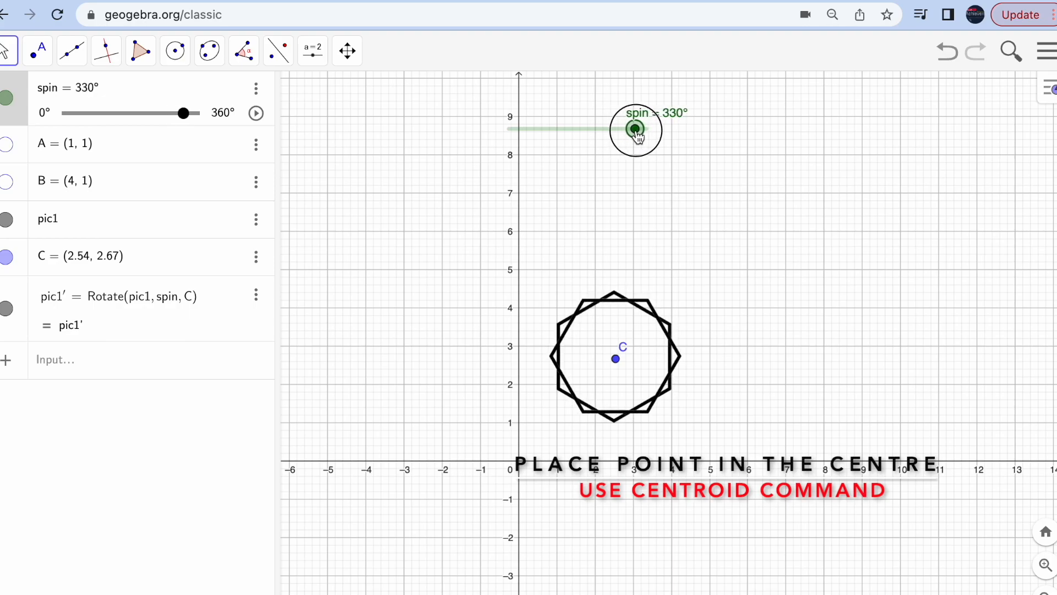
pyautogui.moveTo(184, 113); pyautogui.dragTo(74, 112)
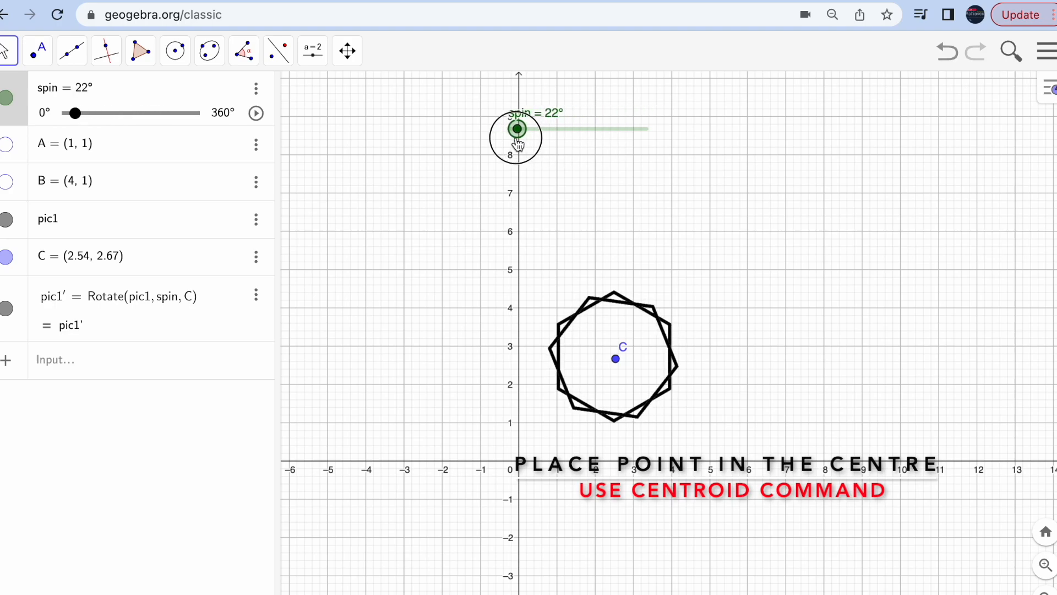
pyautogui.moveTo(74, 112); pyautogui.dragTo(67, 112)
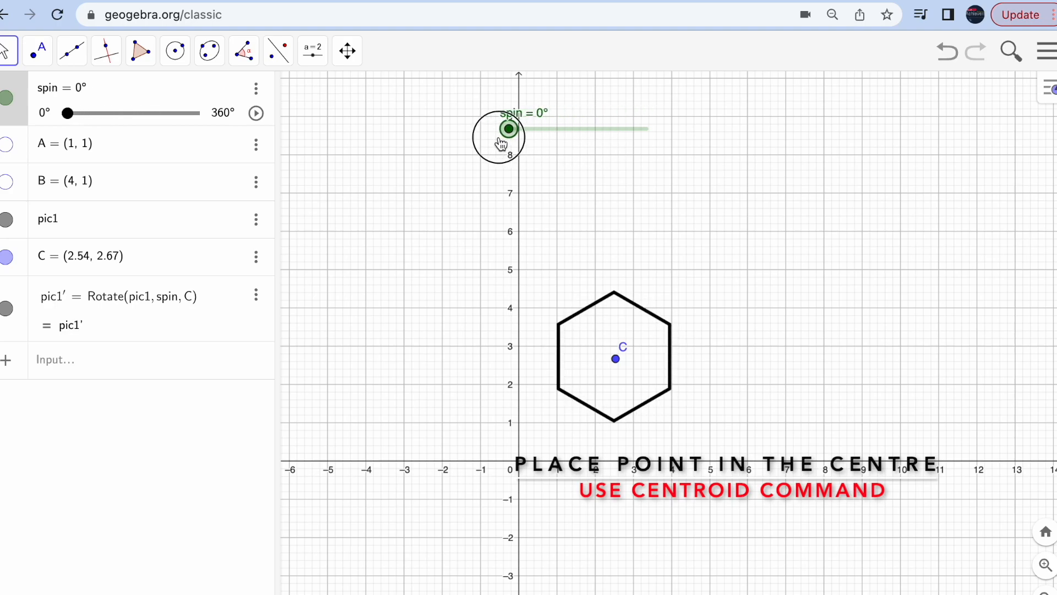
pyautogui.moveTo(68, 112); pyautogui.dragTo(73, 112)
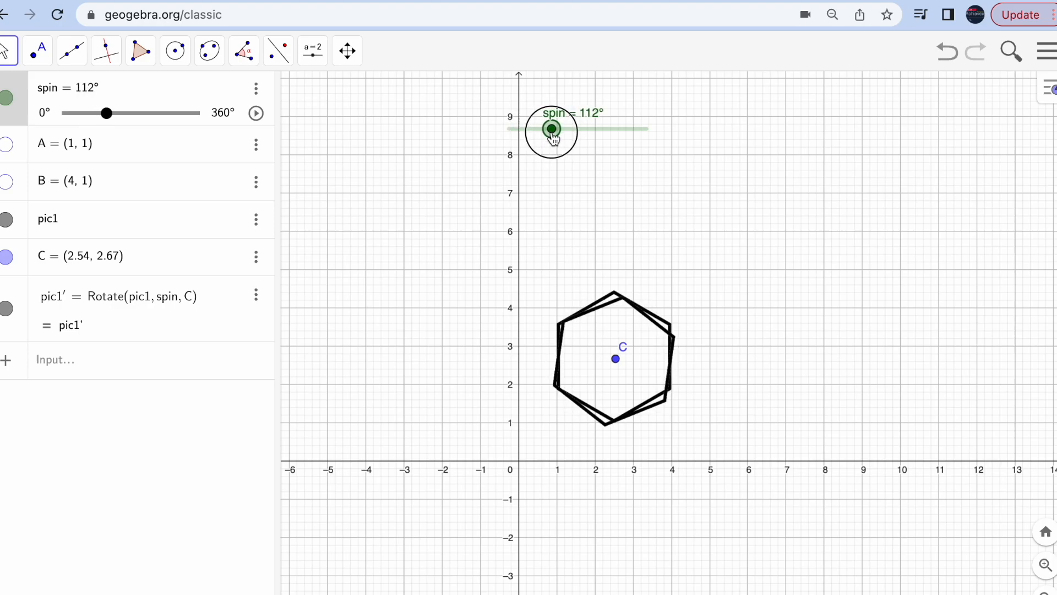
pyautogui.moveTo(106, 112); pyautogui.dragTo(110, 113)
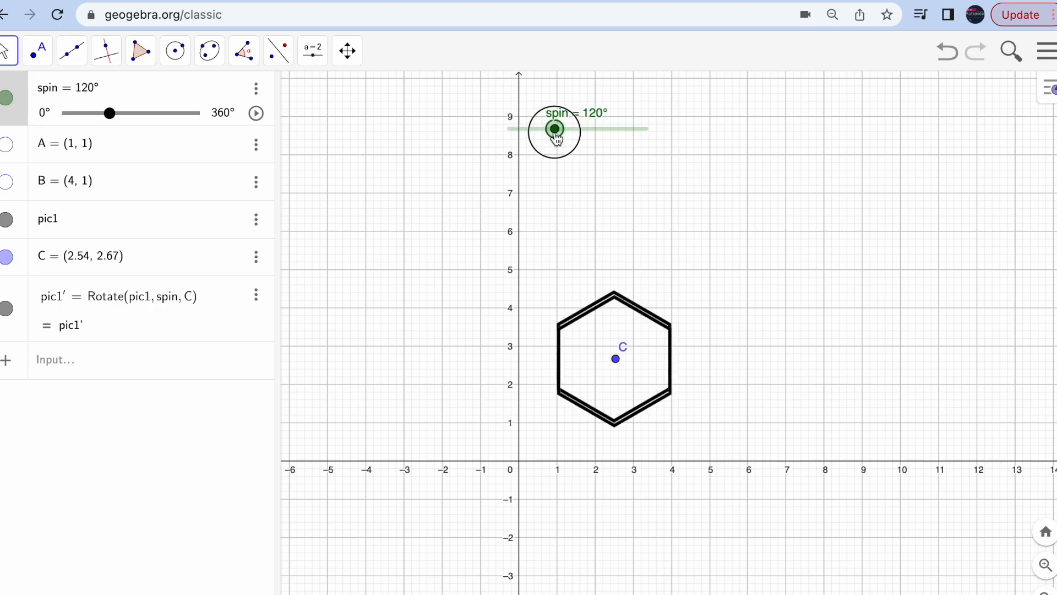